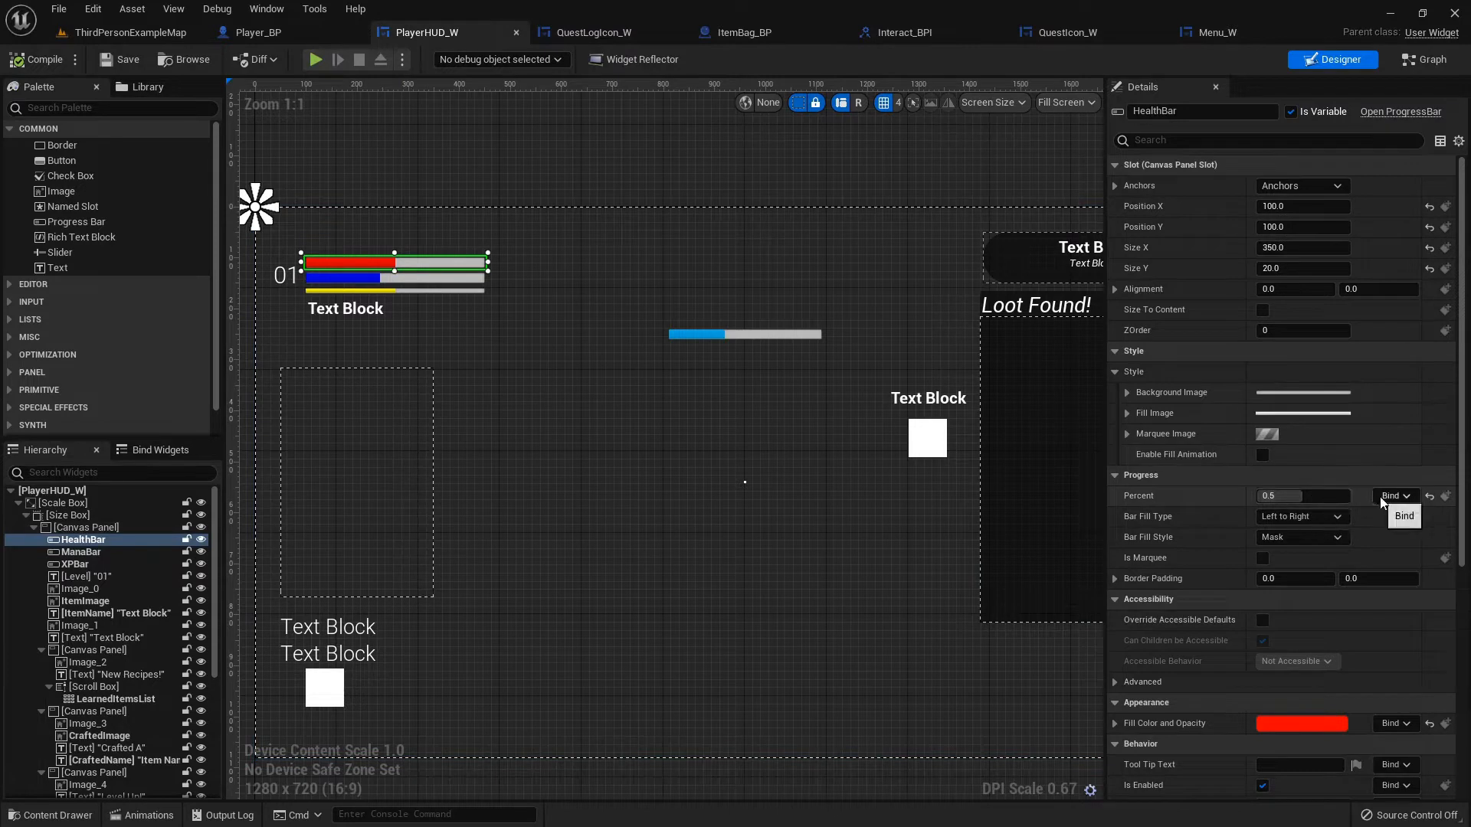
Try HealthBar Percent values 0.468 and 0.708, leaving it near 0.97, and set ManaBar Percent to 1.0
left_click(1303, 496)
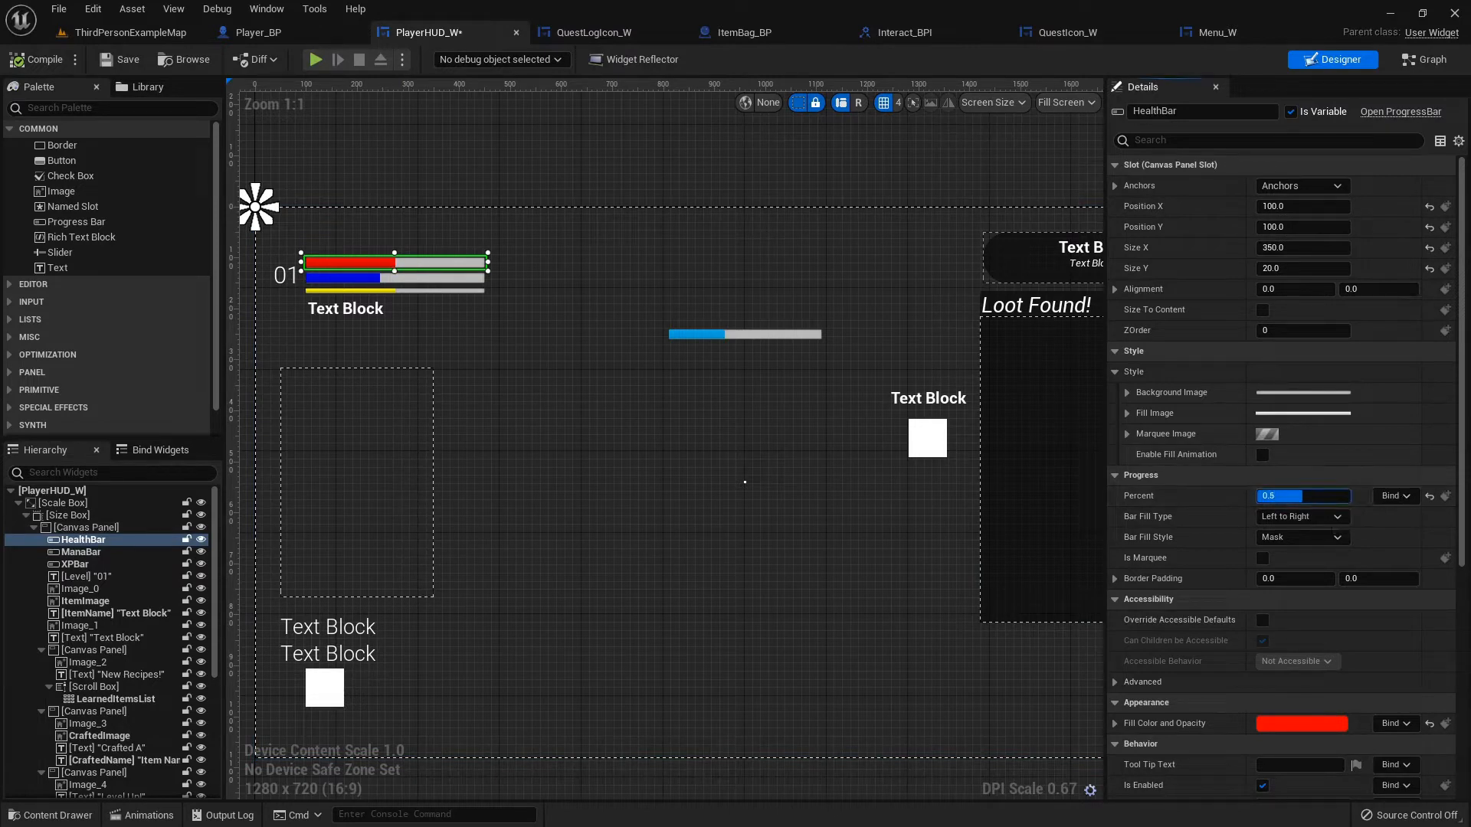
type("0.468")
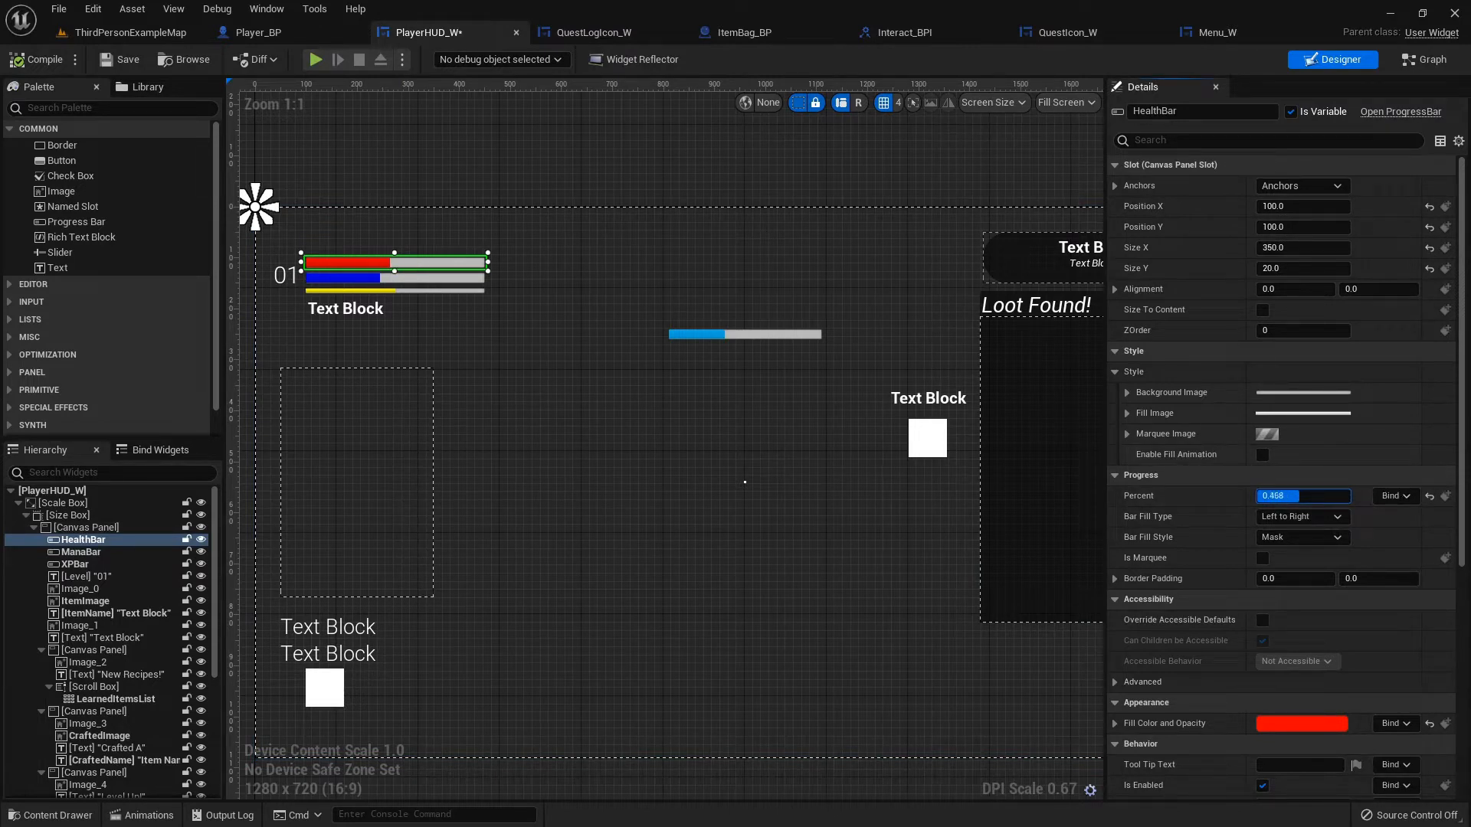
type("0.708")
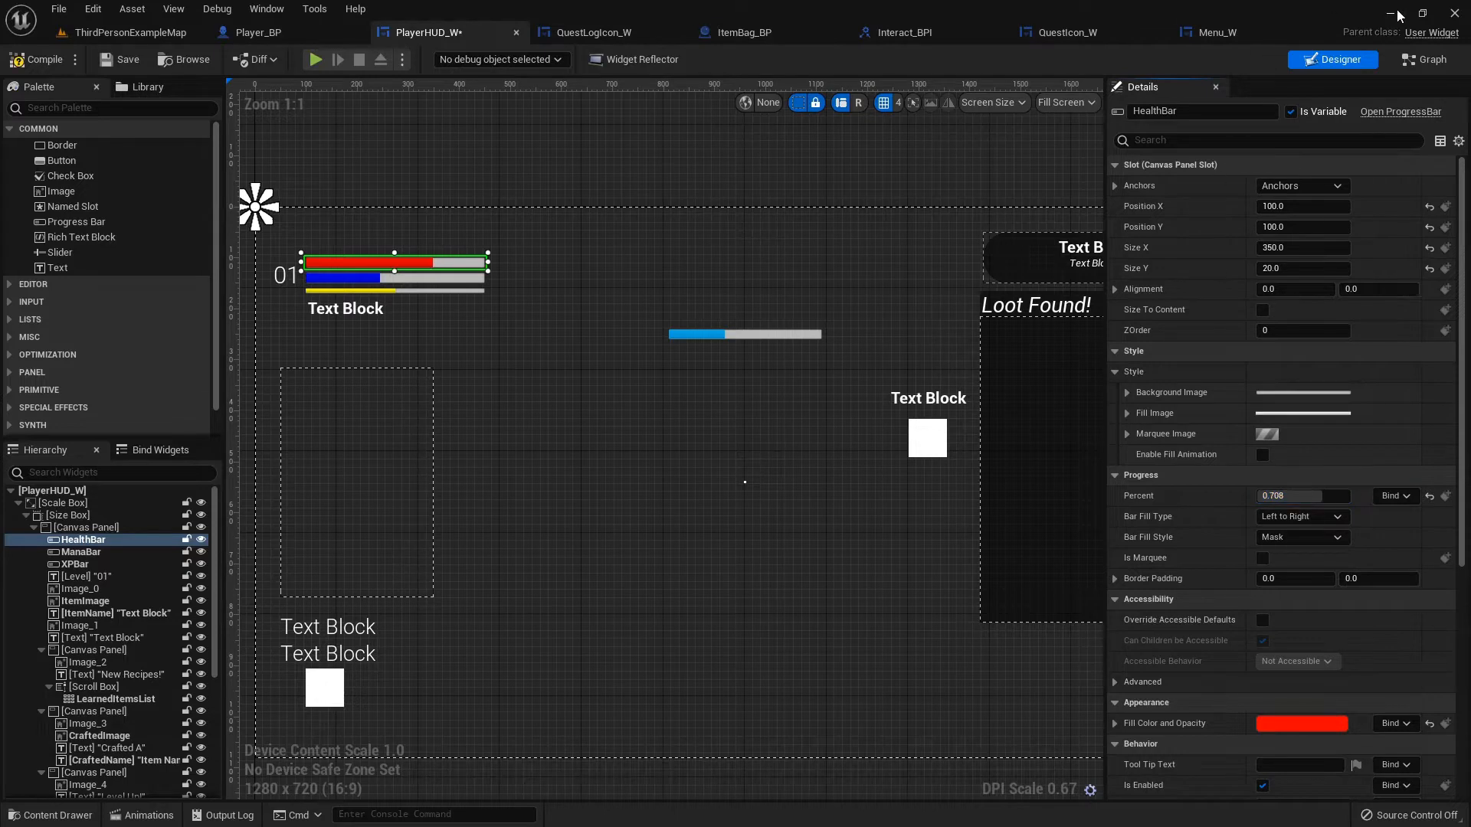
mouse_move(1127, 406)
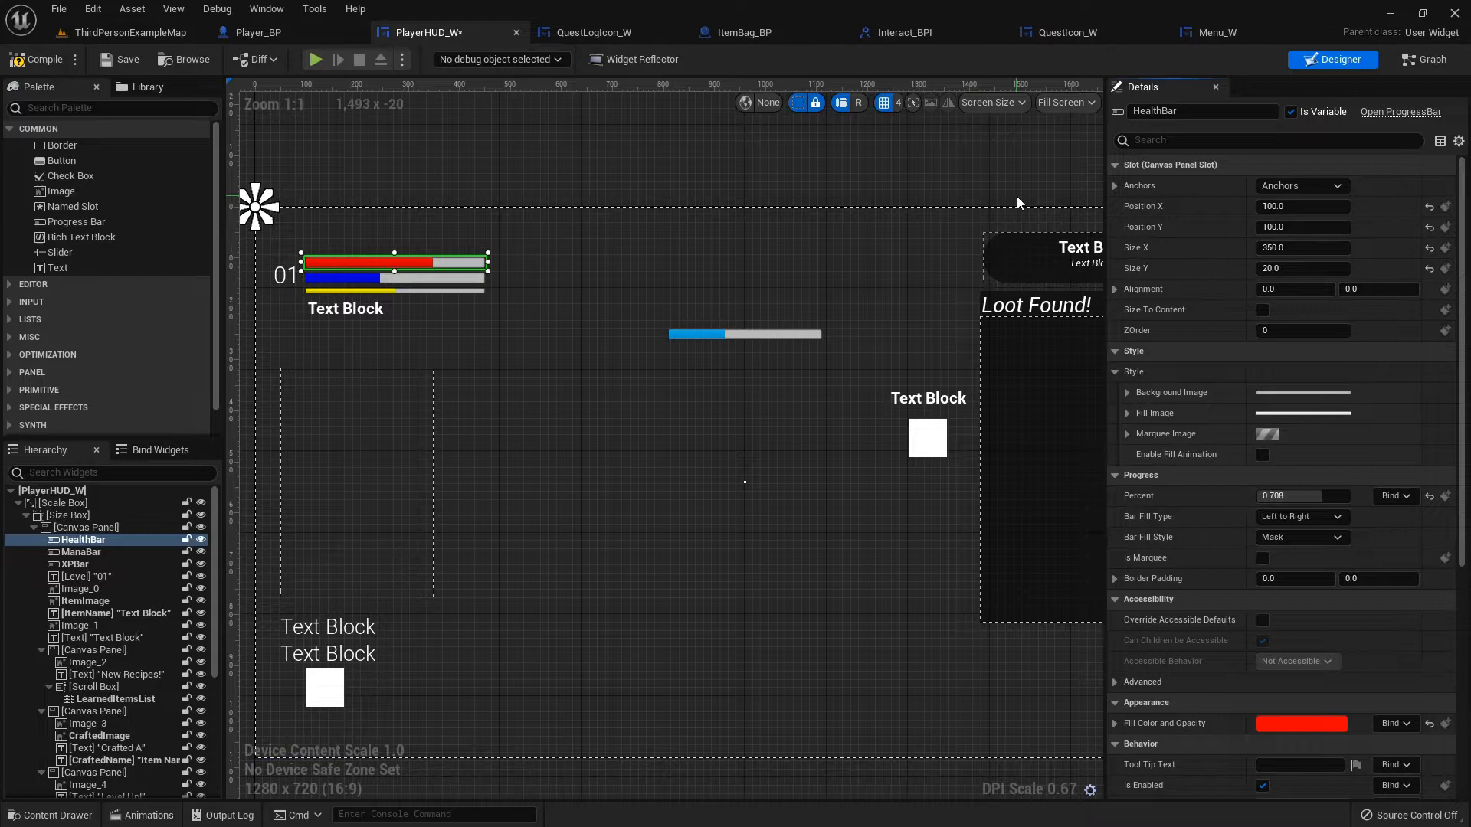
mouse_move(597, 180)
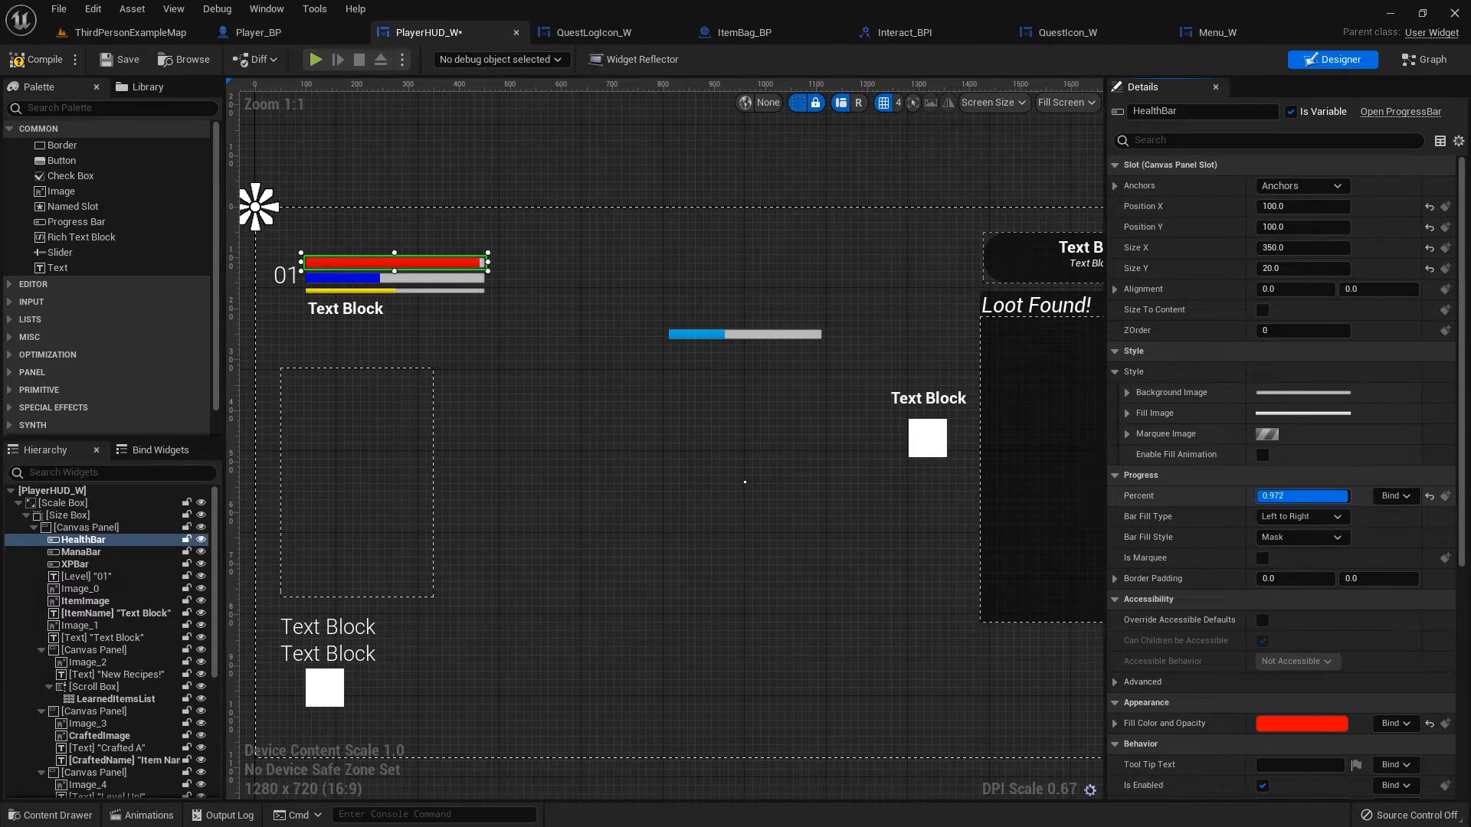
left_click(79, 552)
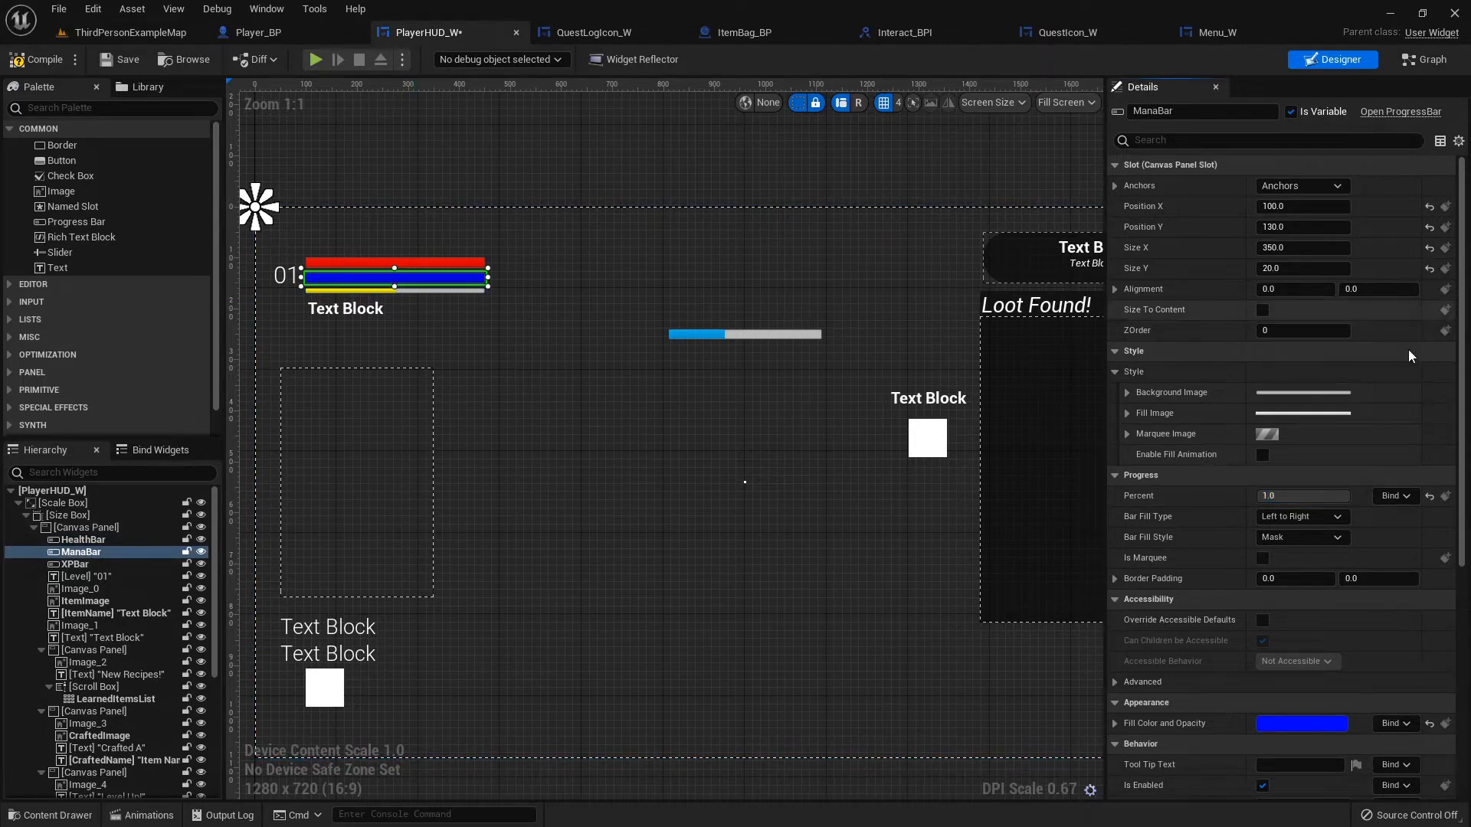
mouse_move(1395, 495)
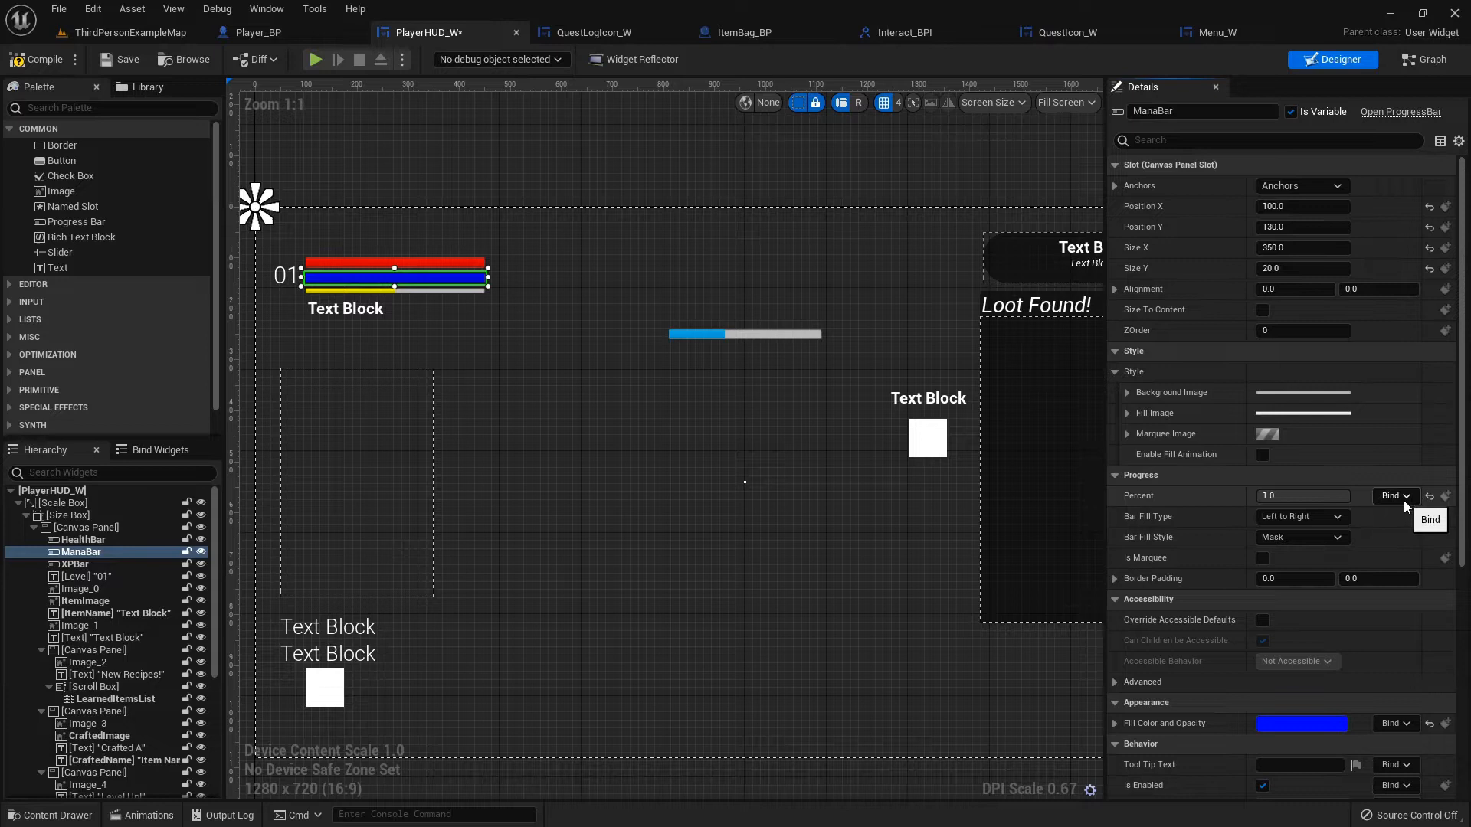
left_click(1390, 495)
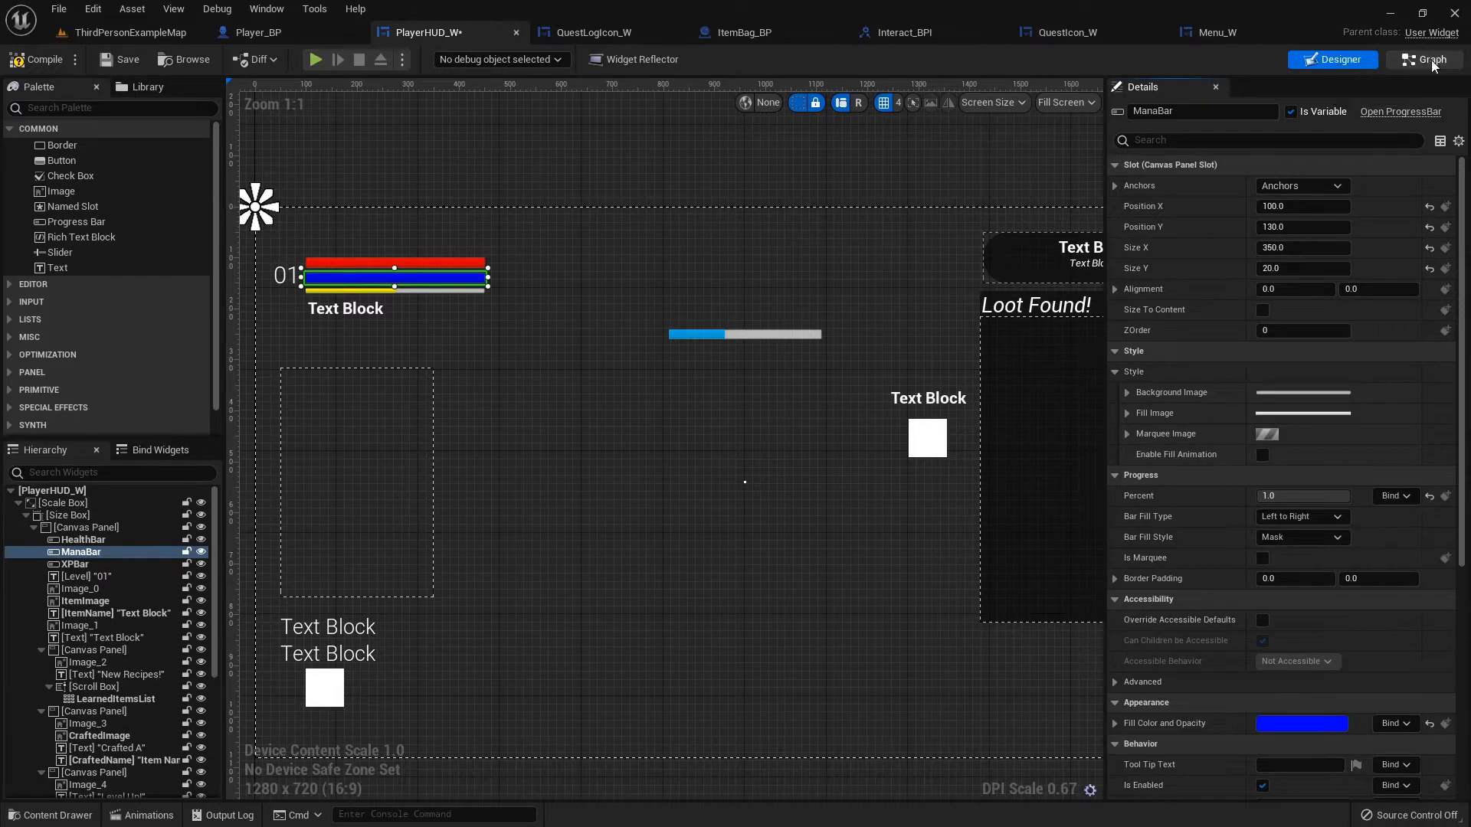
Check the HealthBar widget in the Designer, then return to PlayerHUD_W's Event Graph
left_click(1420, 59)
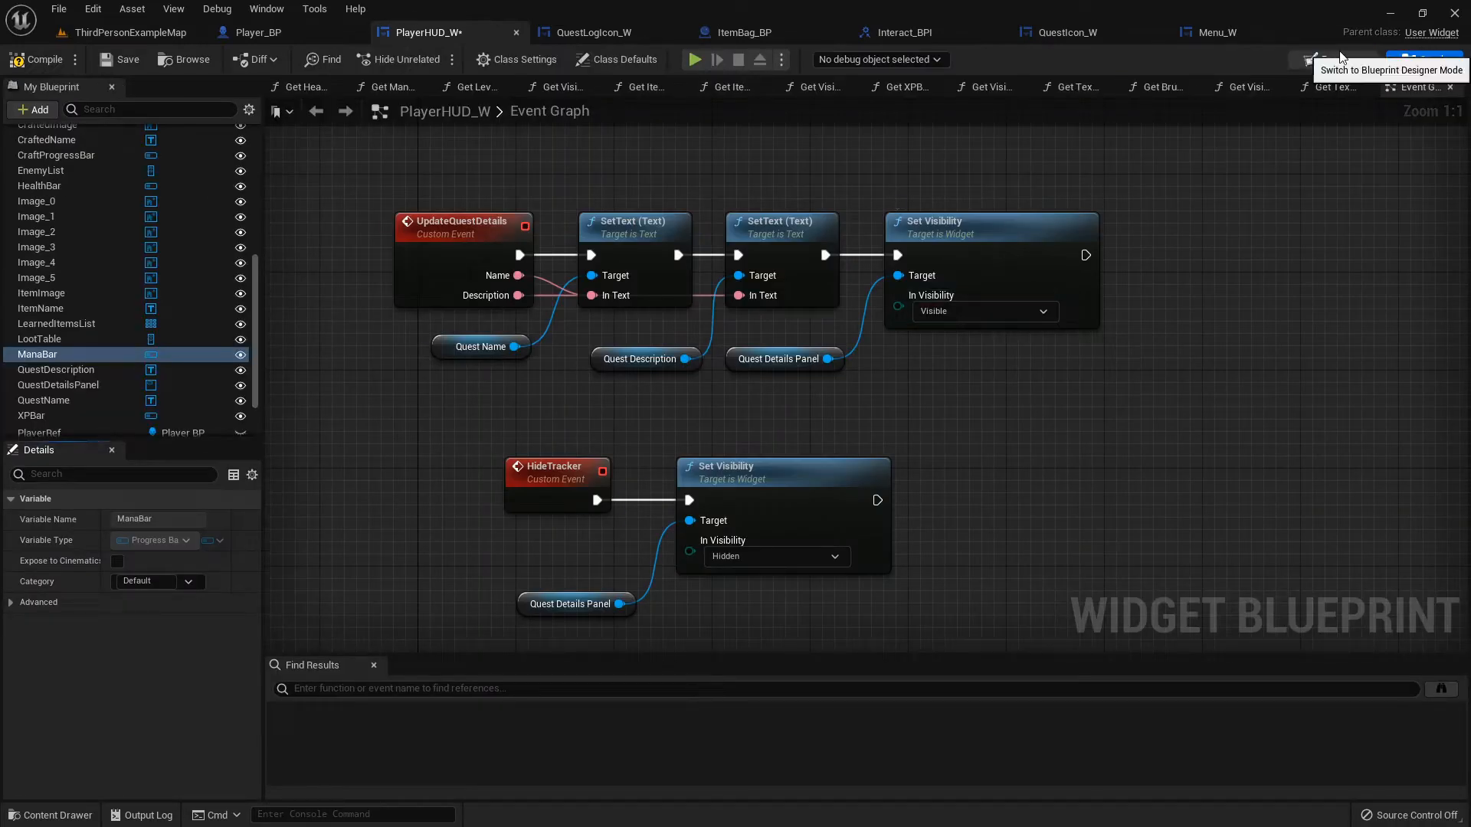
left_click(1332, 59)
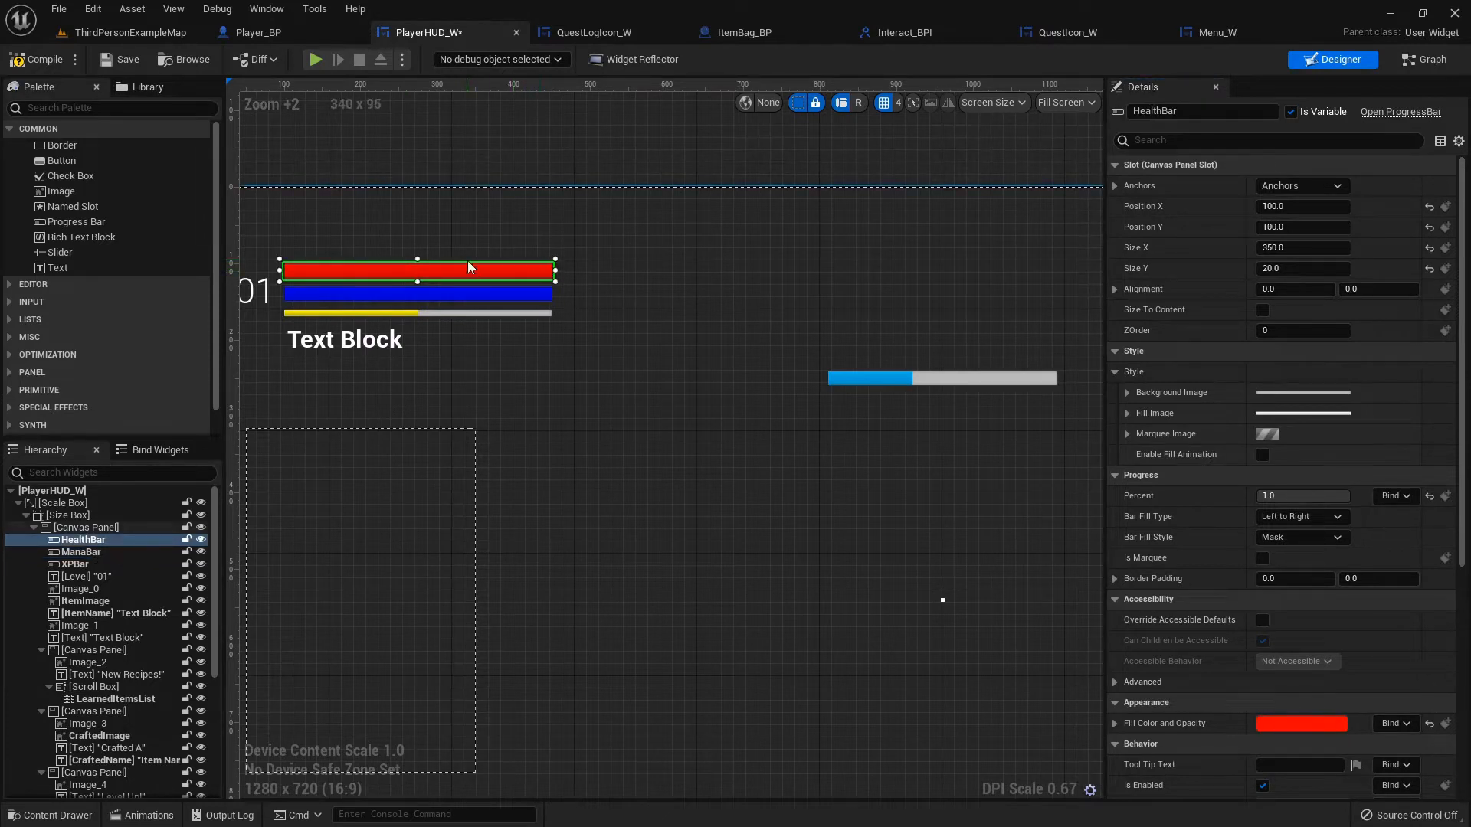
mouse_move(1426, 59)
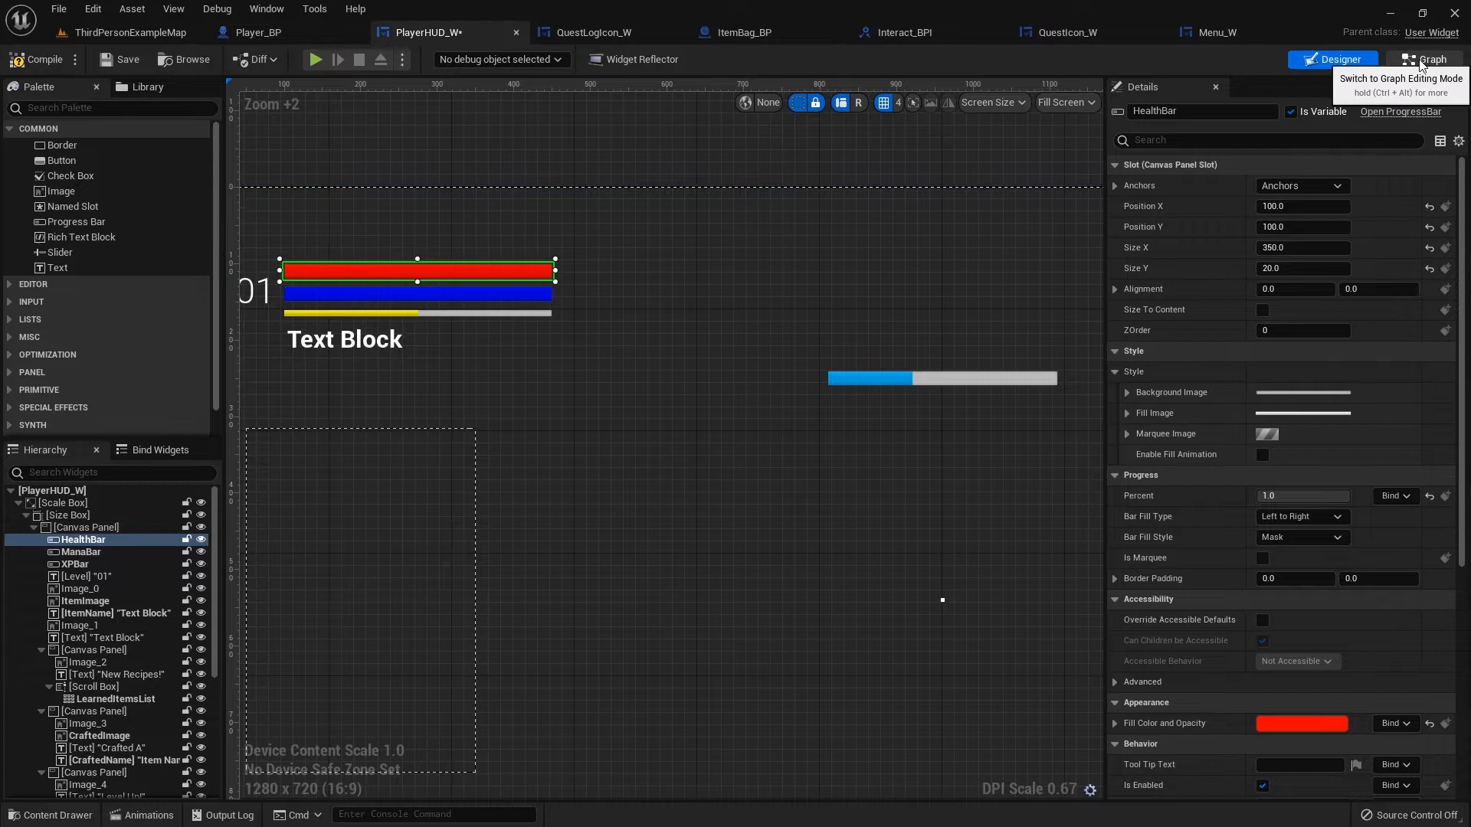
left_click(1425, 59)
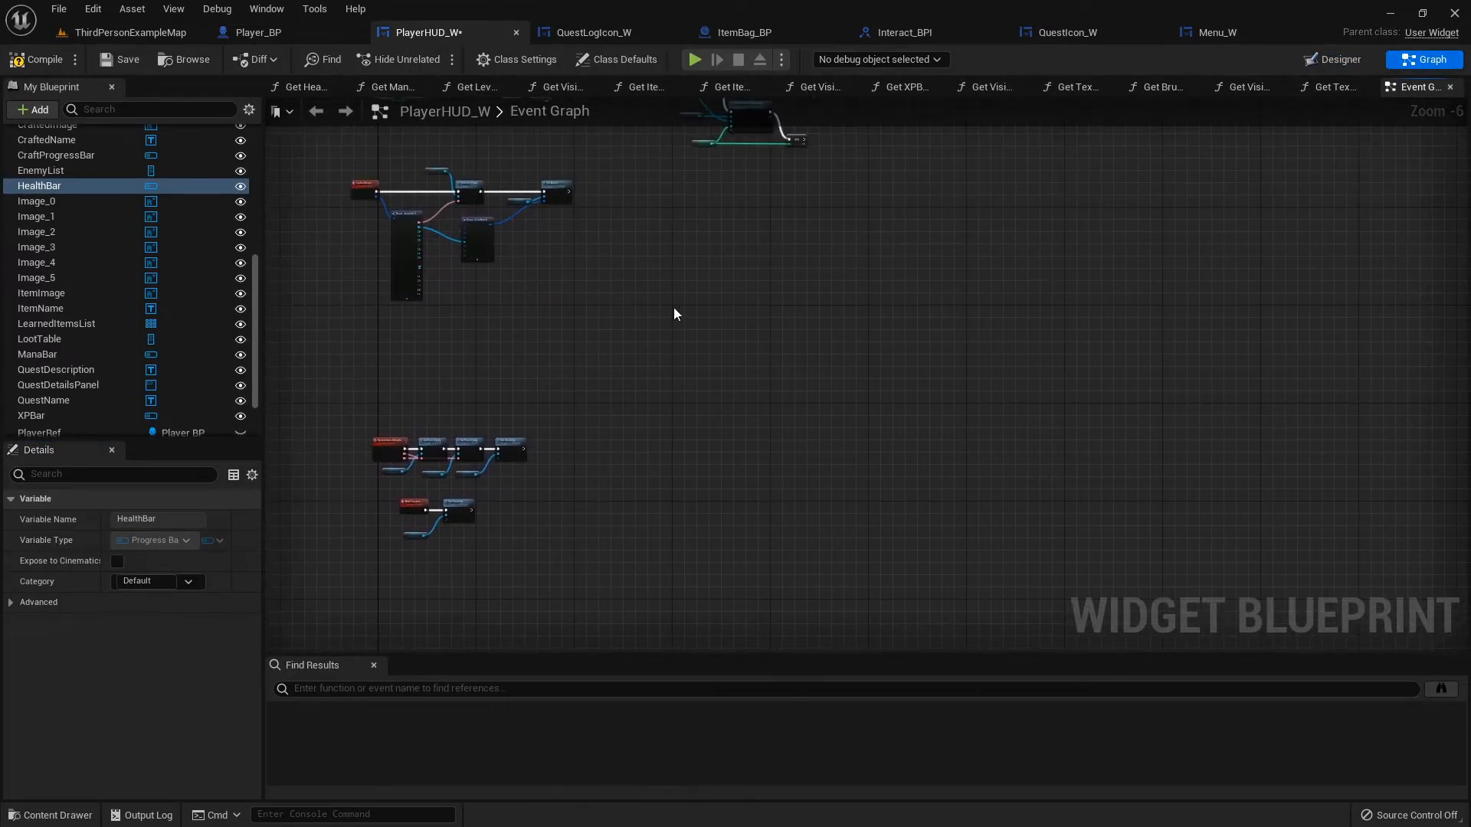
Add UpdateHealth, UpdateMana and UpdateXP custom events with Health Bar, Mana Bar, XPBar and Player Ref getters
type("cu")
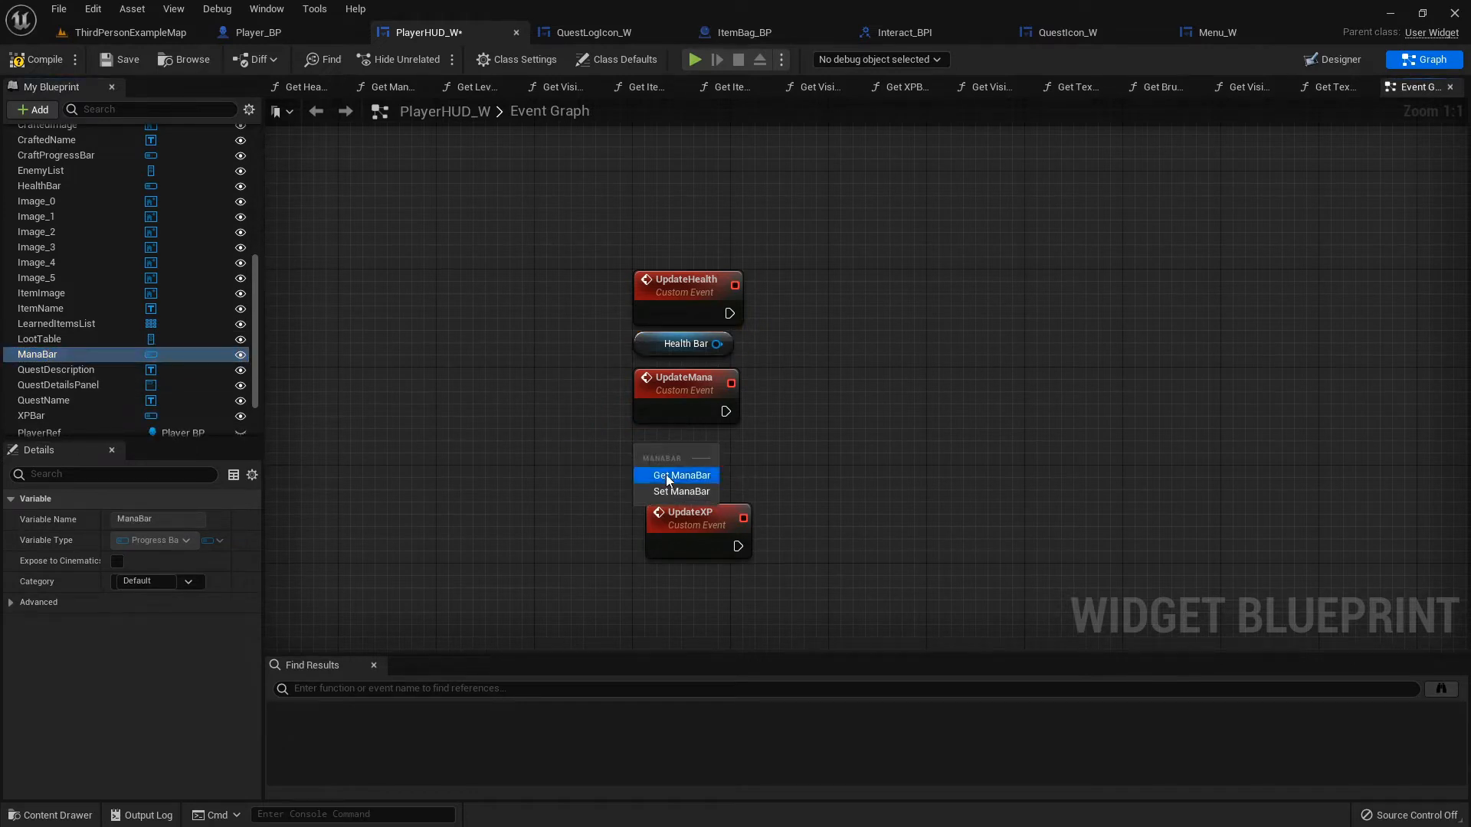
left_click(678, 475)
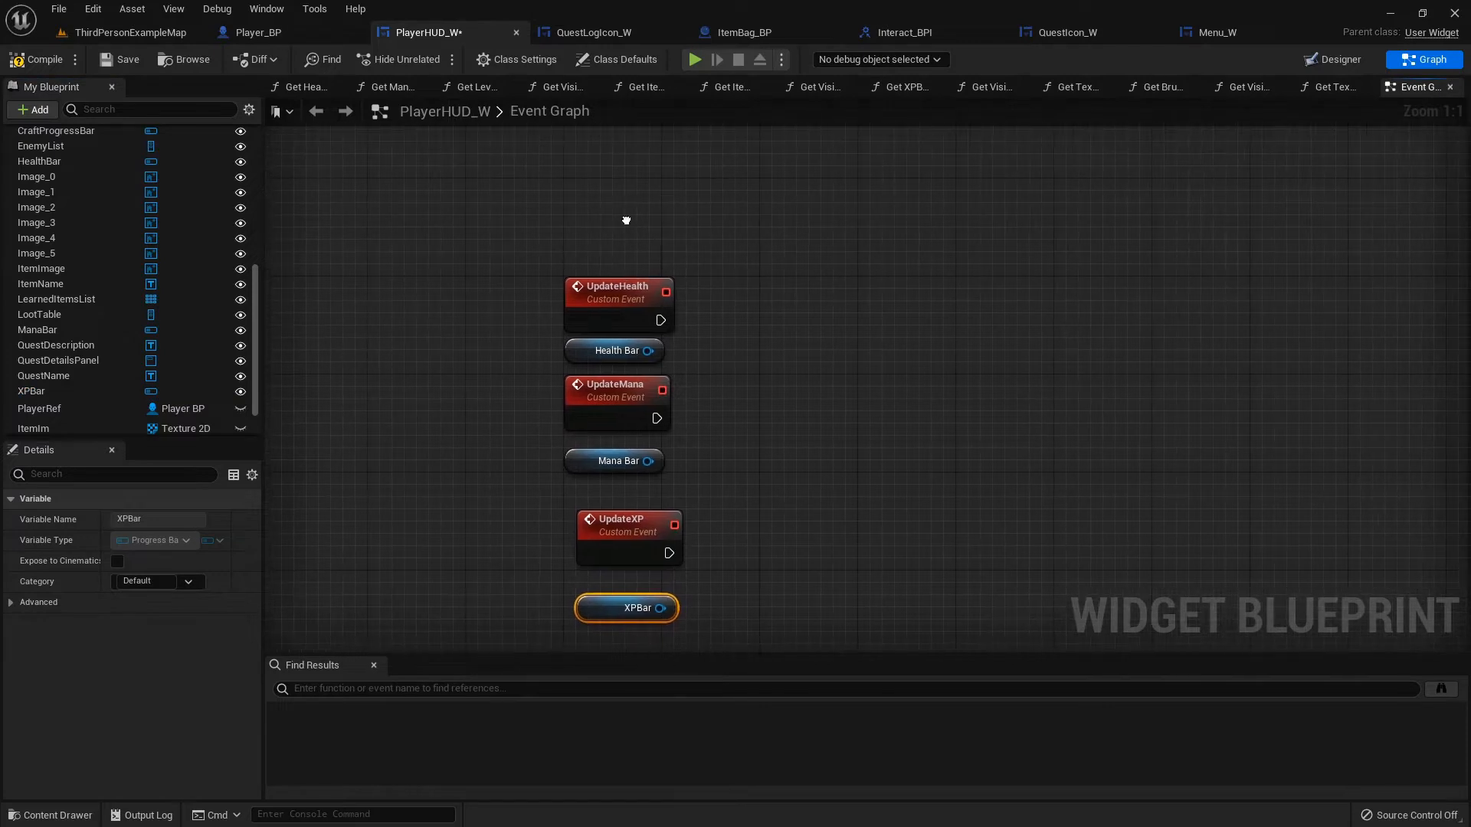
scroll("down", 3)
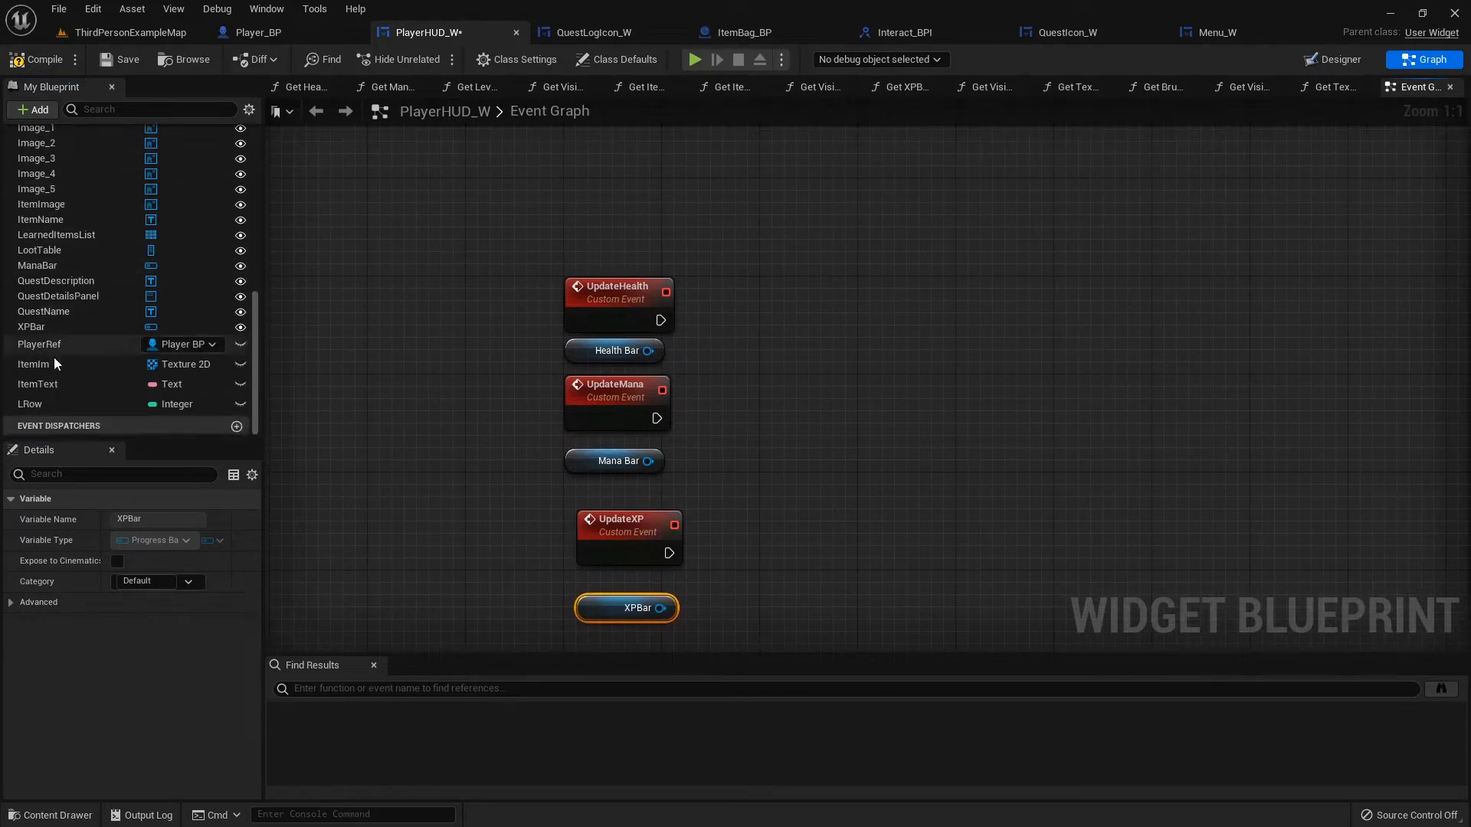
left_click(39, 344)
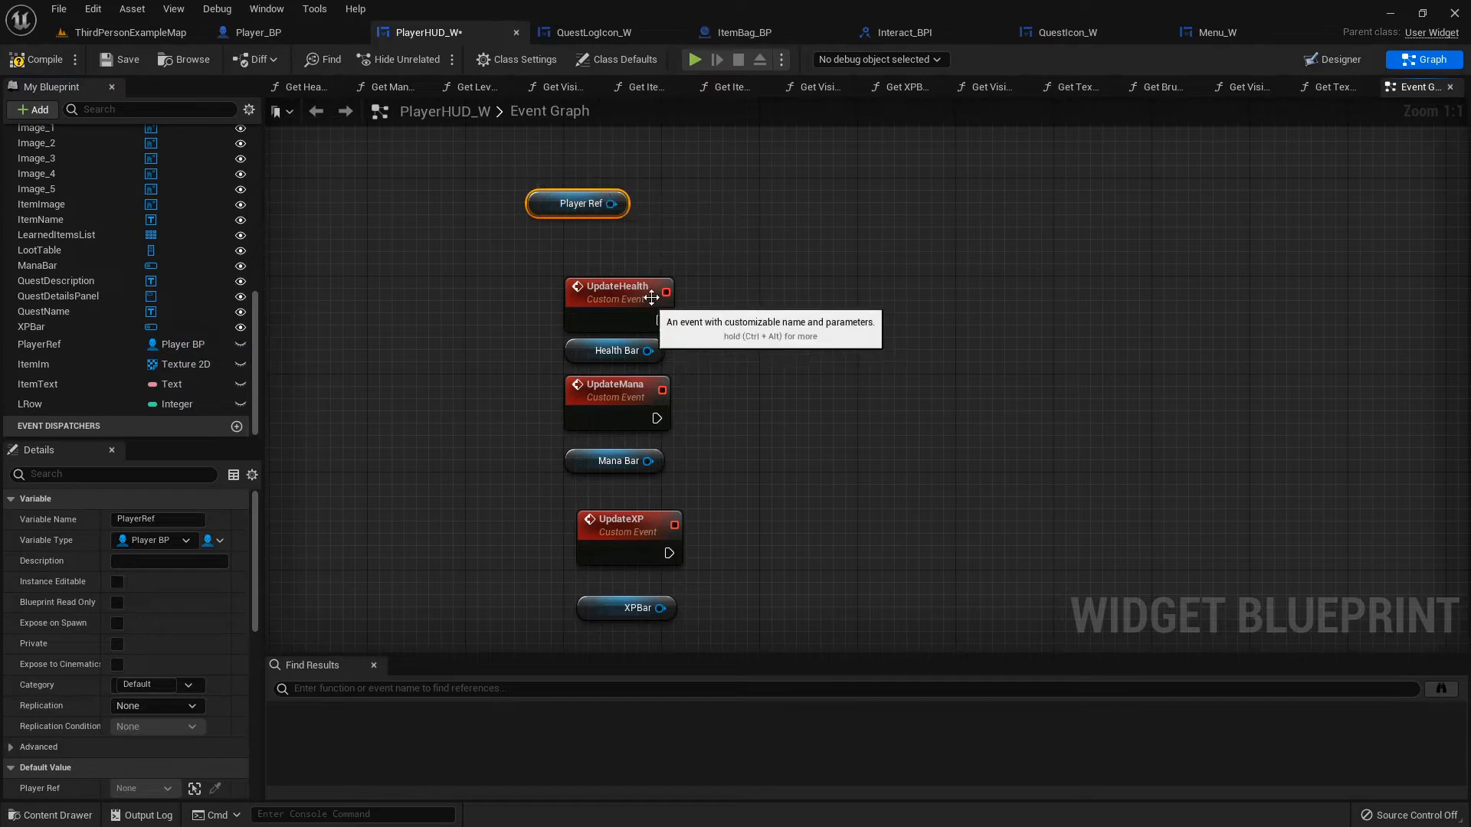
mouse_move(1003, 193)
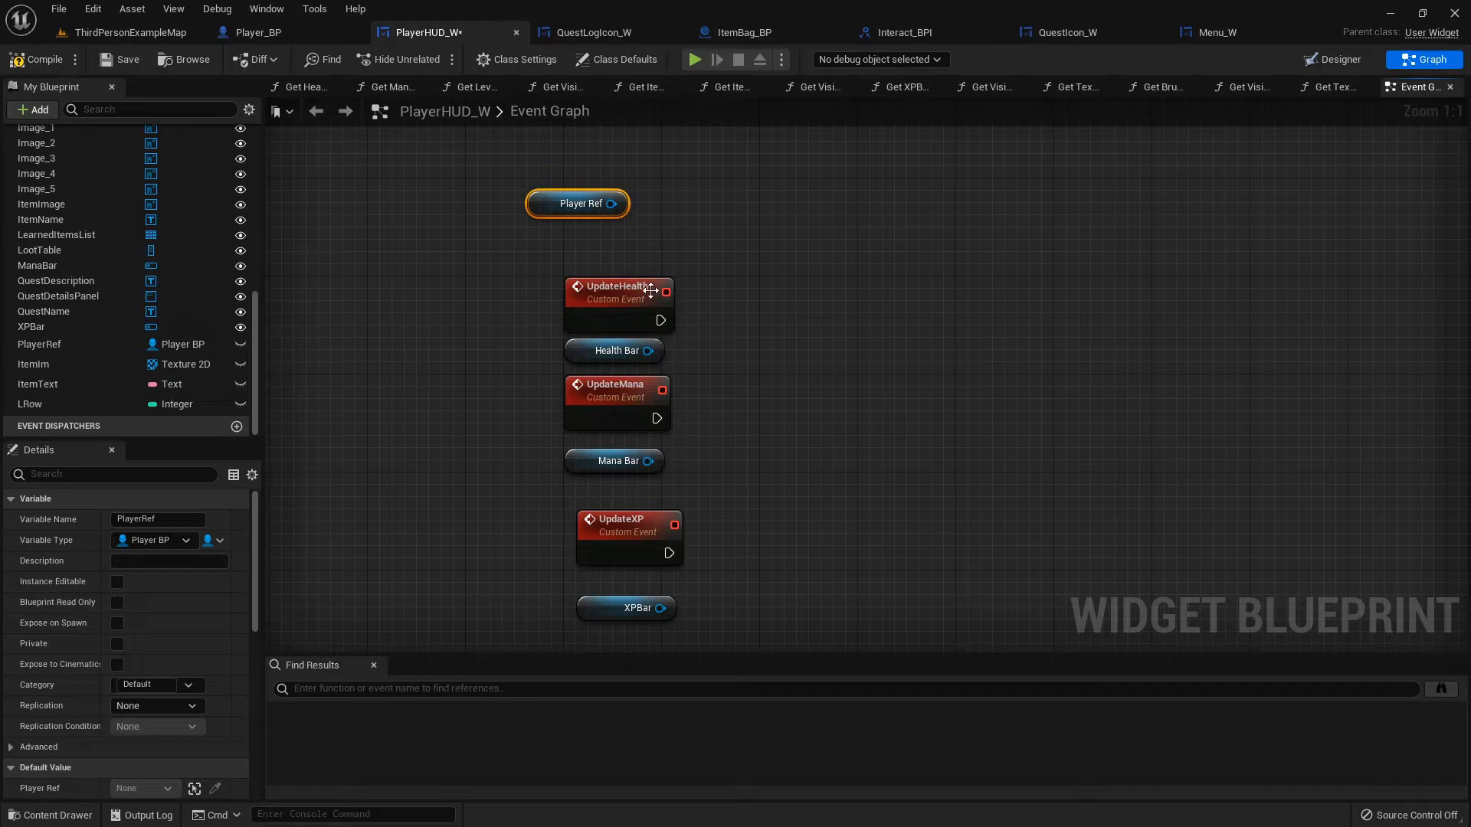
Divide Player Ref's Current Health by Max Health and feed it into Health Bar's Set Percent
left_click_drag(621, 204, 718, 204)
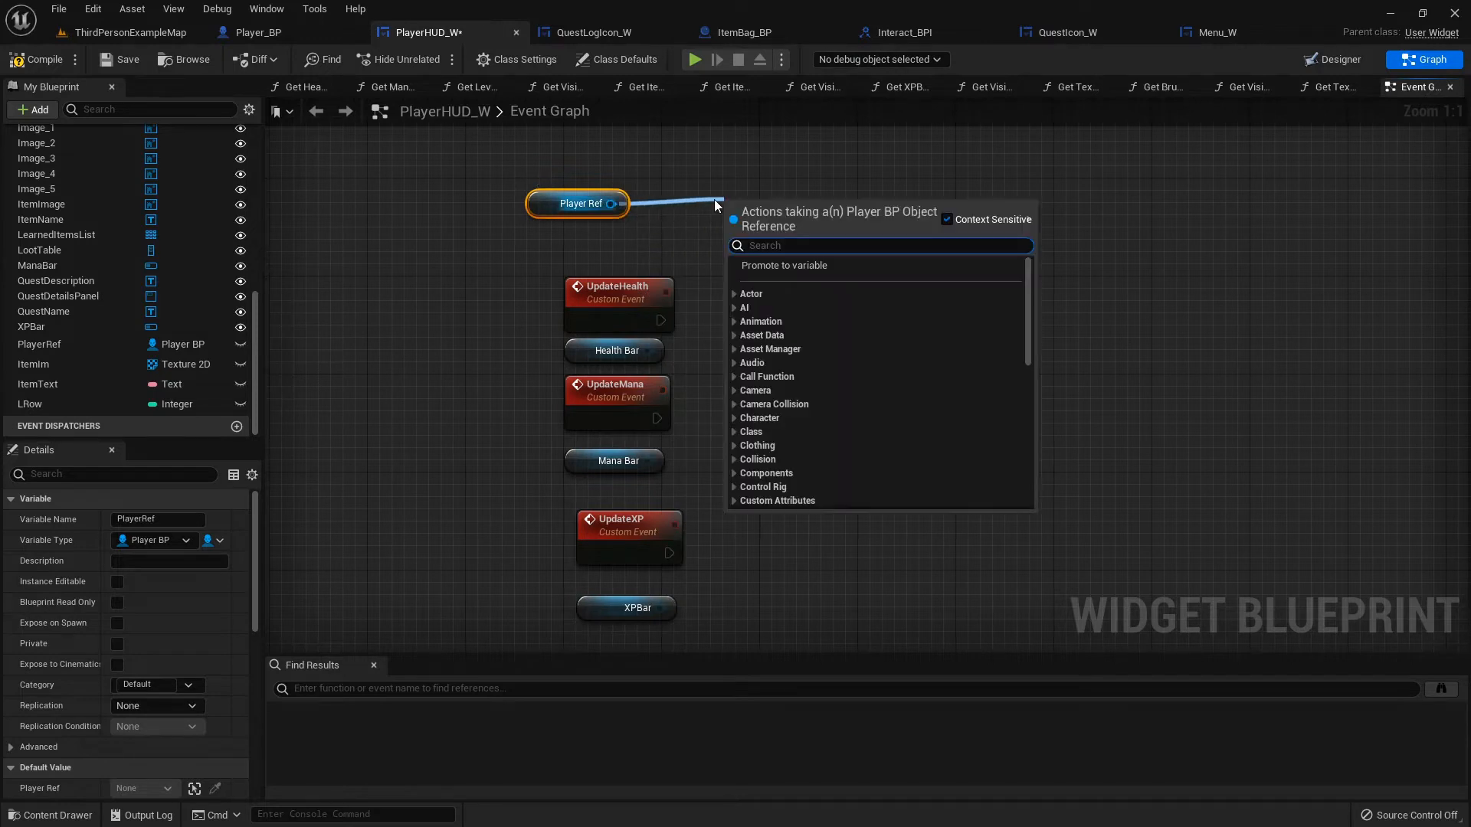
type("current health")
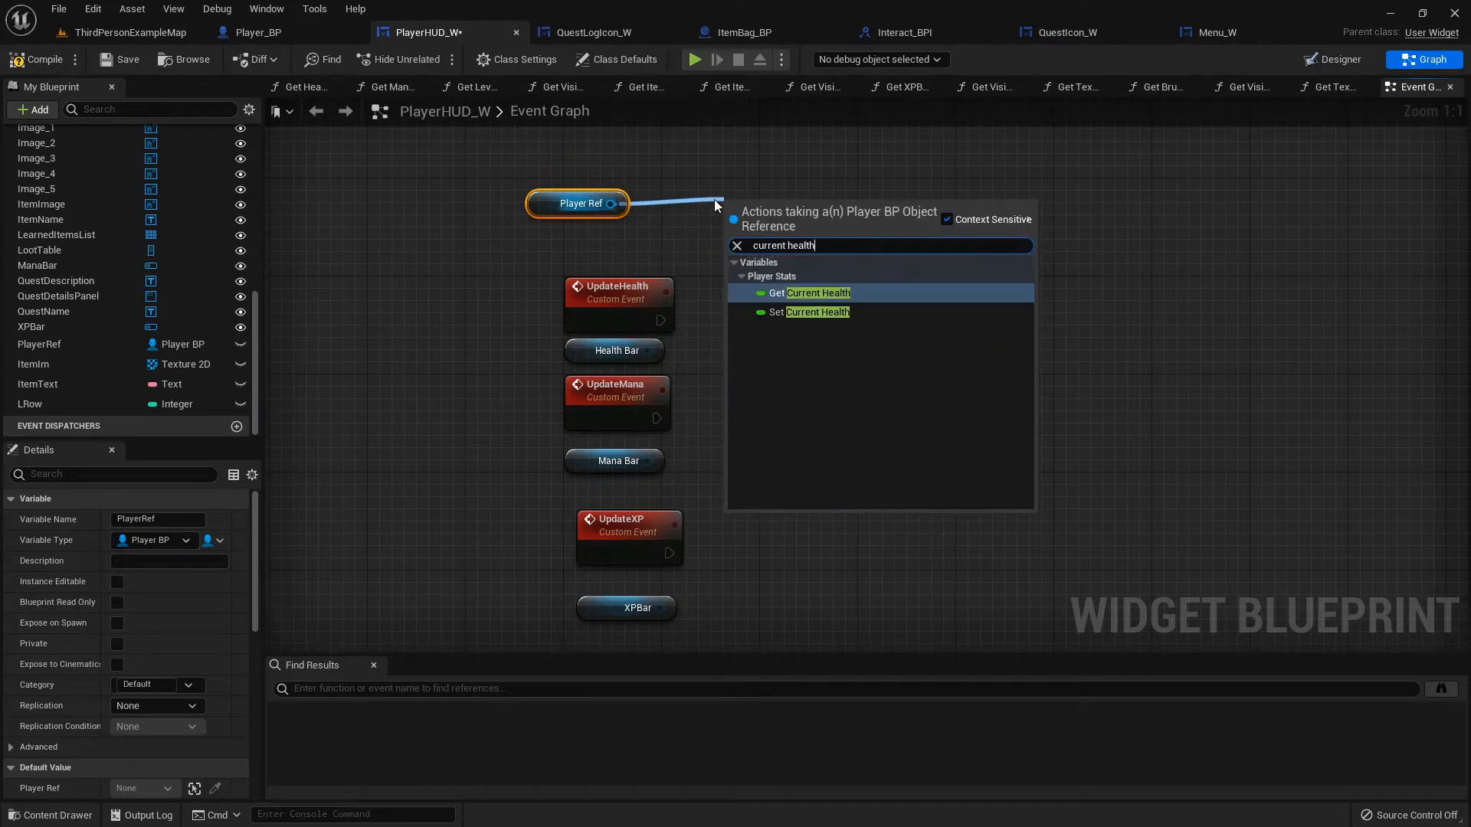
left_click(815, 293)
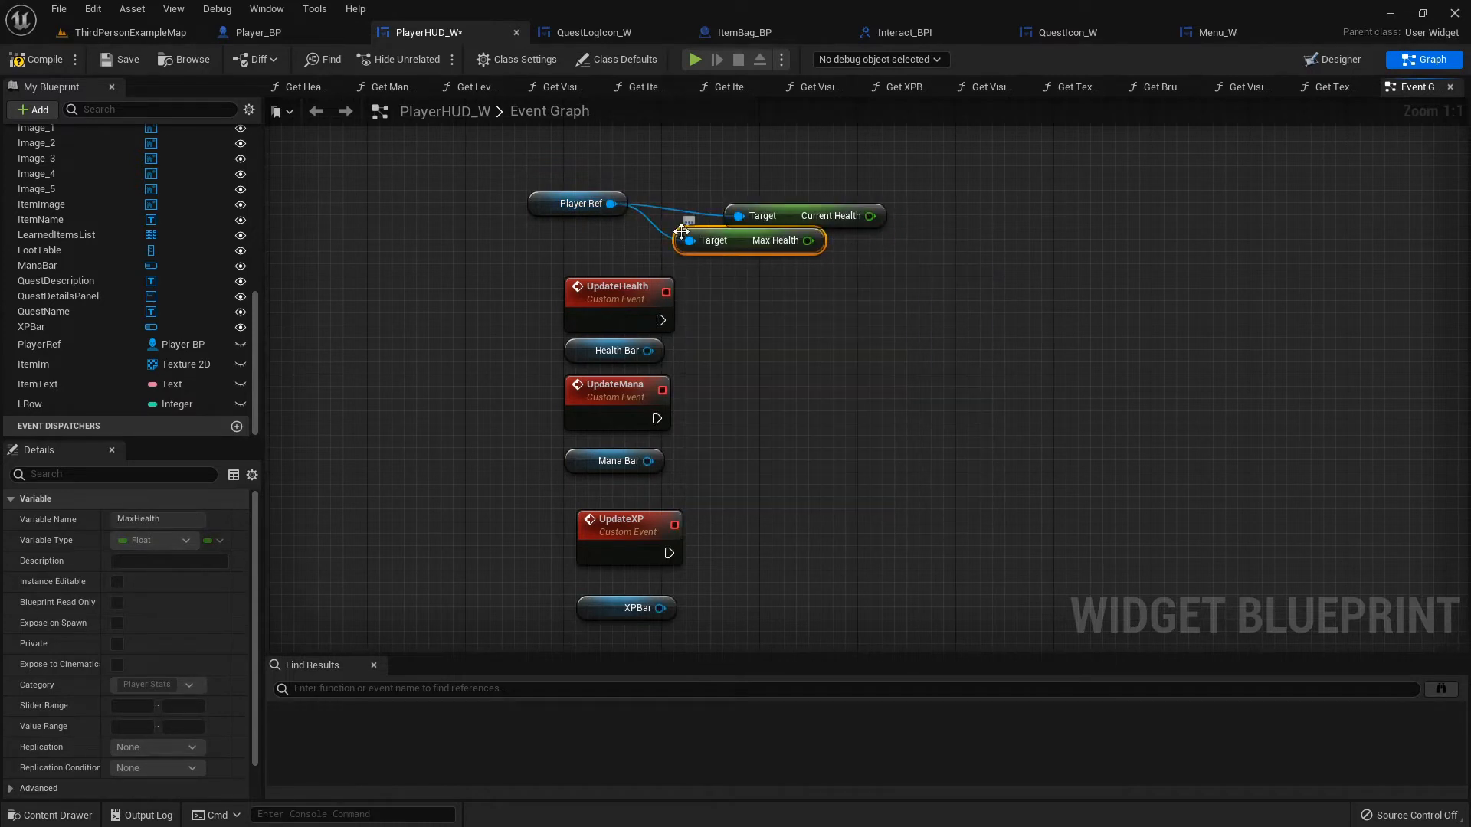
left_click_drag(749, 240, 809, 252)
type("/")
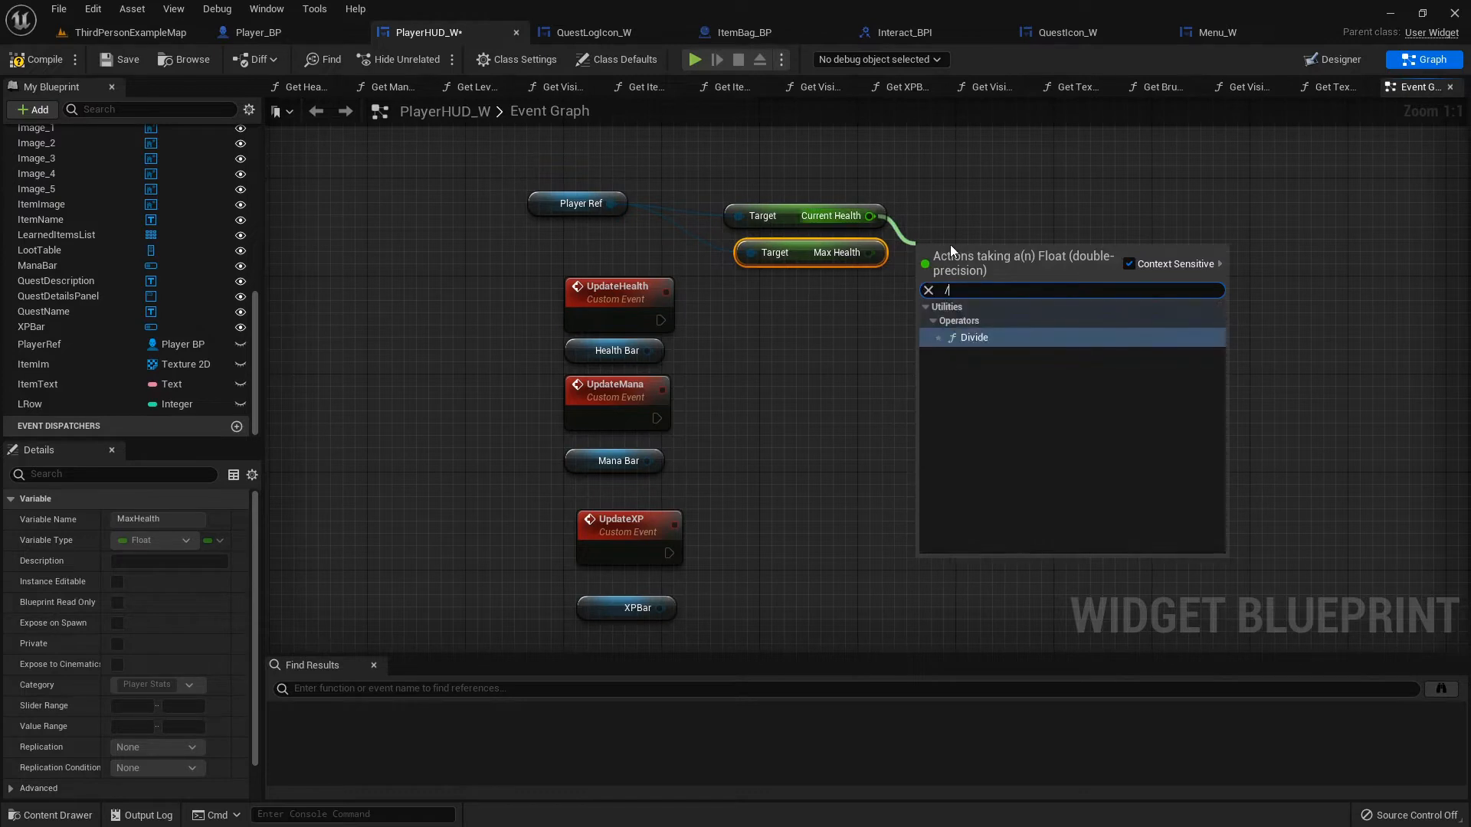
left_click(975, 337)
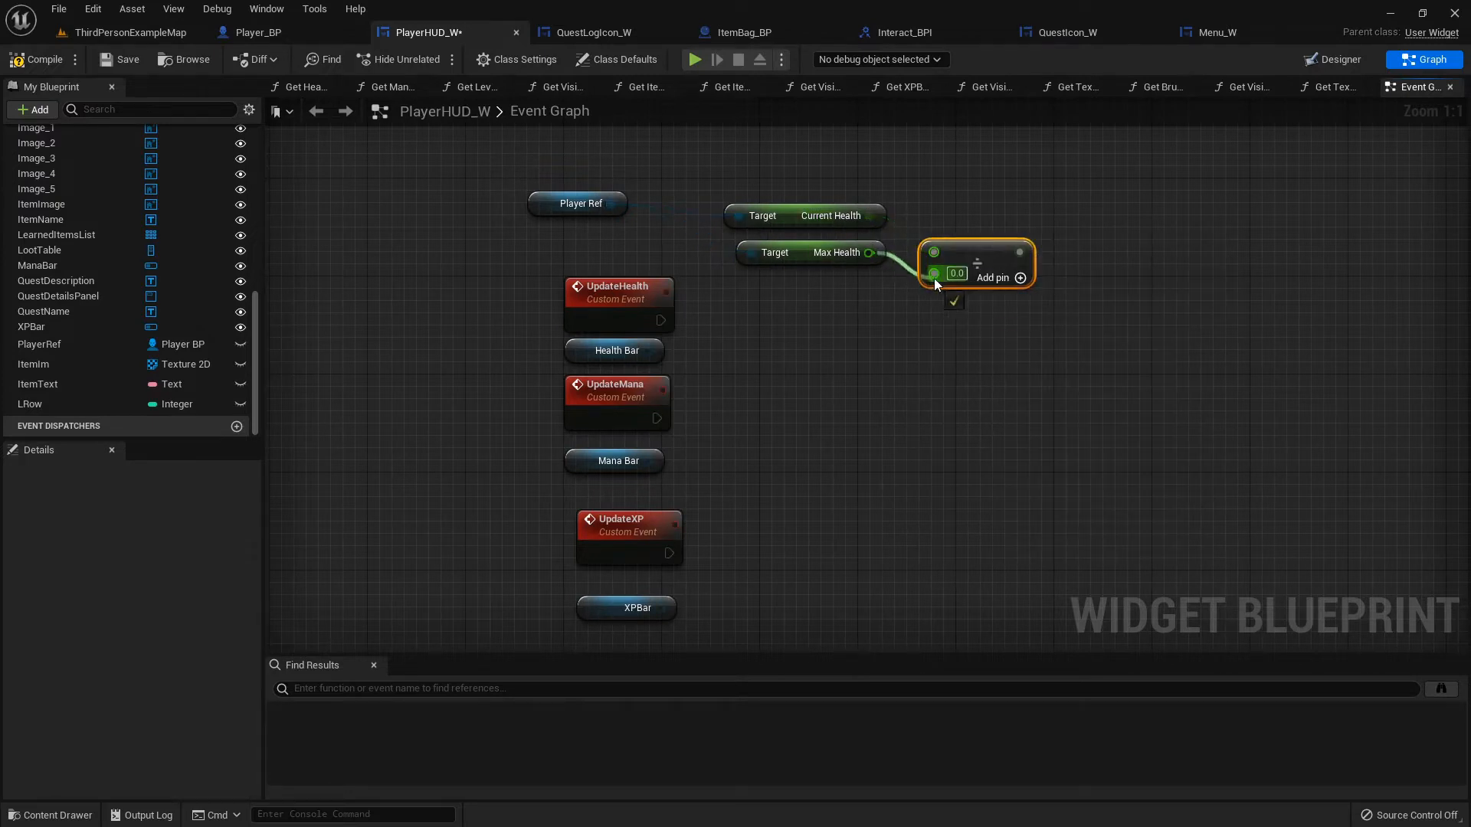
left_click_drag(647, 350, 971, 355)
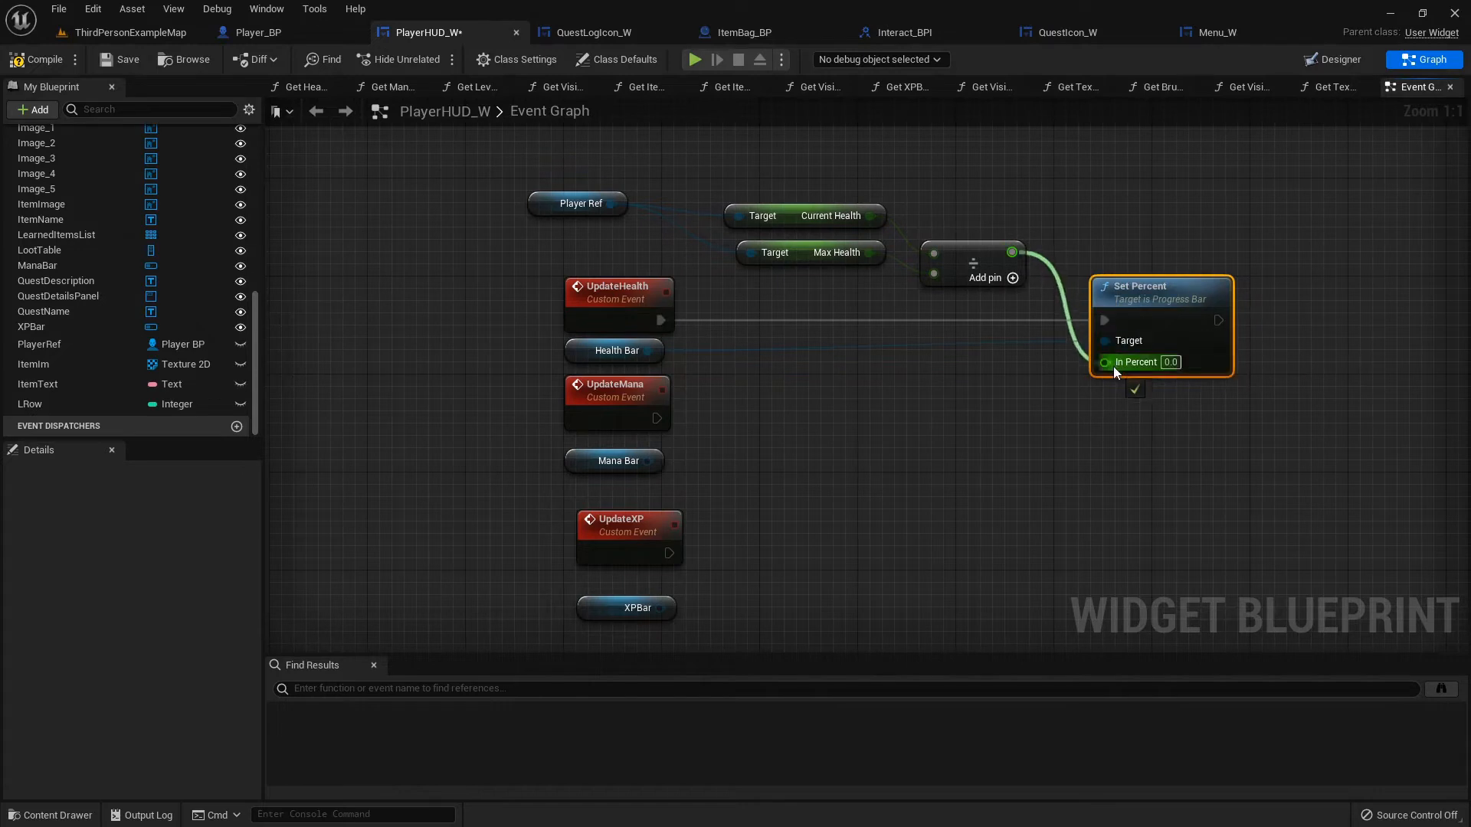
left_click(38, 59)
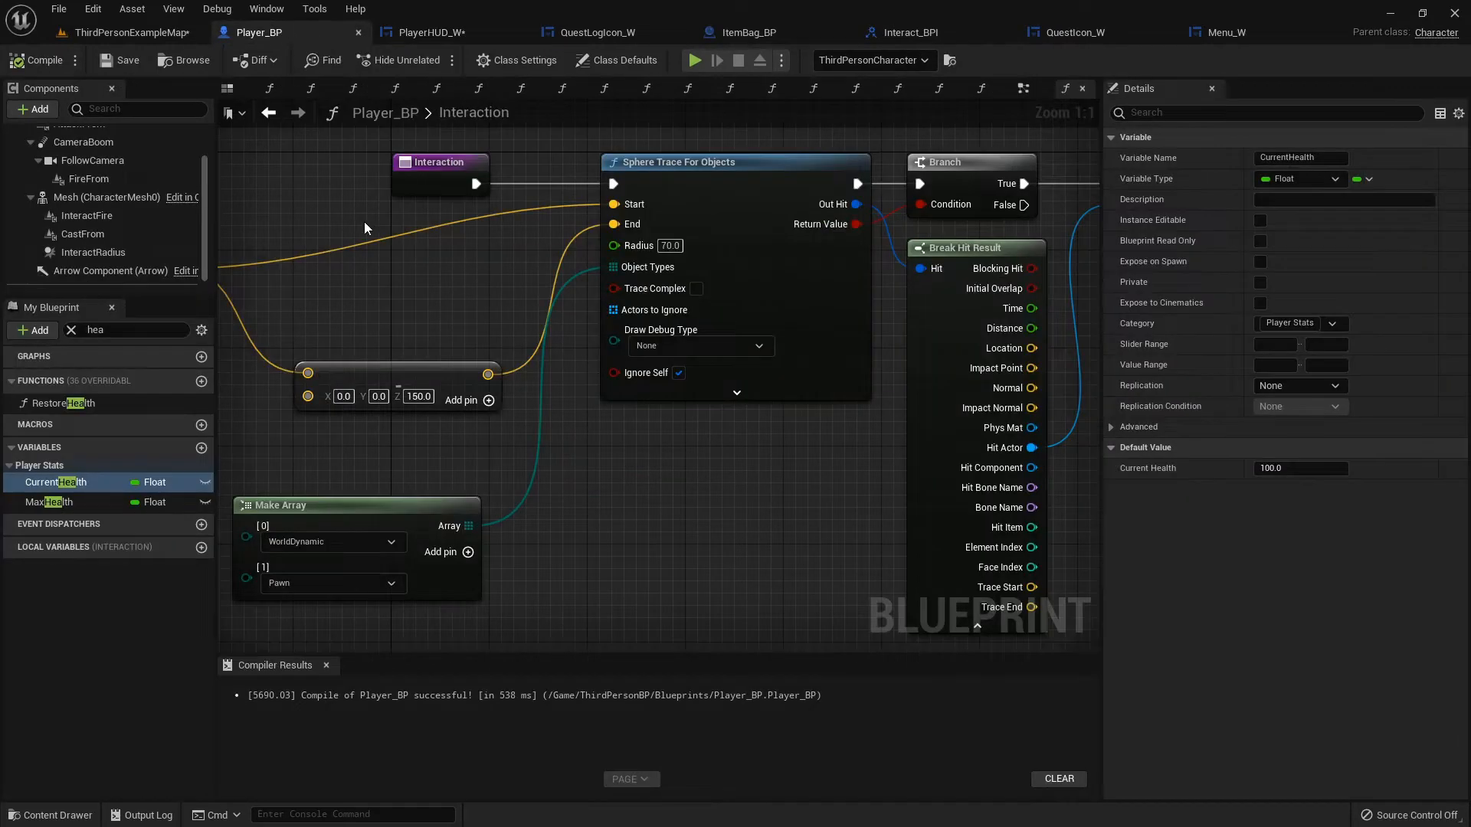
In Restore Health, add a Get HUDRef node and pick an update call from its pin
scroll("down", 3)
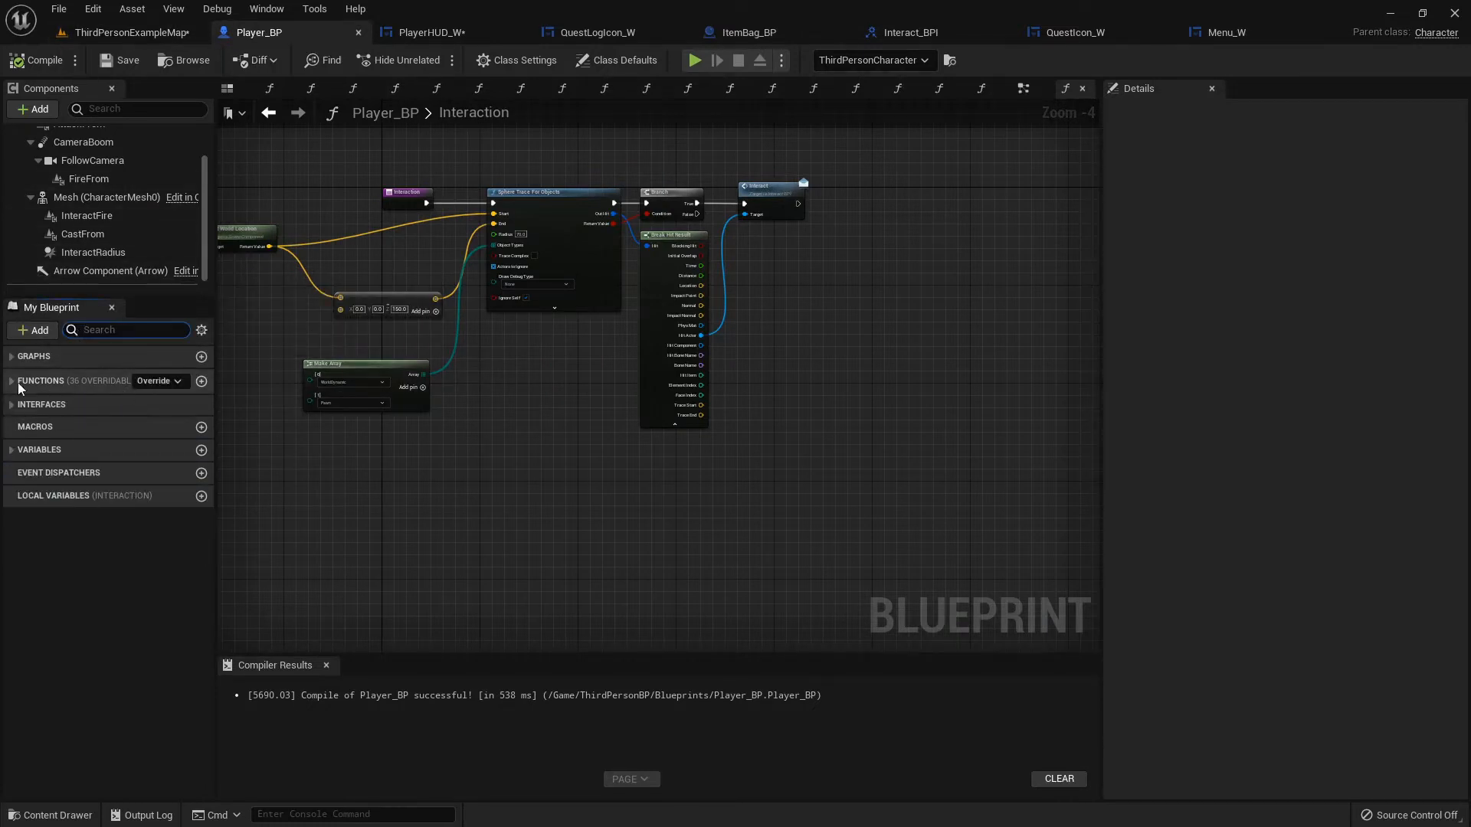
left_click(10, 356)
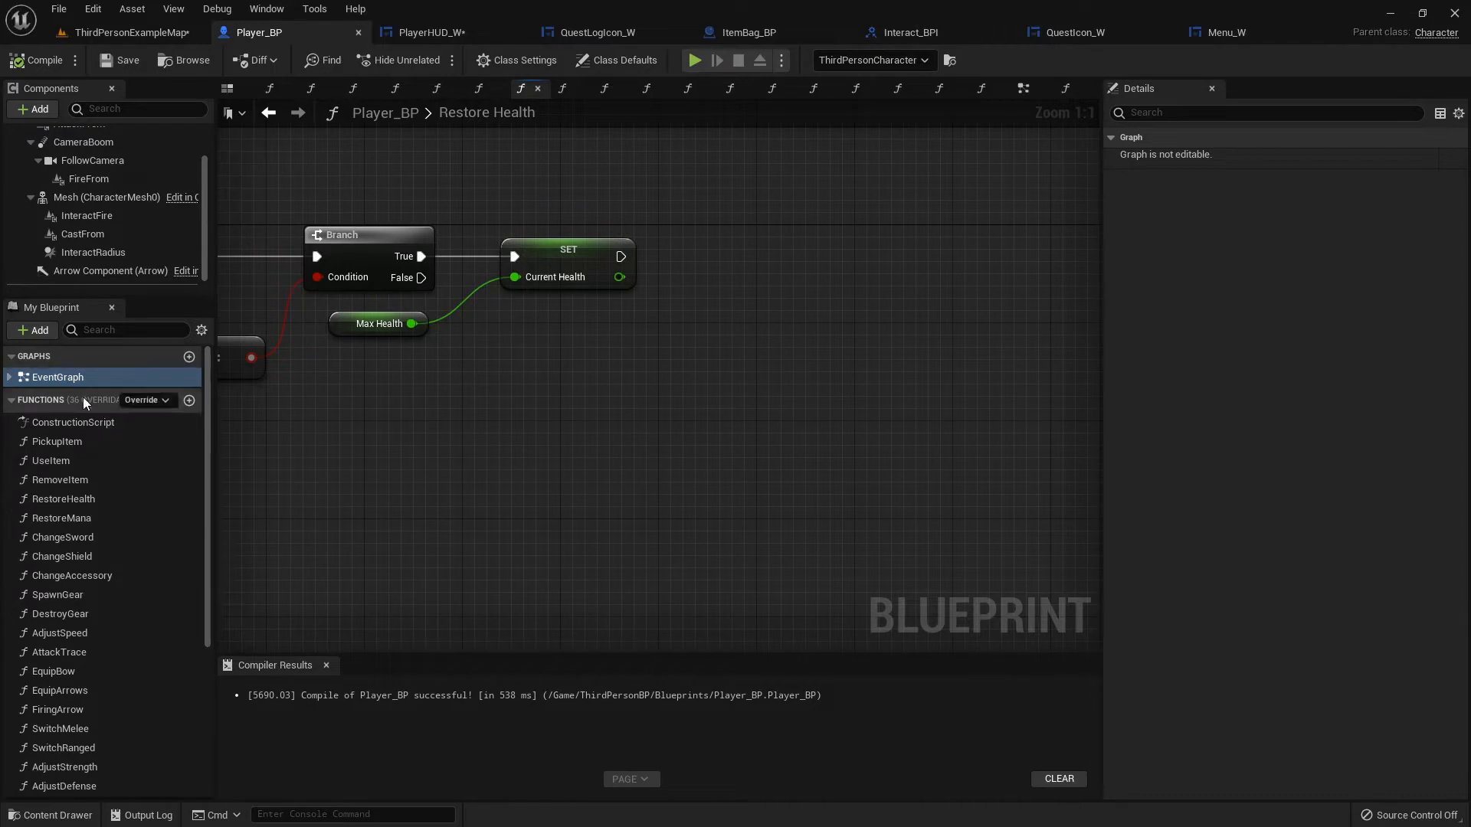
type("get hu")
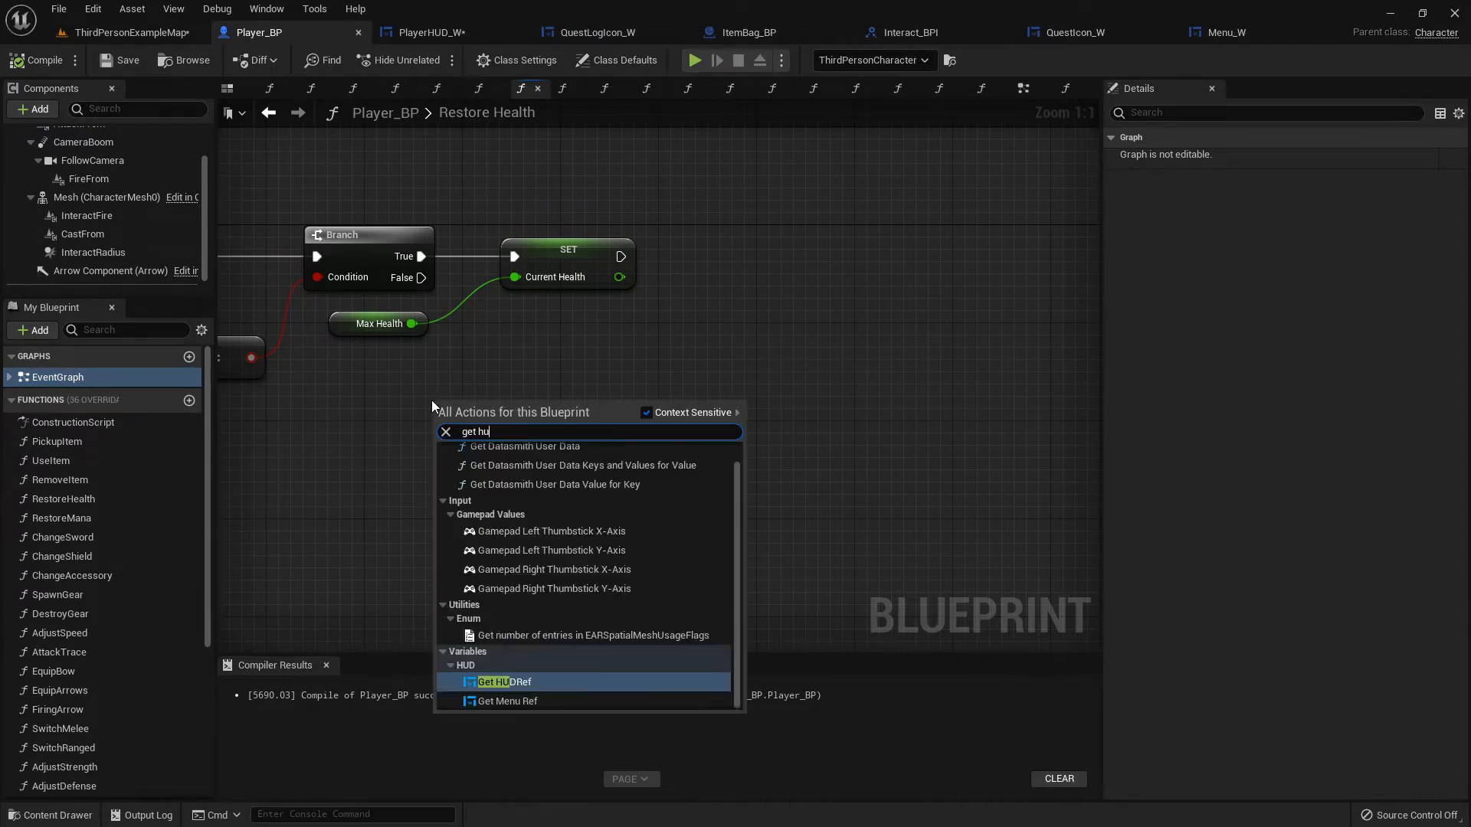
left_click(506, 682)
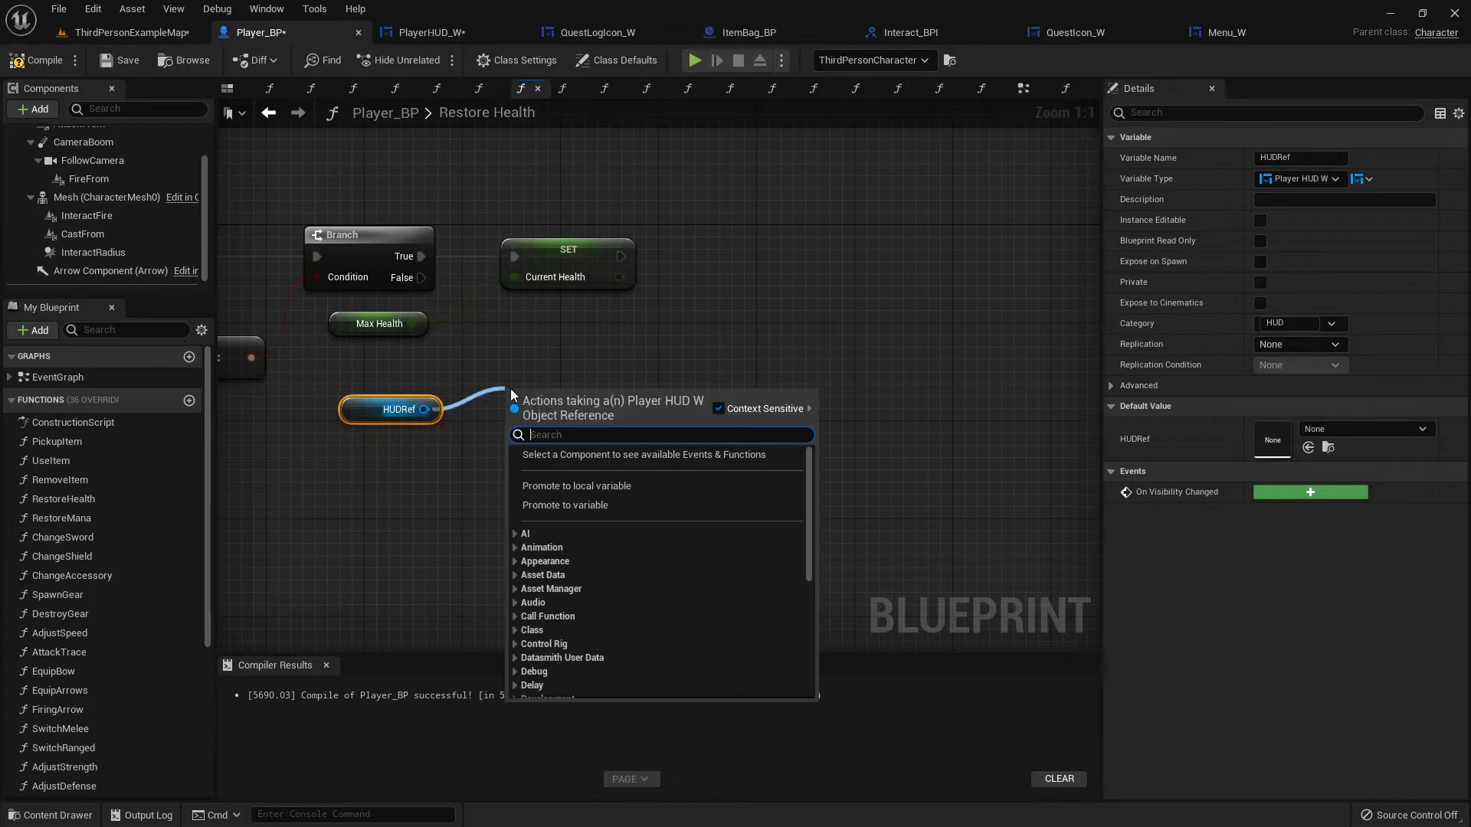
type("update")
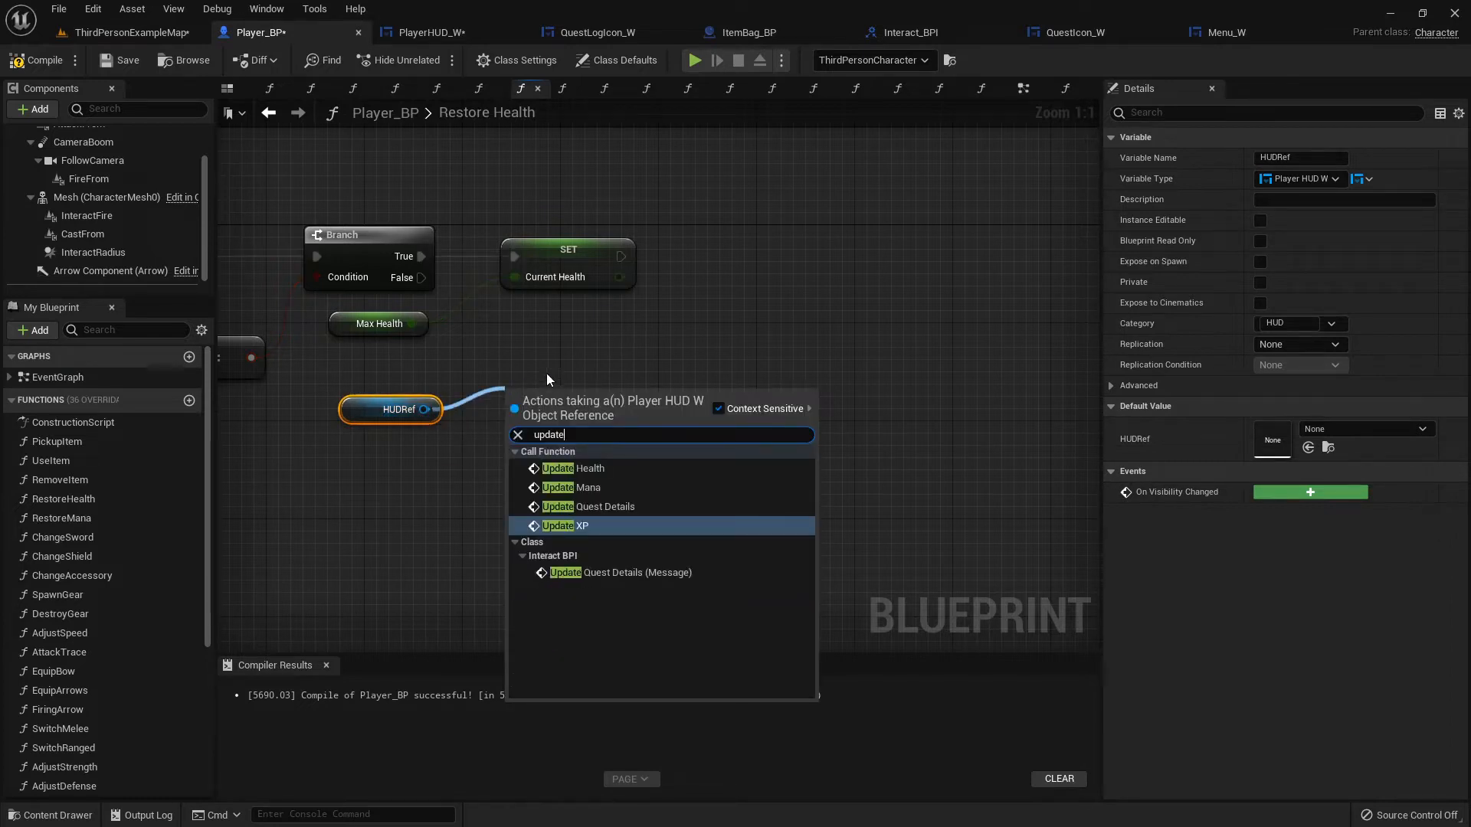
left_click(573, 468)
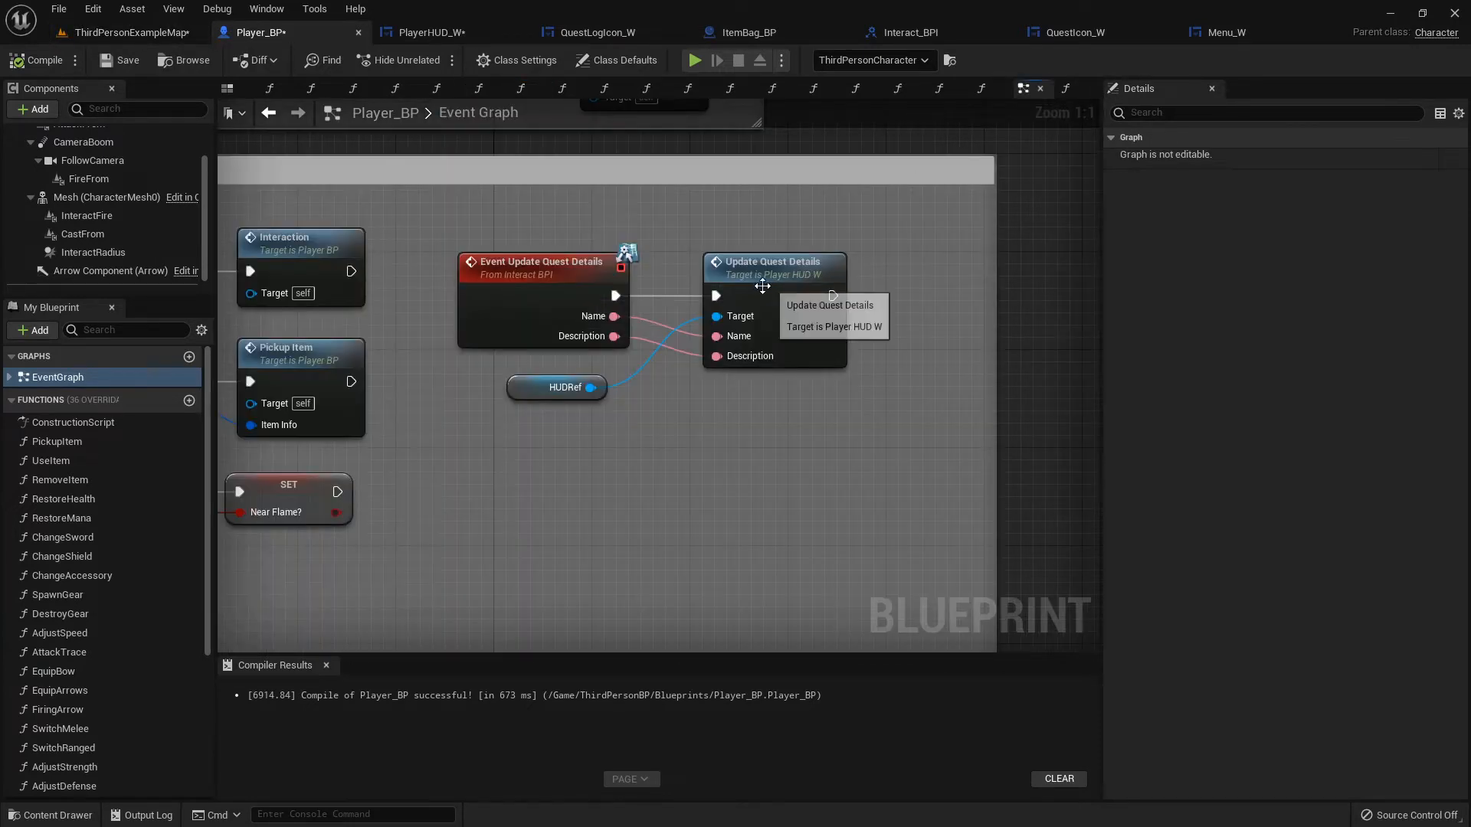
Add an Update Health call targeting HUDRef after the Spawn Sound 2D node
scroll("down", 3)
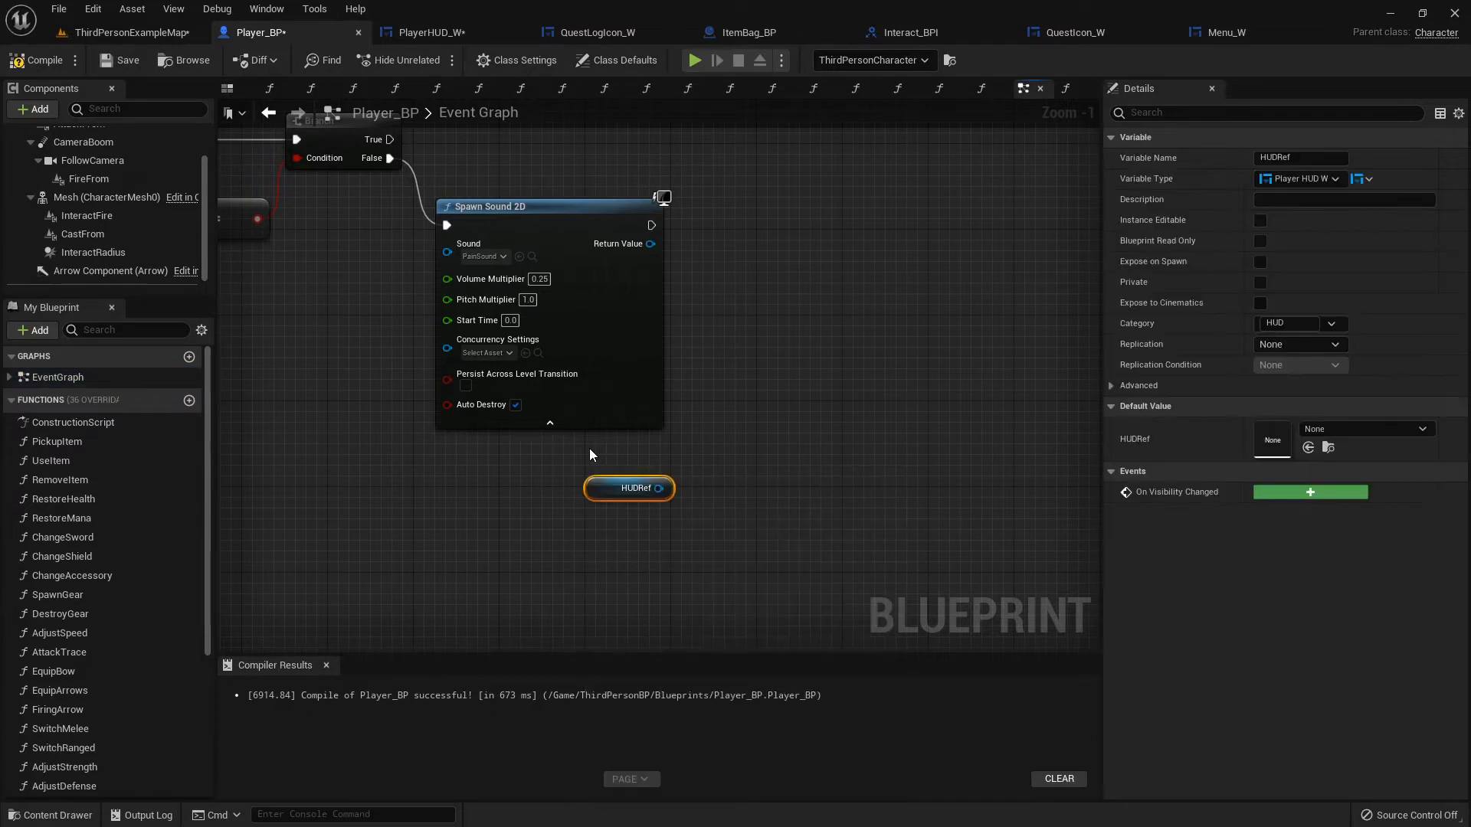
left_click_drag(659, 488, 737, 443)
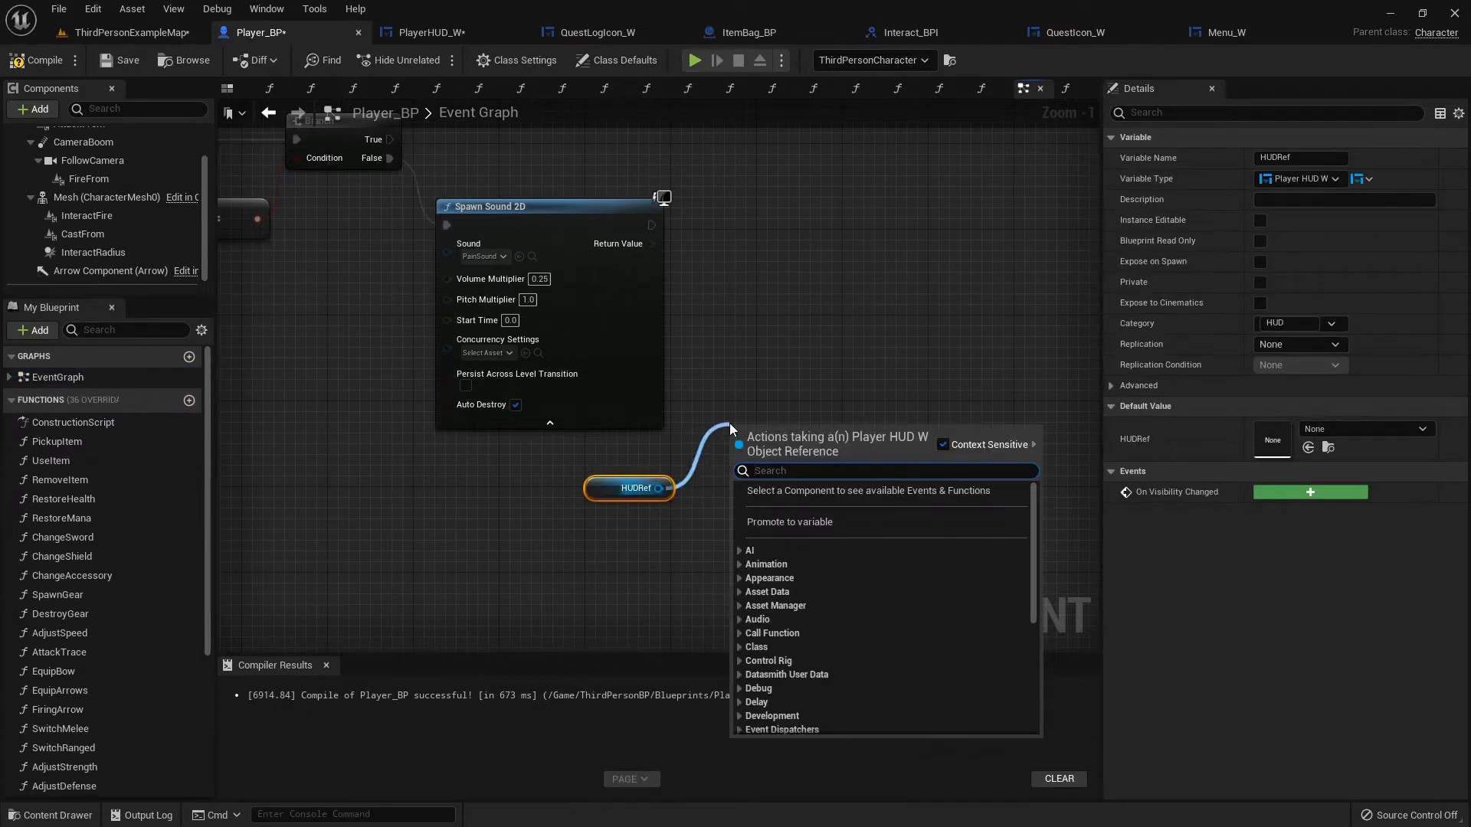
type("update")
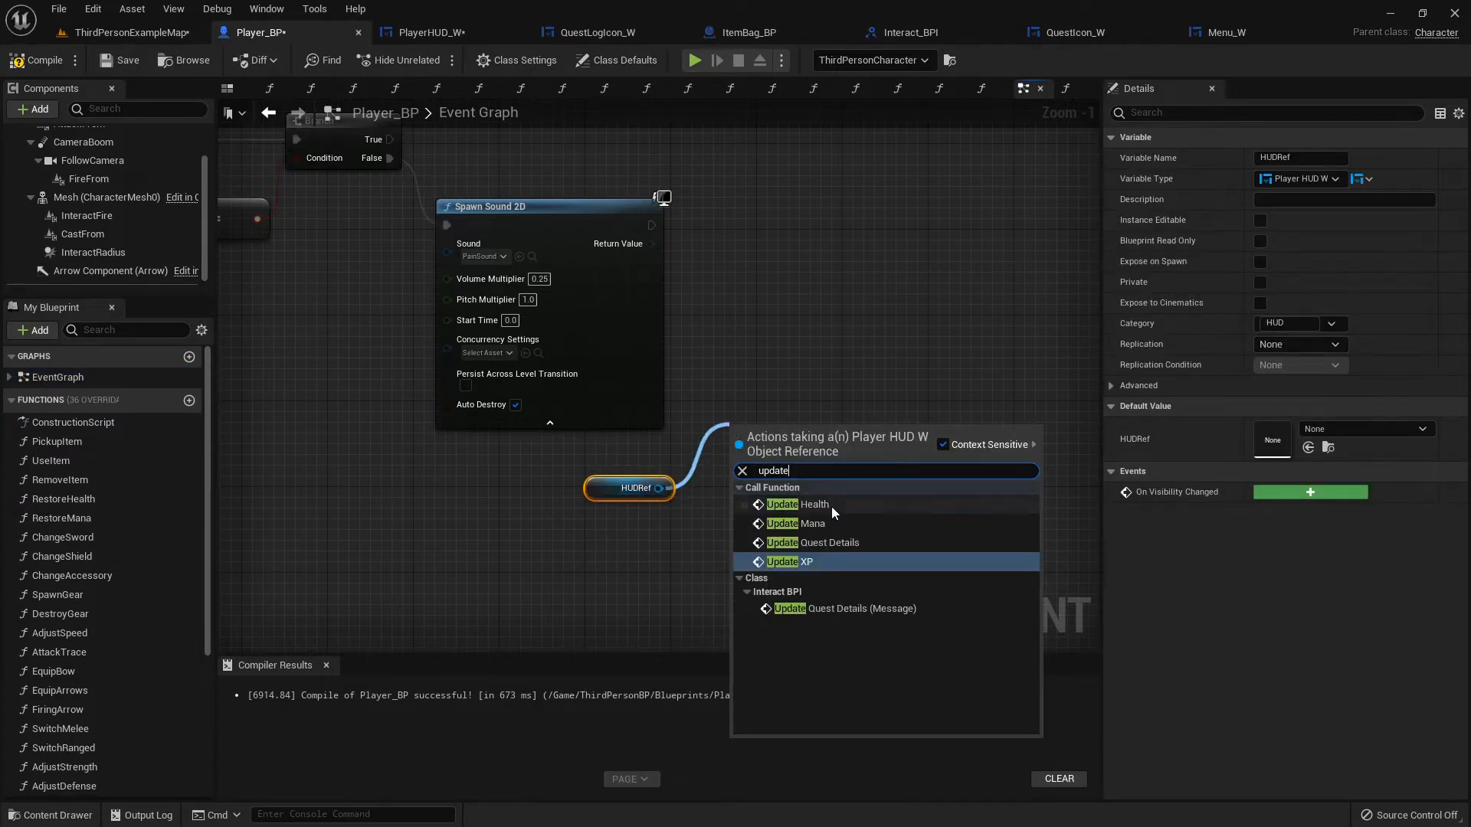
left_click(812, 504)
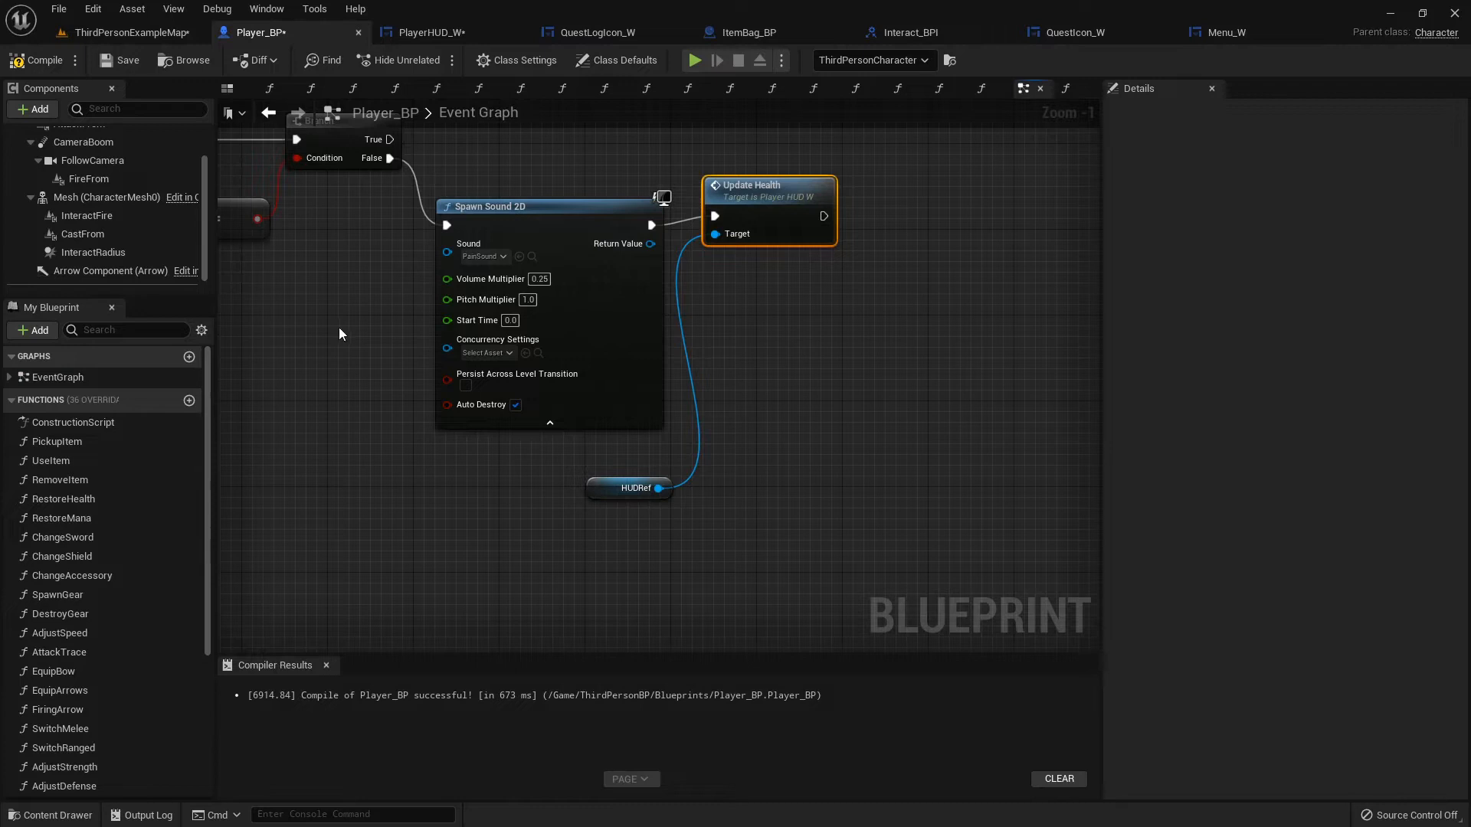
mouse_move(60, 518)
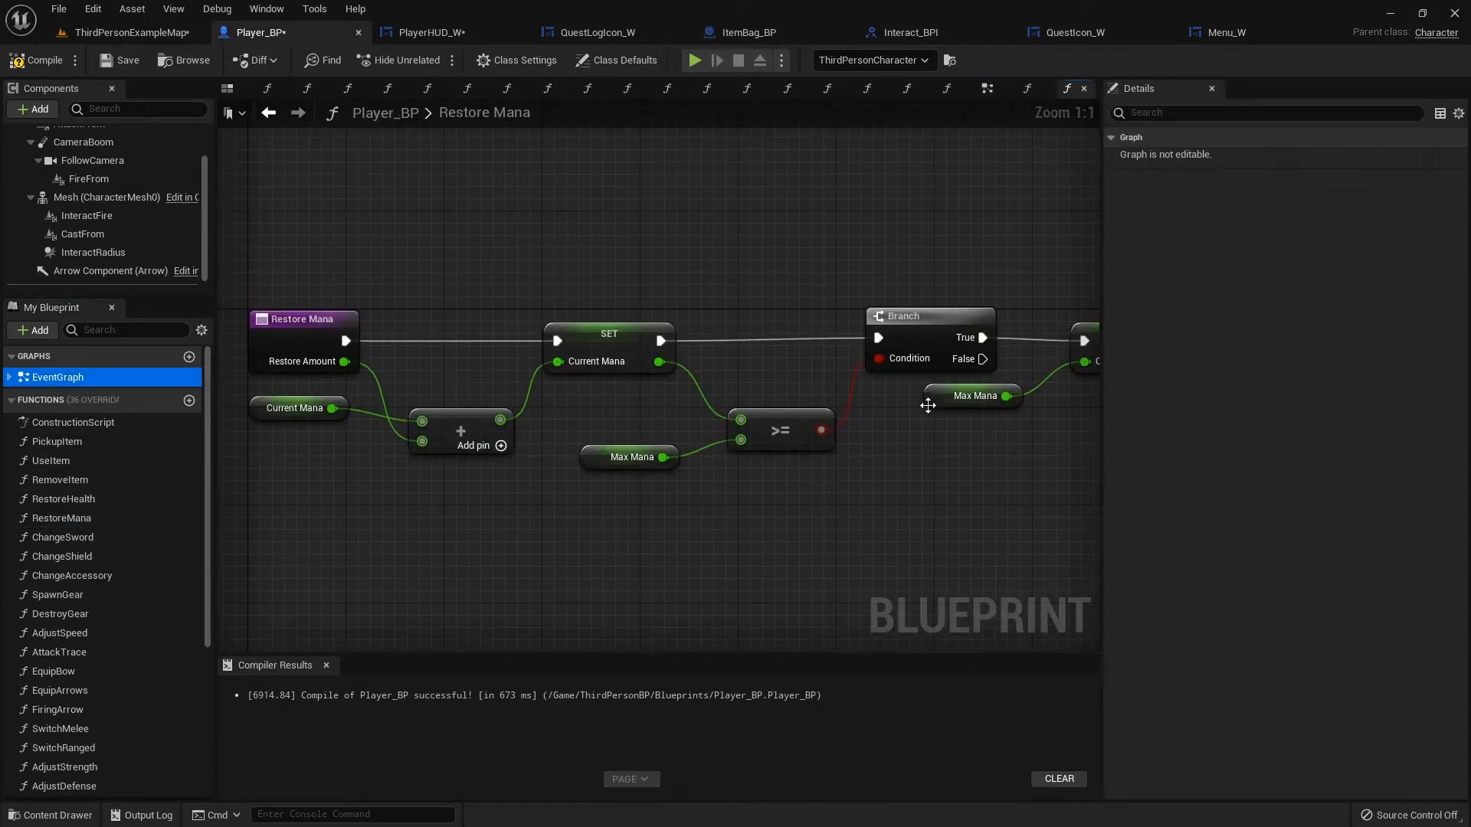
In Restore Mana, add Get HUDRef and an Update Mana call wired from the Branch's false path
type("get h")
type("update mana")
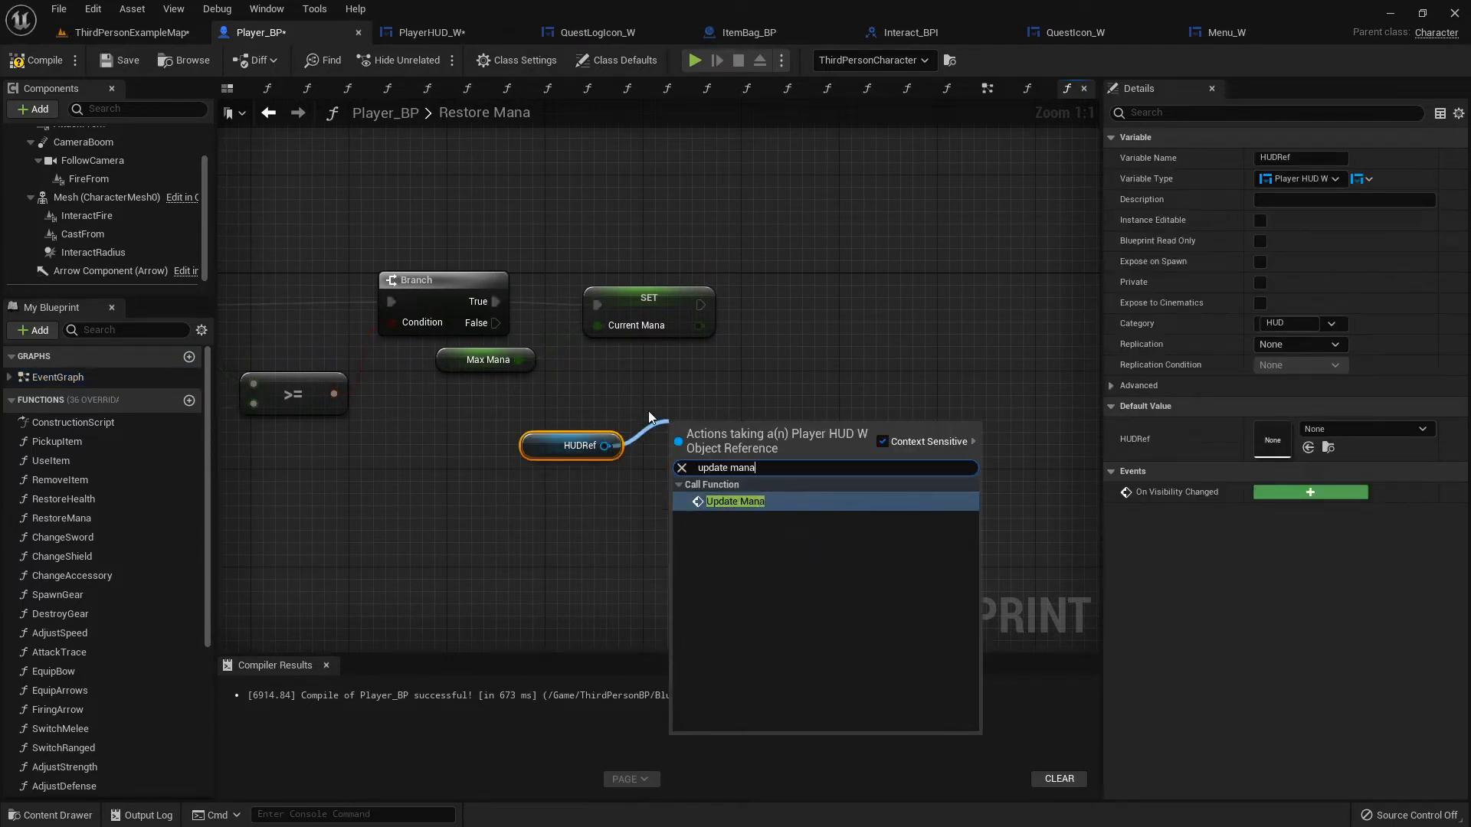
left_click(734, 501)
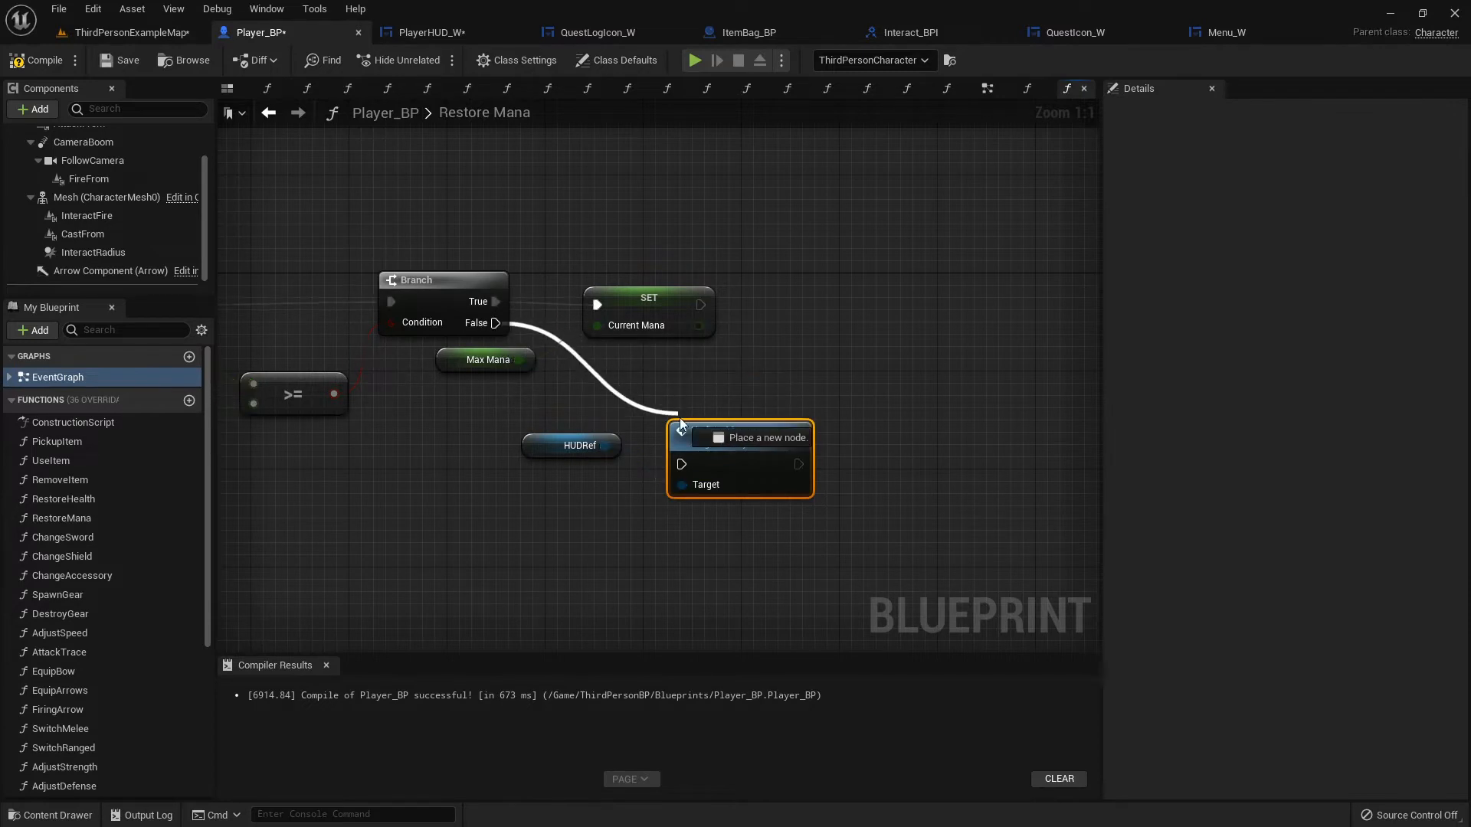
left_click(671, 297)
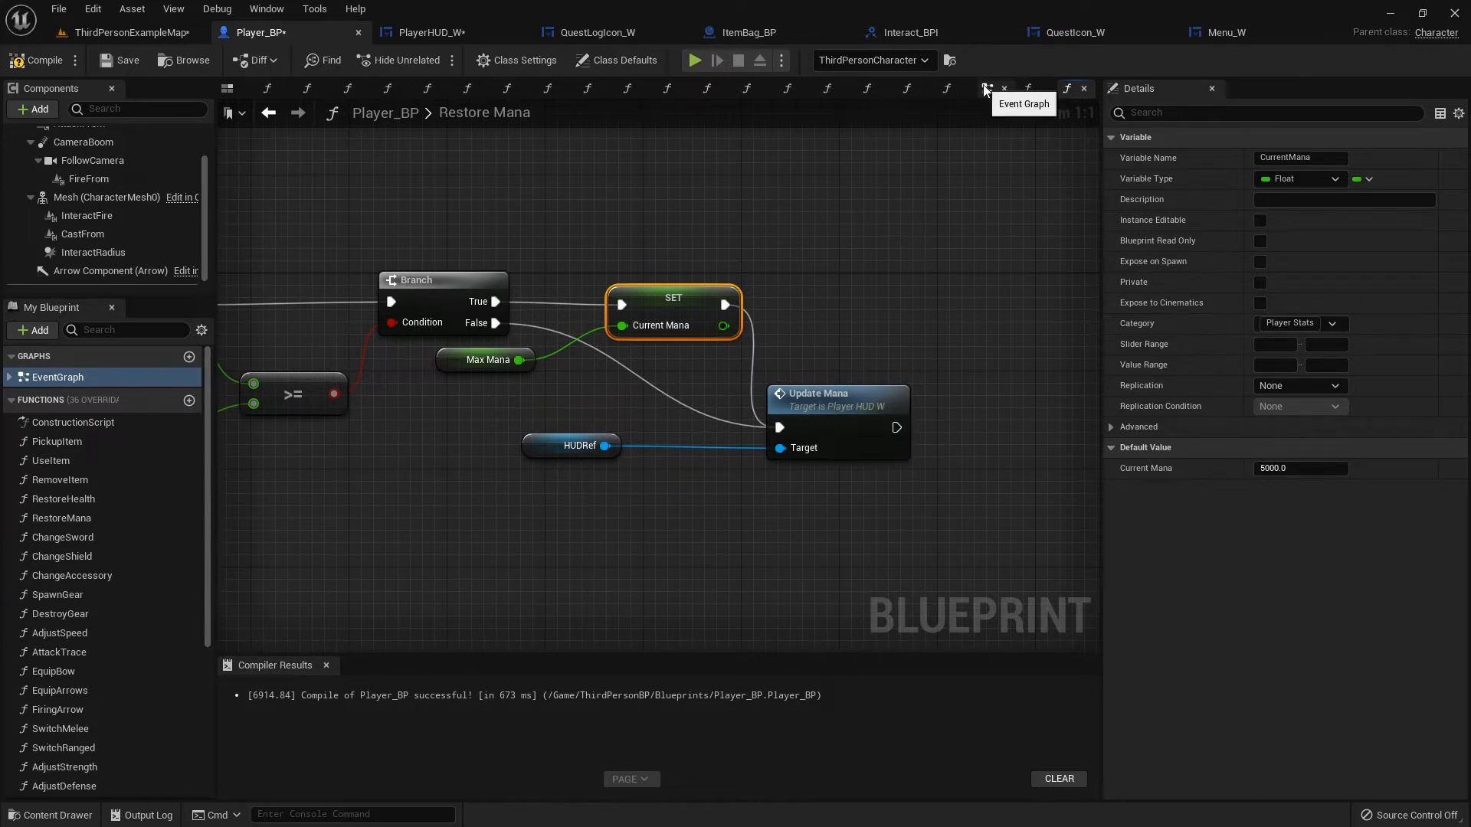
Scroll Player_BP's Event Graph to the CastSpell path where Restore Mana receives Mana Cost times -1
left_click(988, 88)
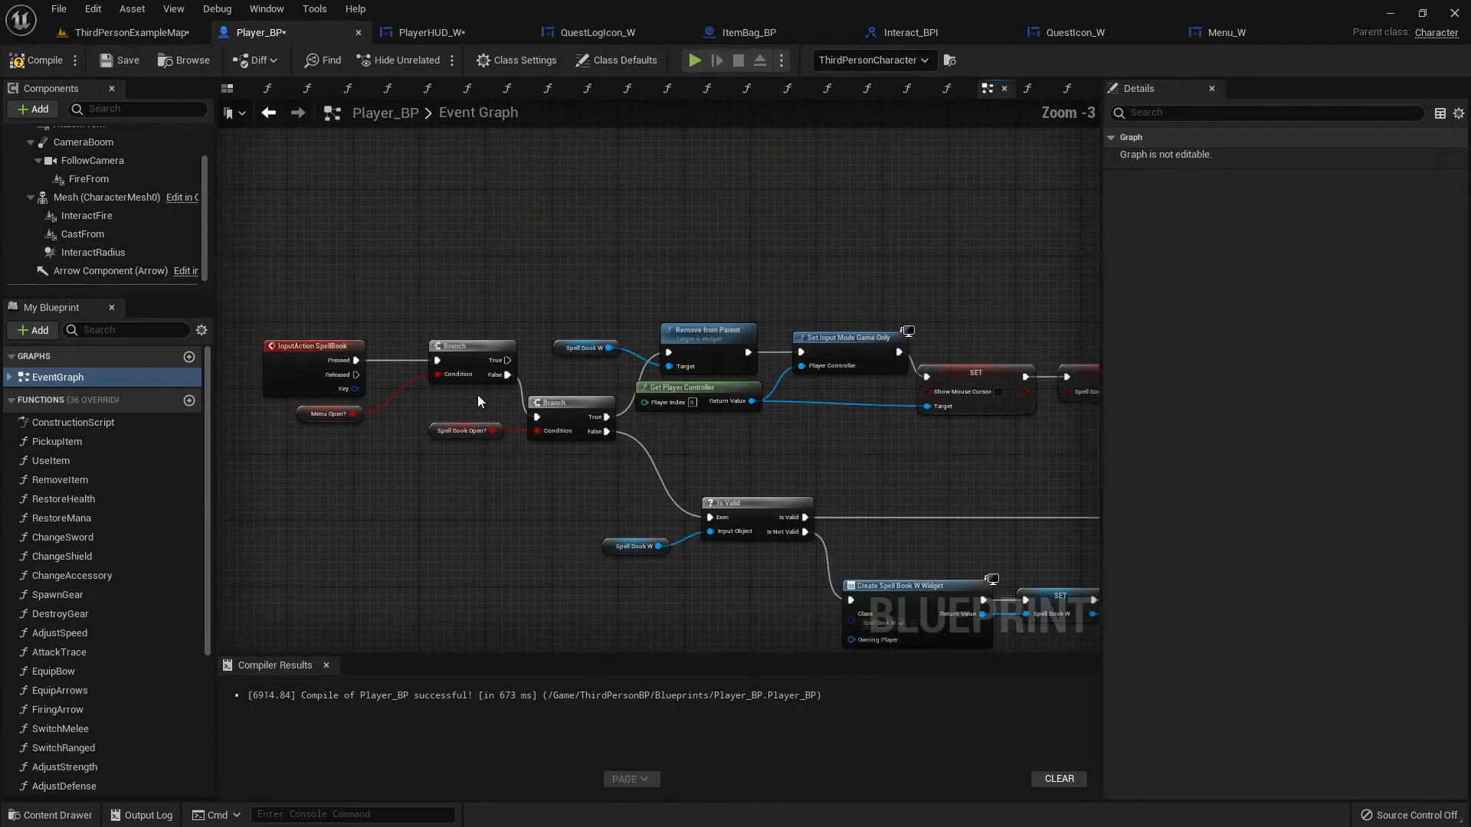
scroll("down", 3)
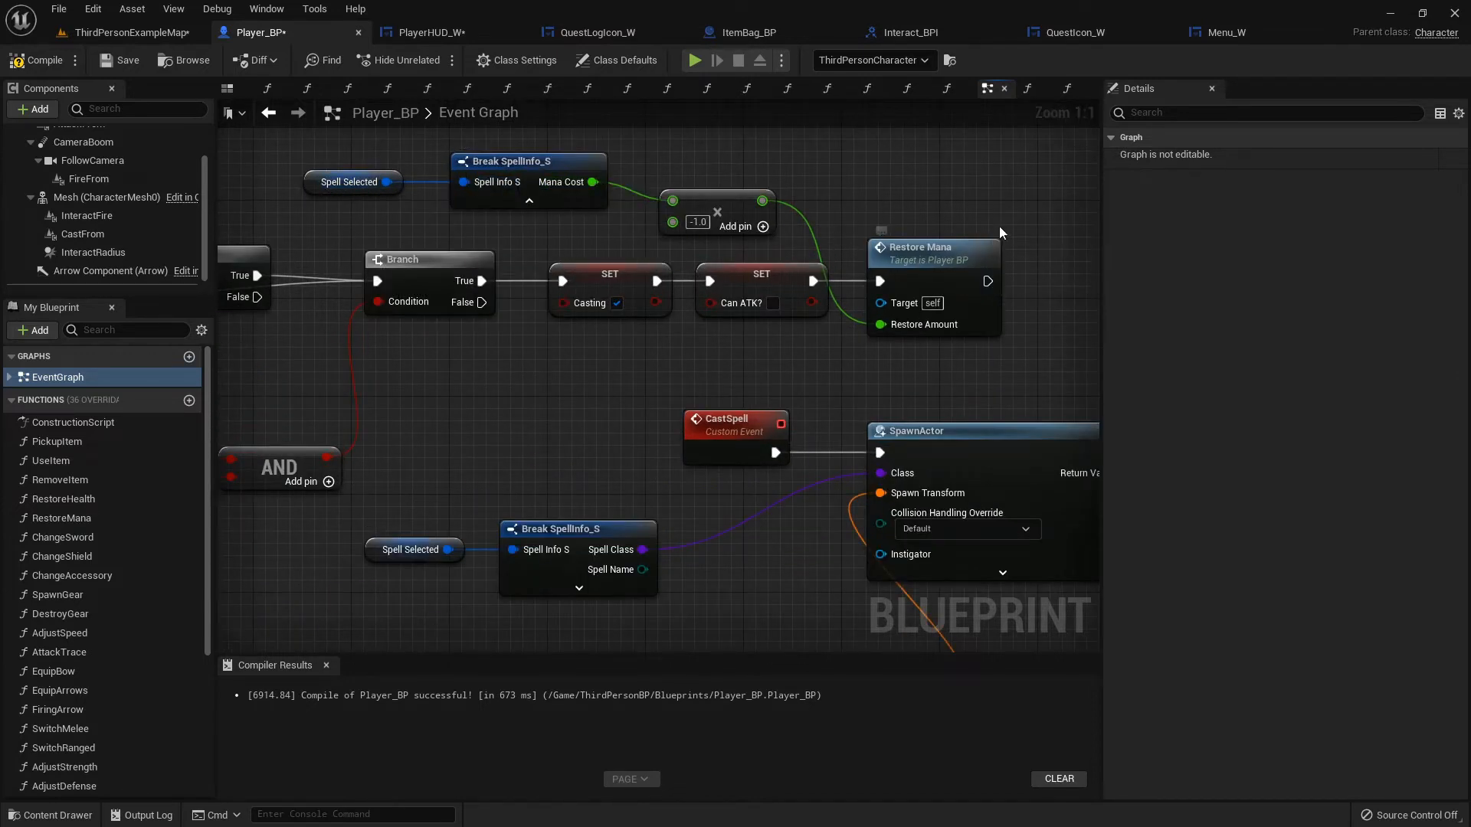
mouse_move(56, 442)
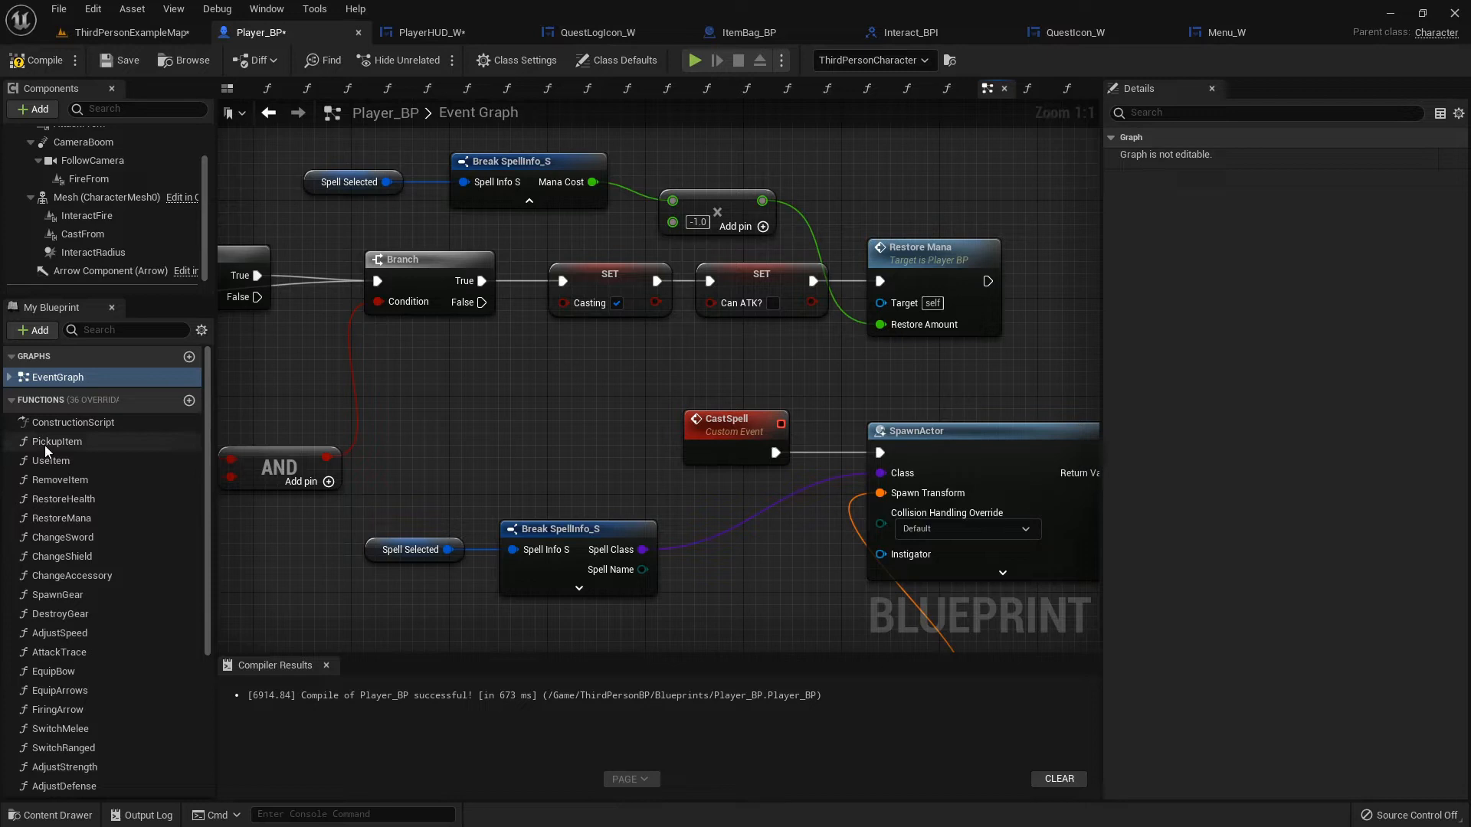
scroll("down", 3)
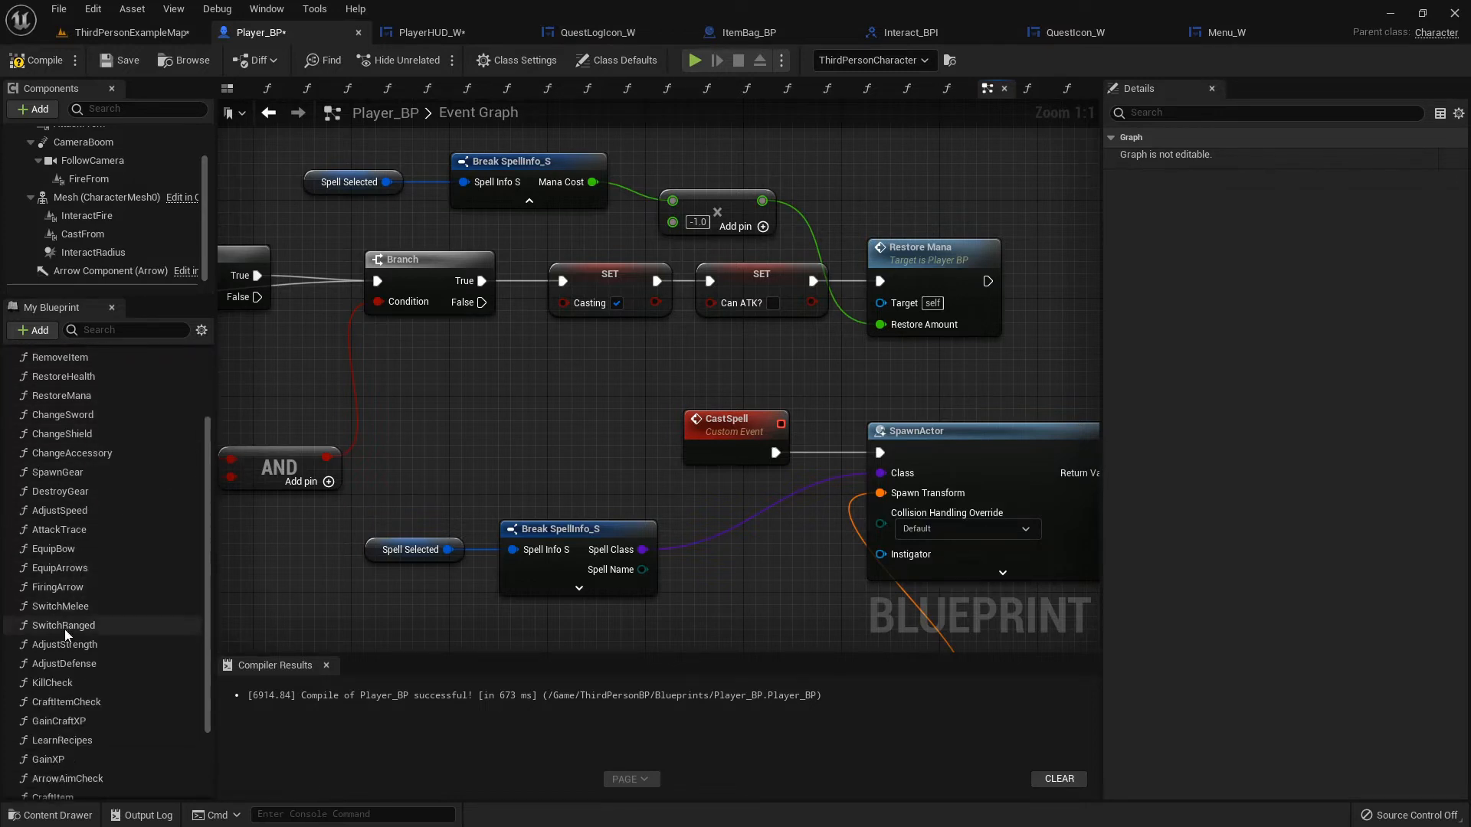
mouse_move(925, 253)
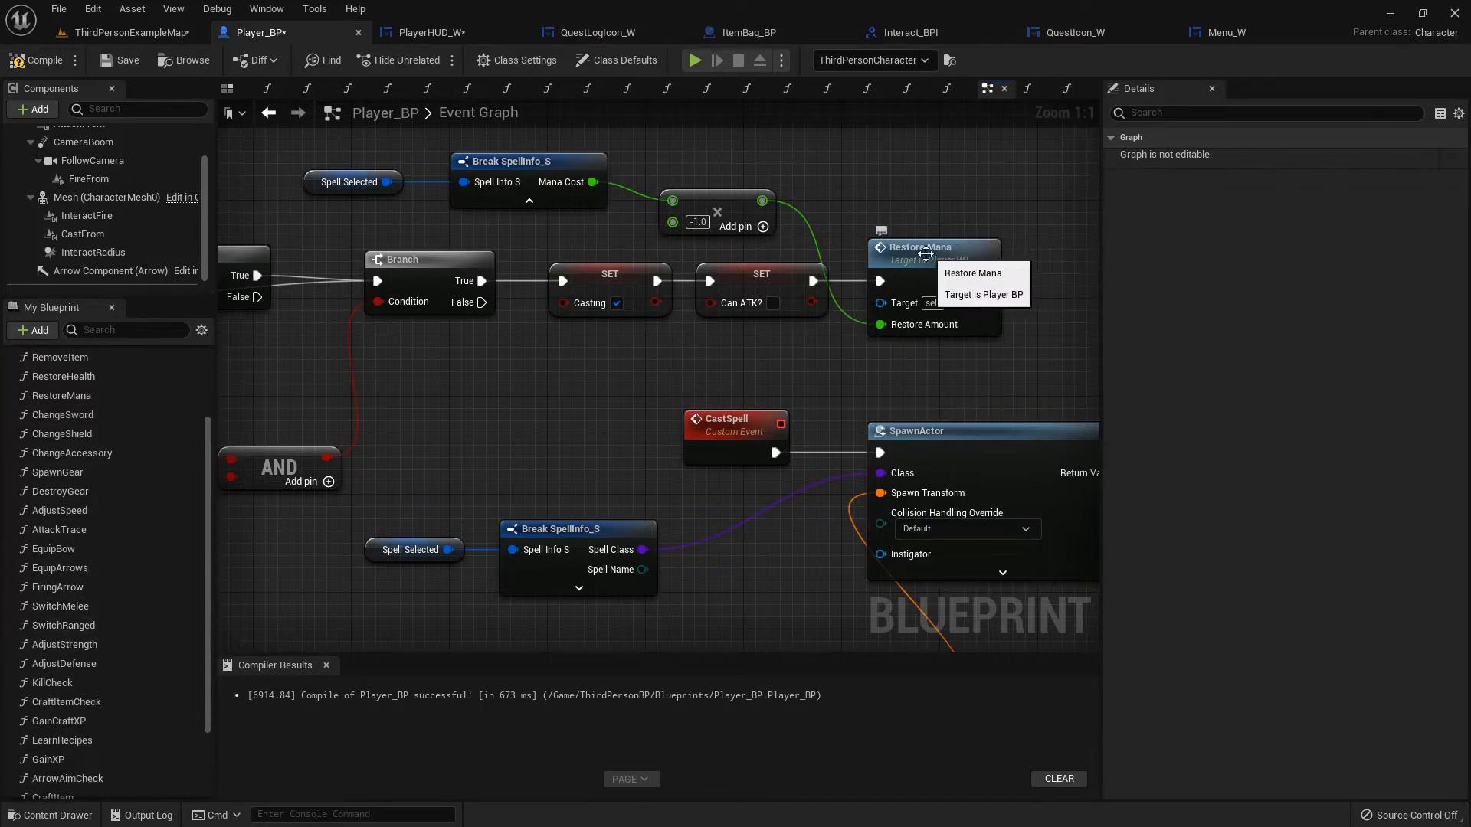
mouse_move(80, 702)
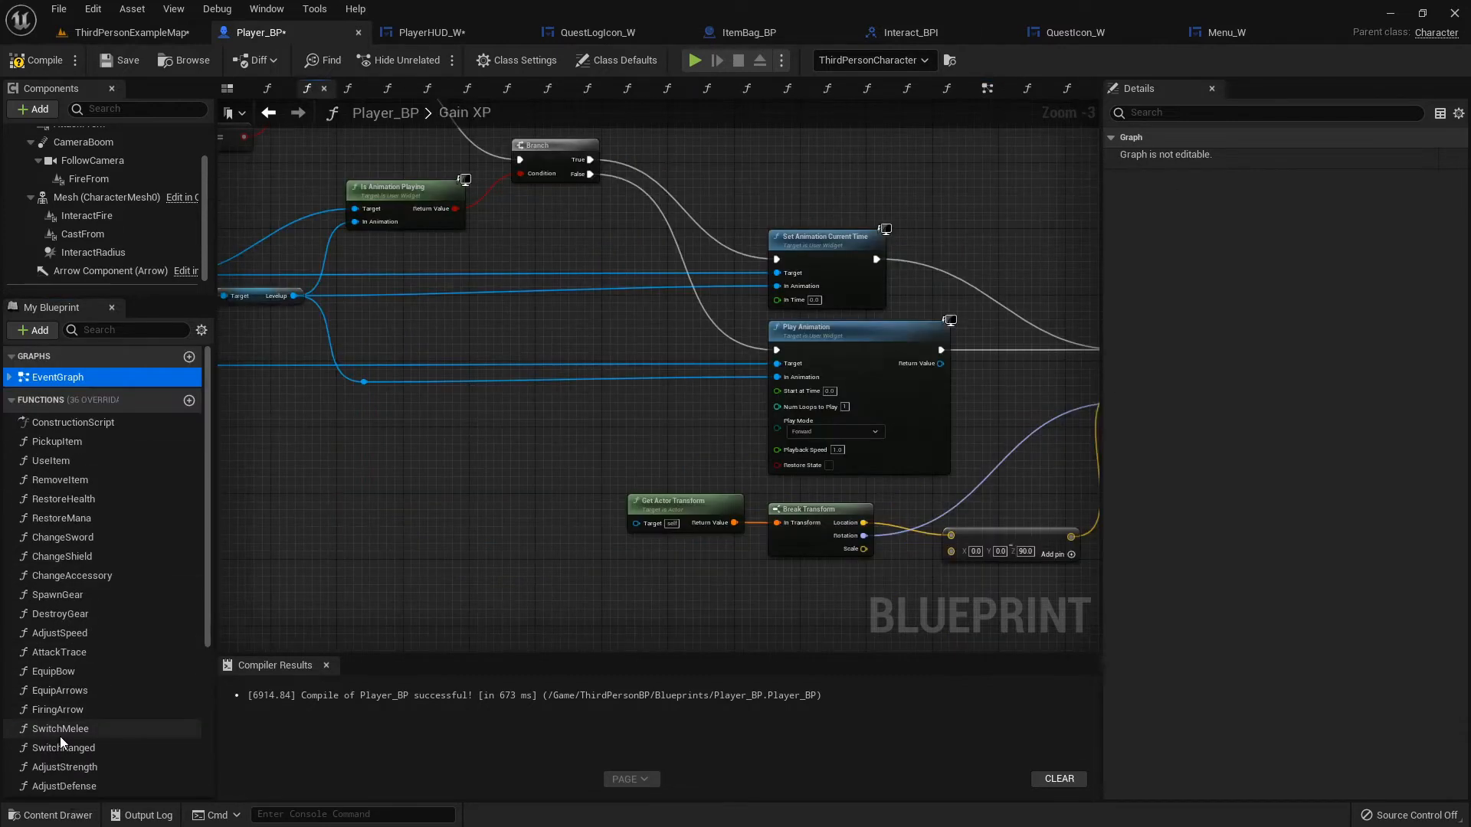
In Gain XP, wire Update XP on HUDRef from the Branch's false path and compile
scroll("down", 3)
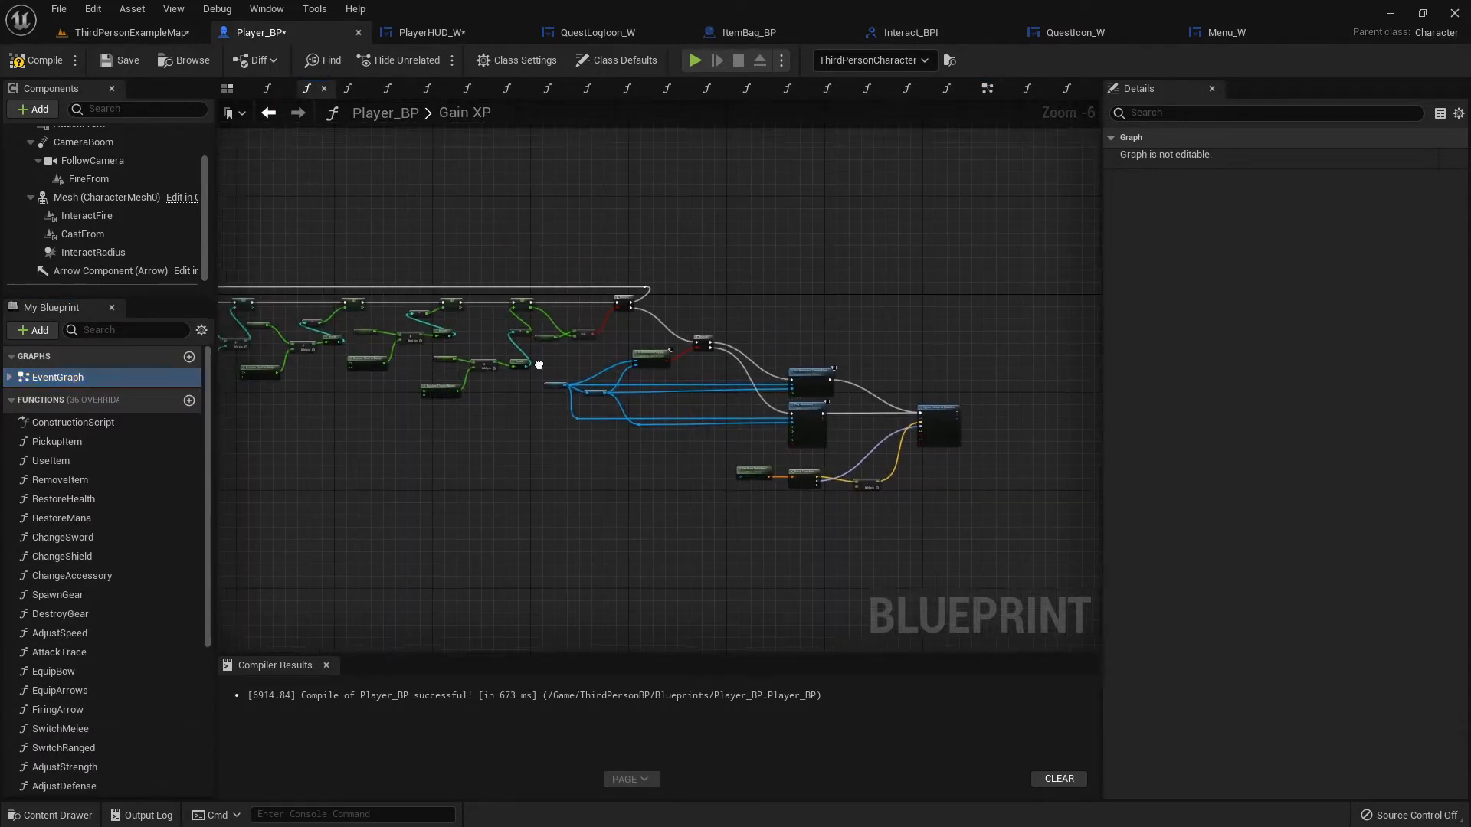
left_click_drag(540, 364, 868, 380)
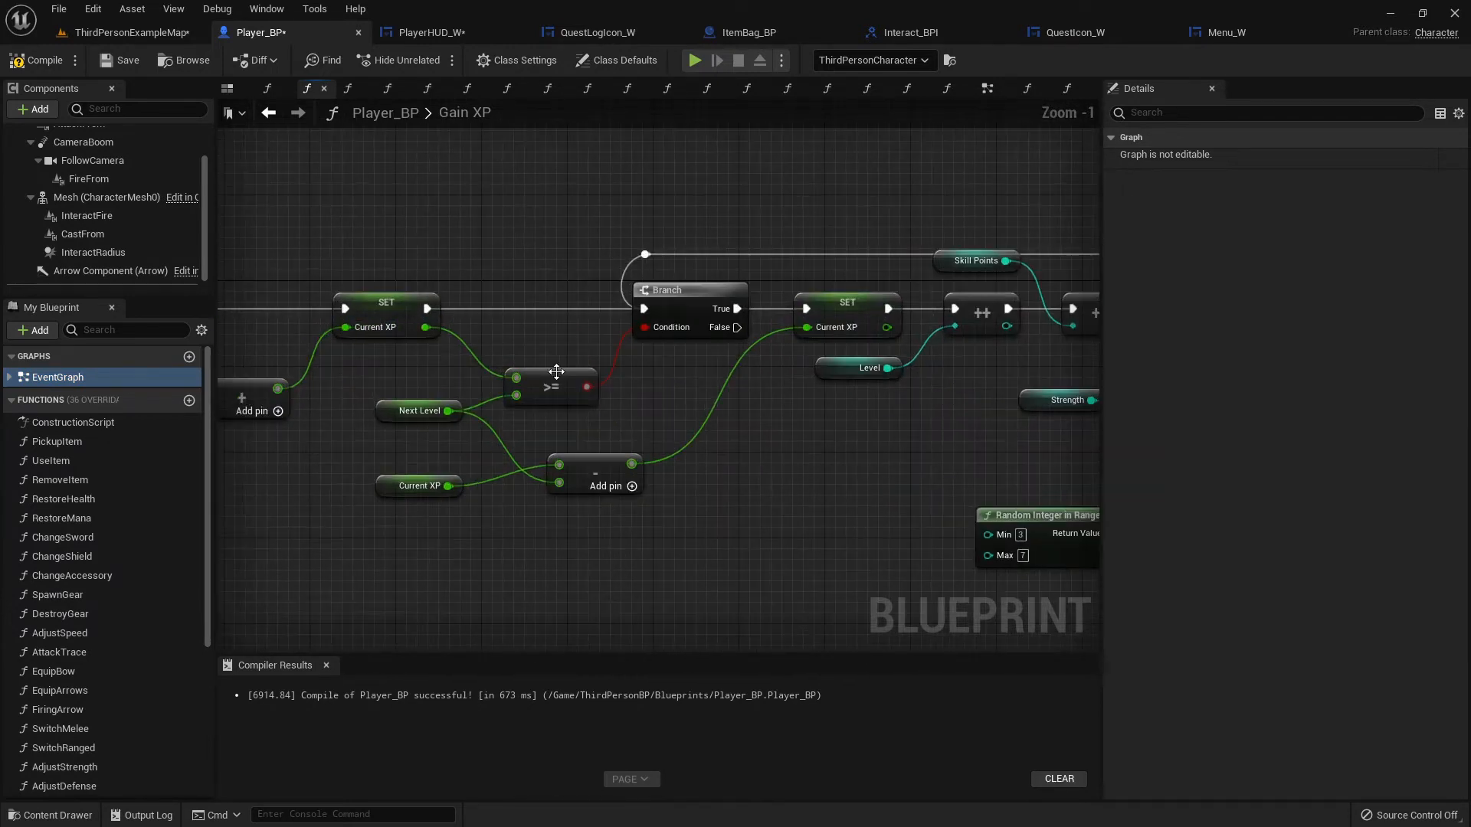
mouse_move(744, 335)
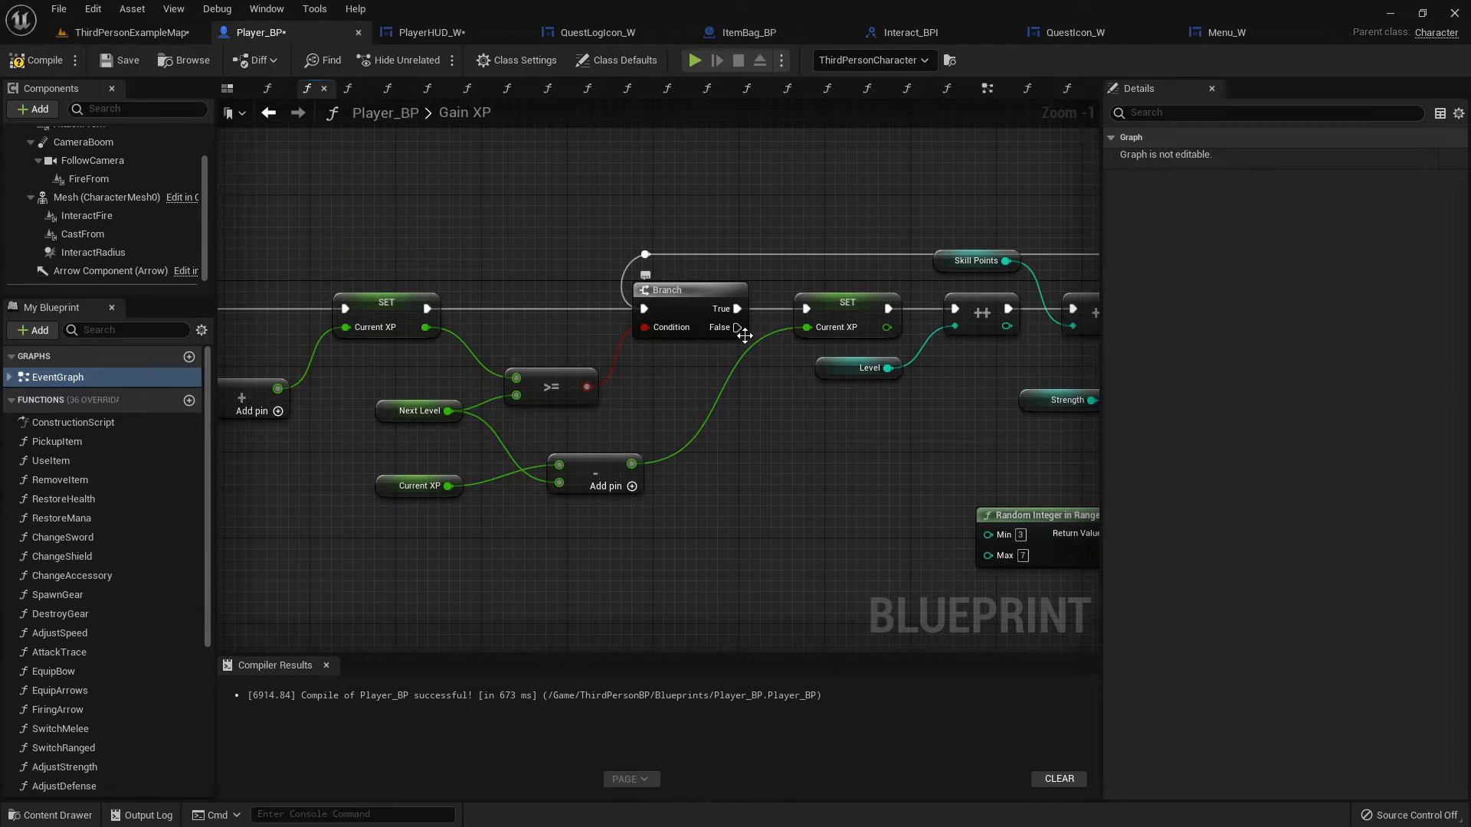
left_click_drag(634, 464, 668, 463)
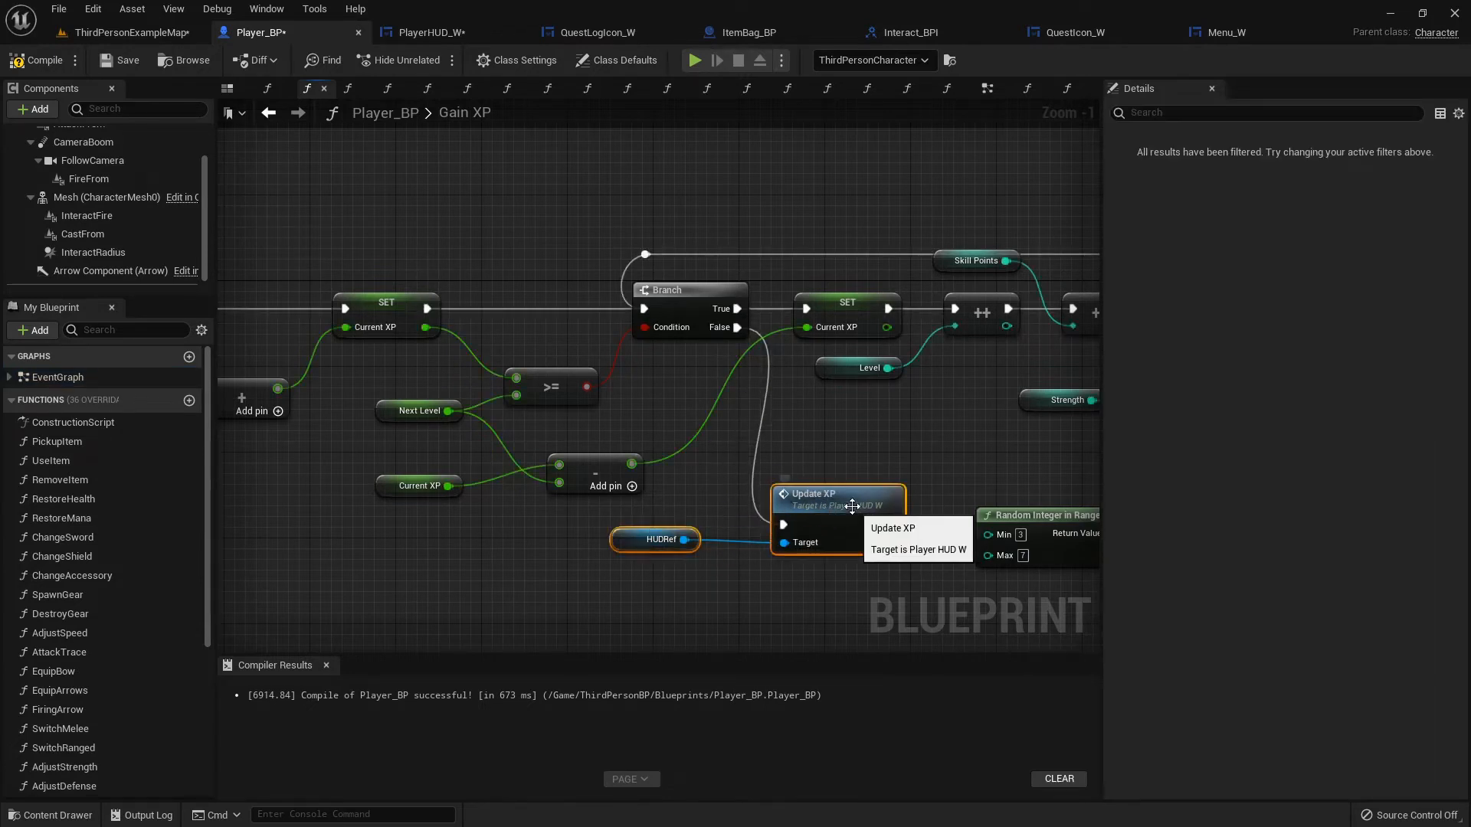
scroll("down", 3)
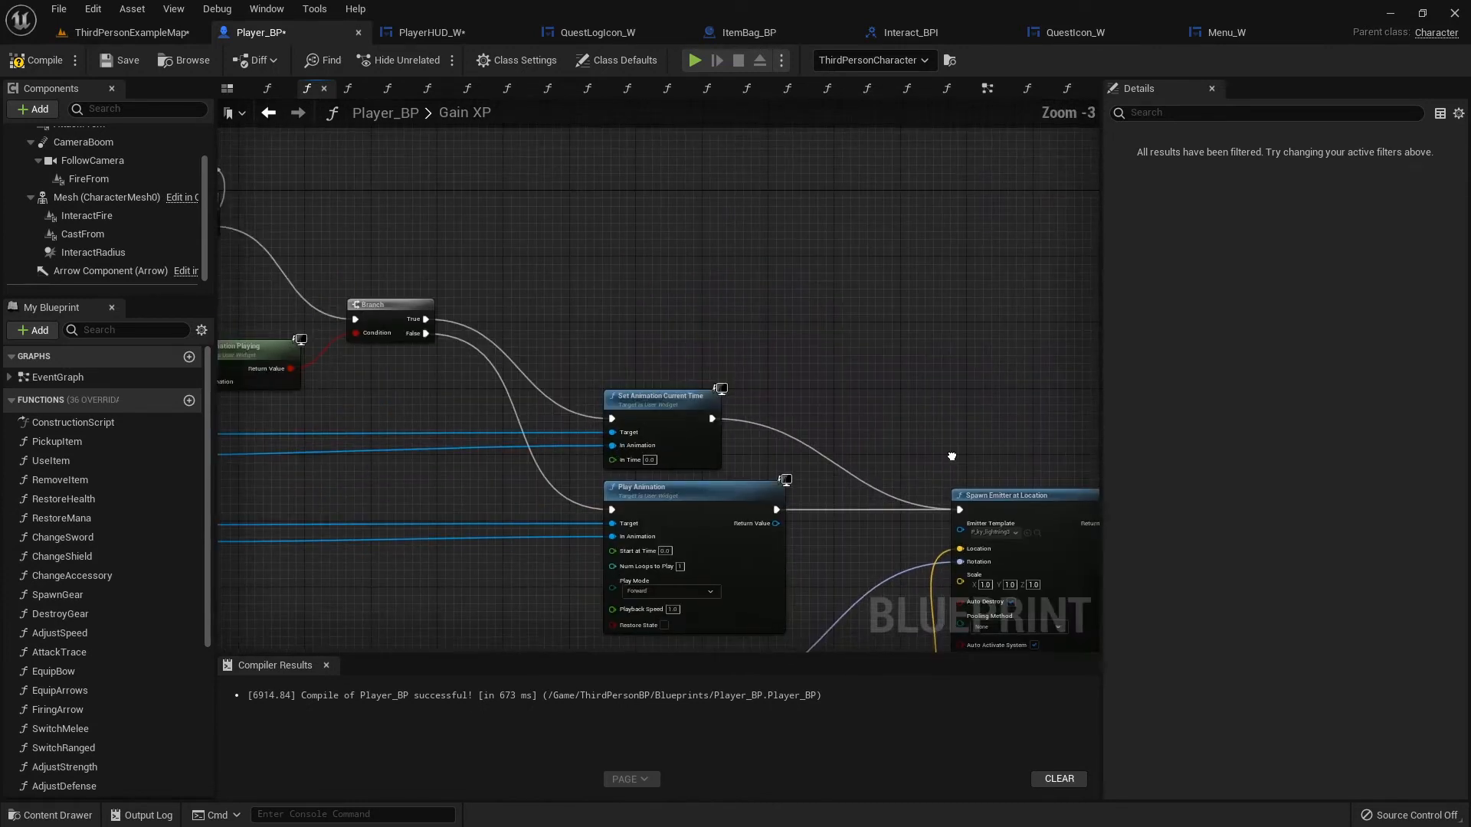
scroll("down", 3)
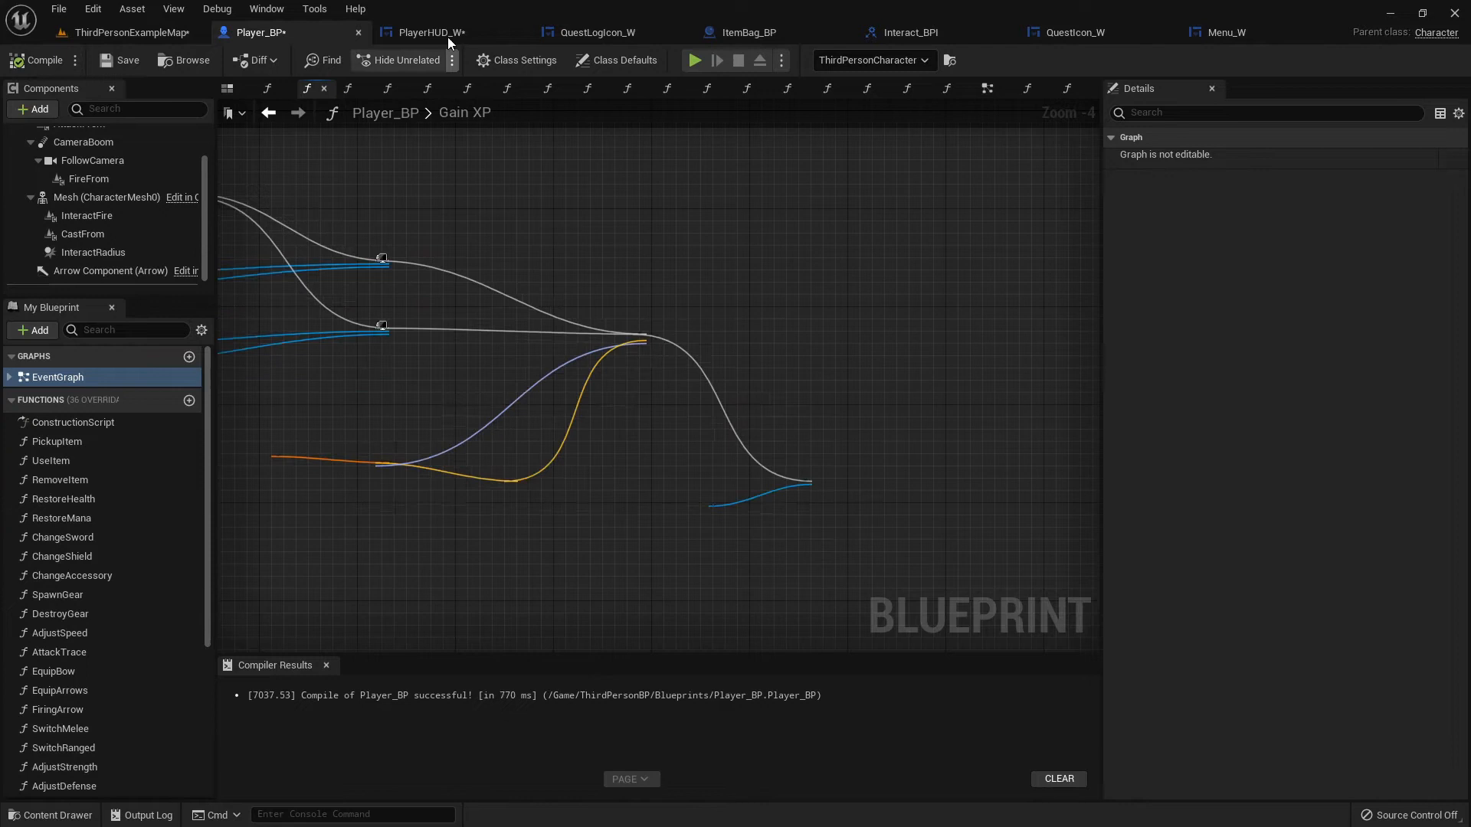
Feed Current/Max Mana and Current XP/Next Level ratios into ManaBar and XPBar Set Percent
left_click(432, 32)
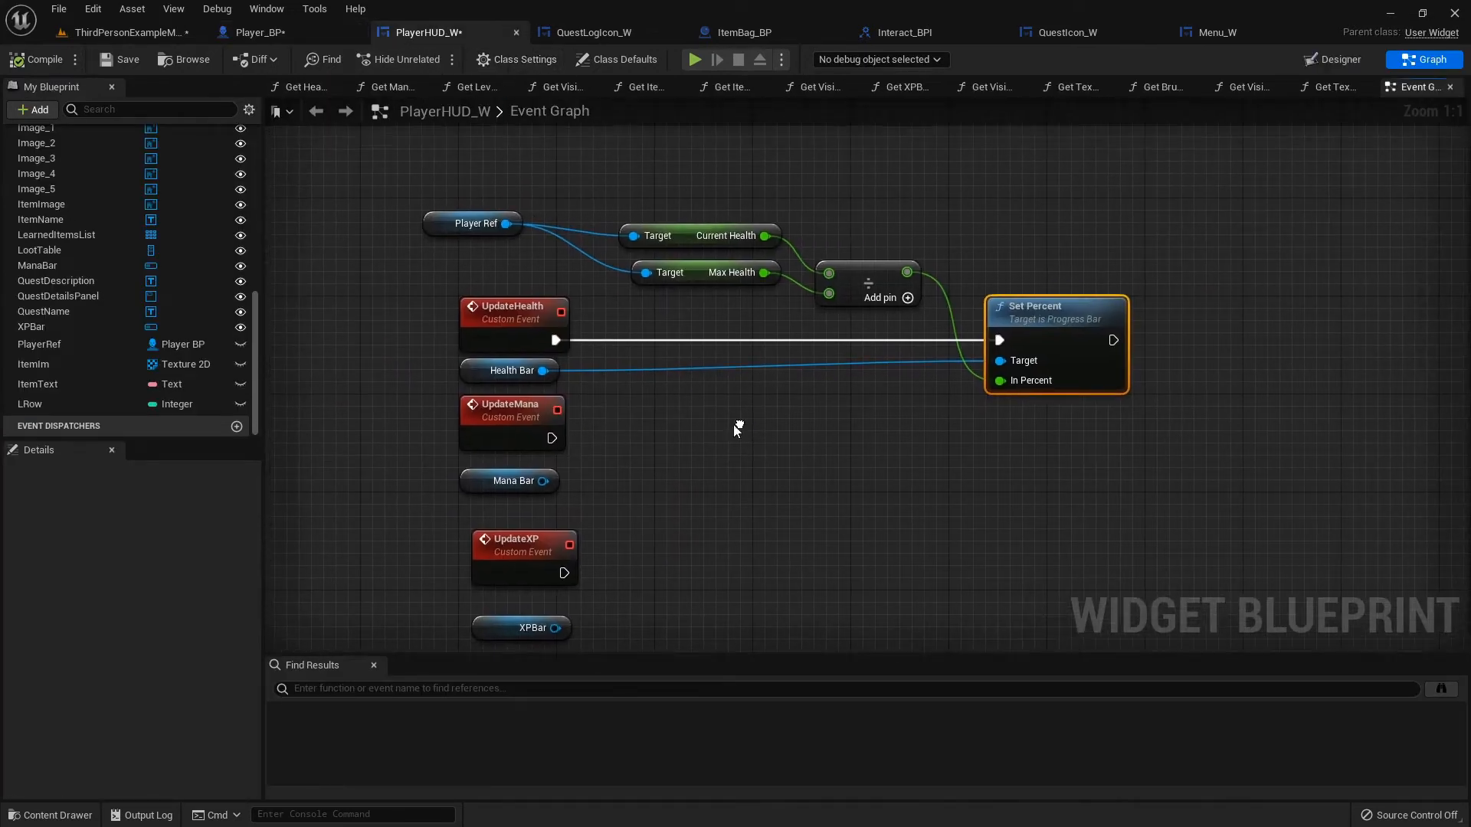
left_click(408, 456)
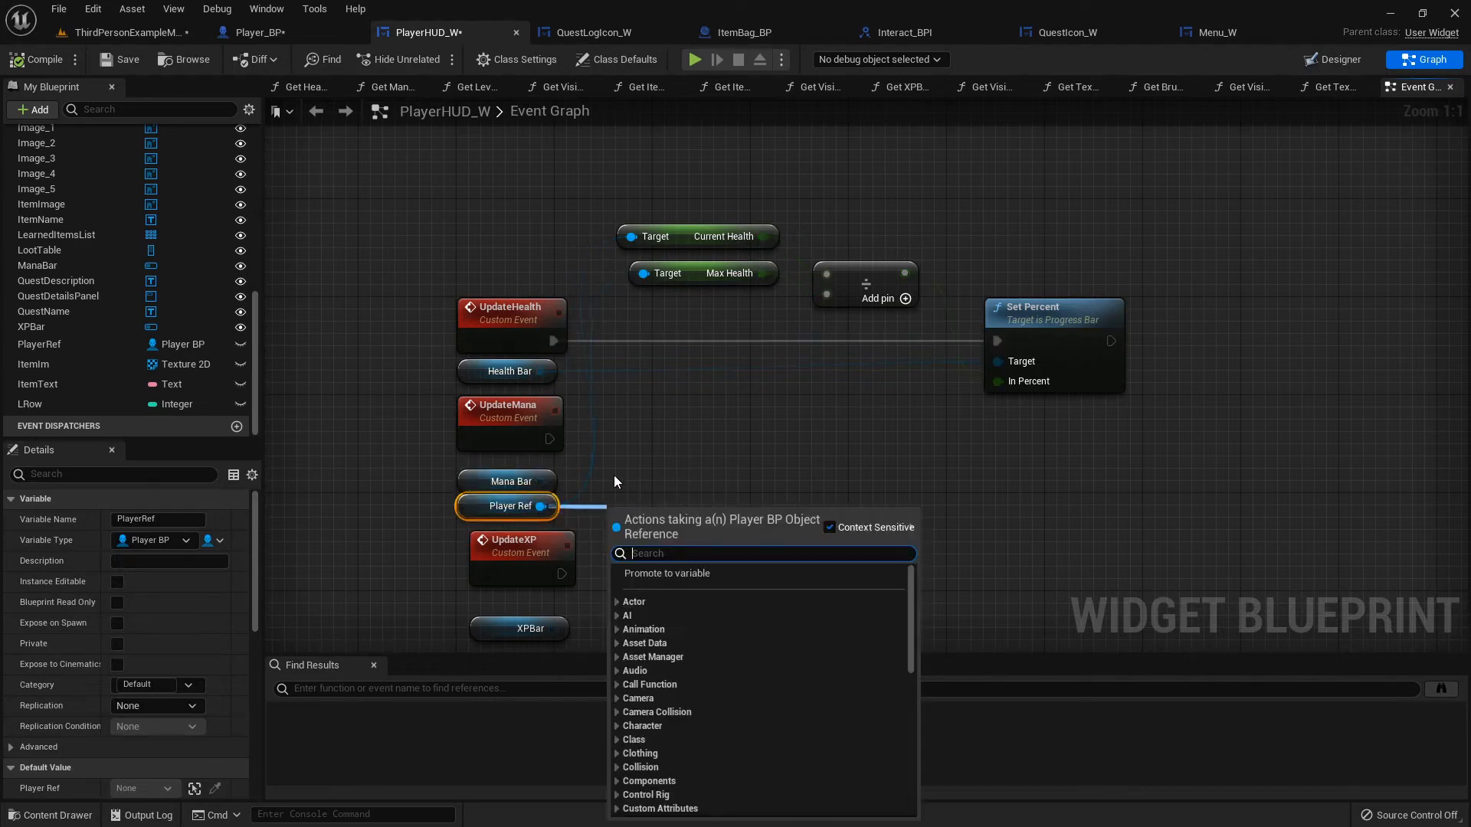
type("get curren")
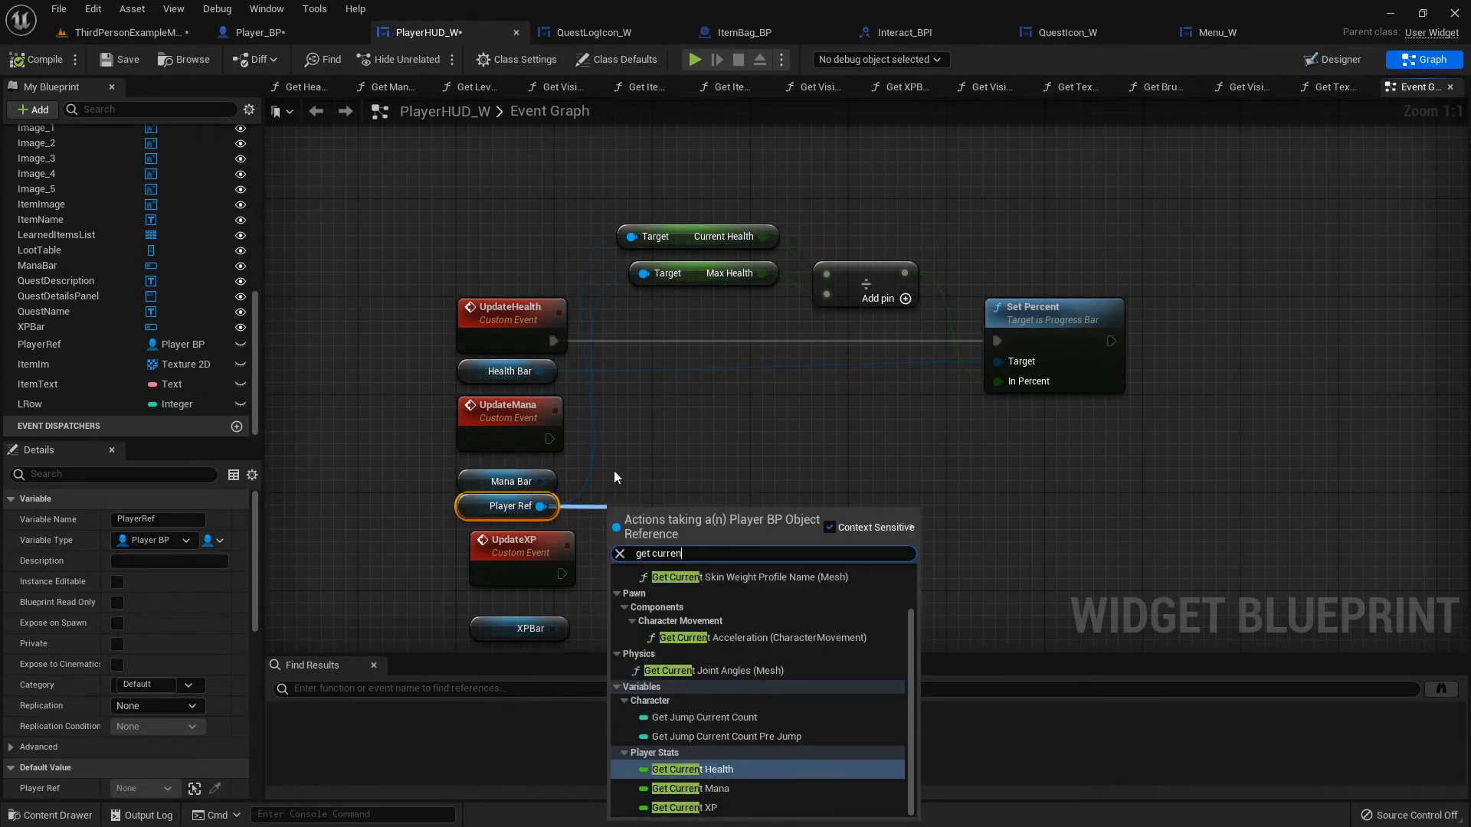
left_click(691, 788)
type("set")
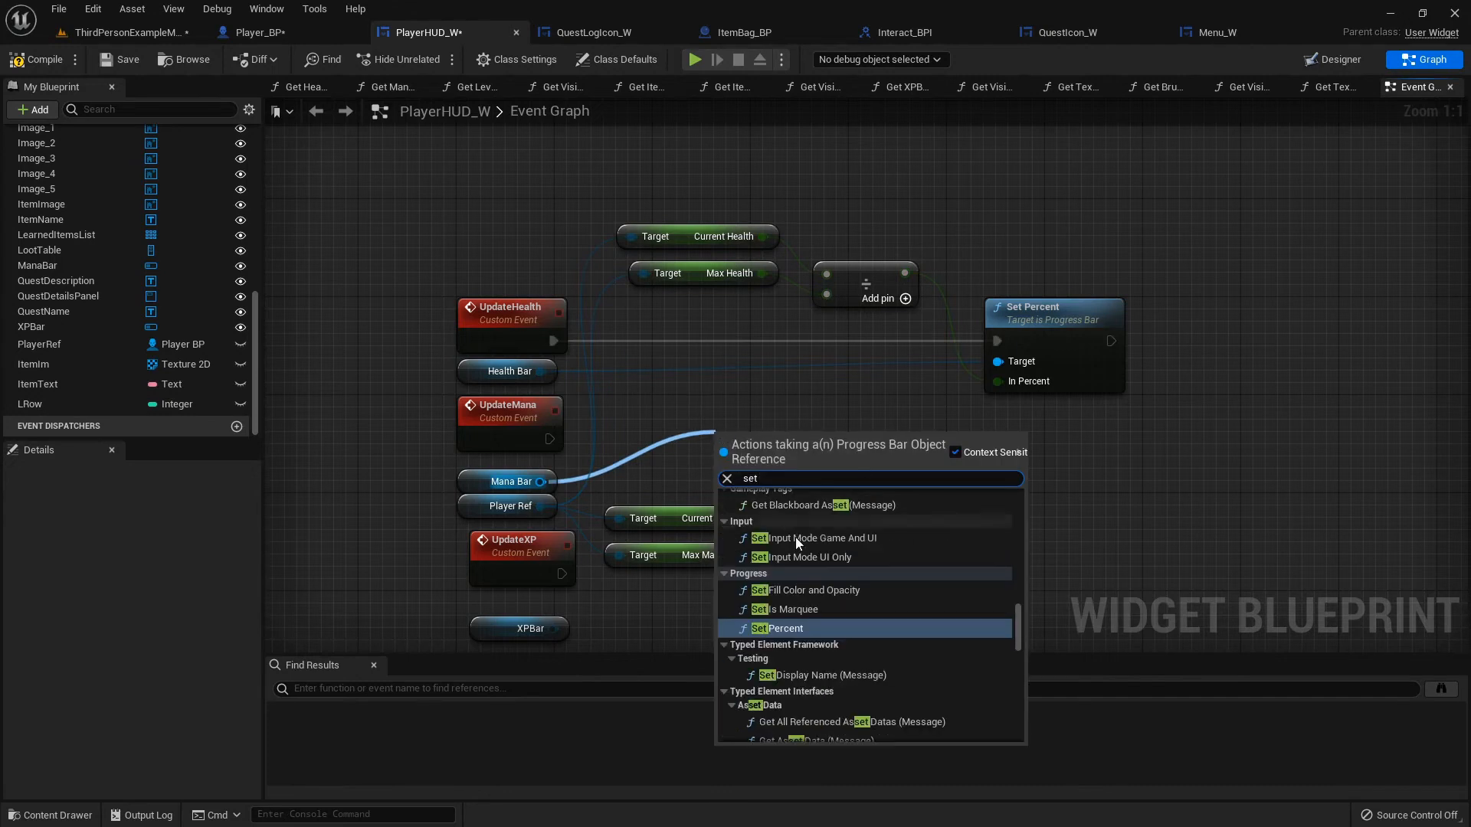
left_click(778, 628)
type("get xp")
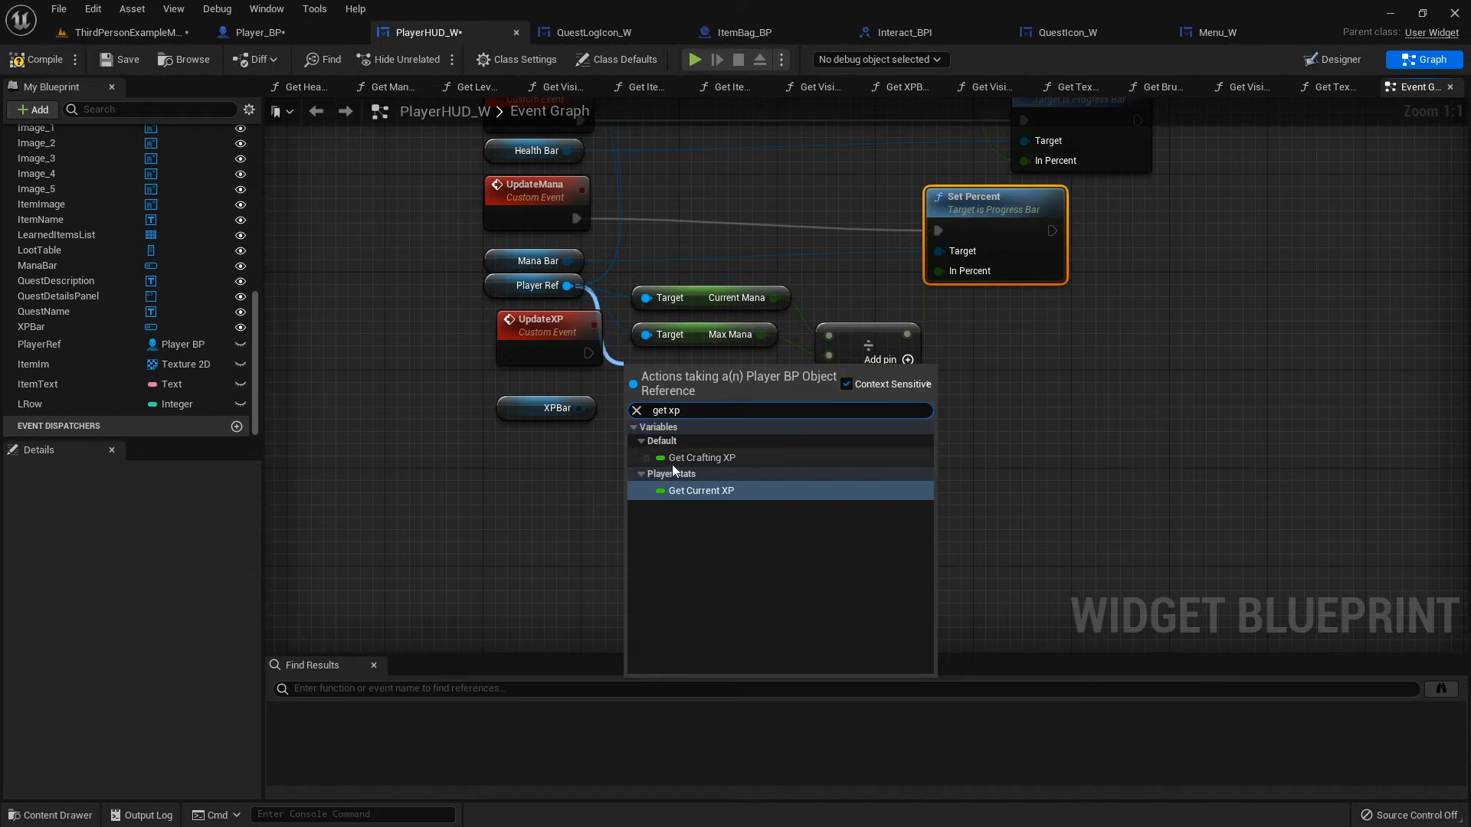
left_click(701, 490)
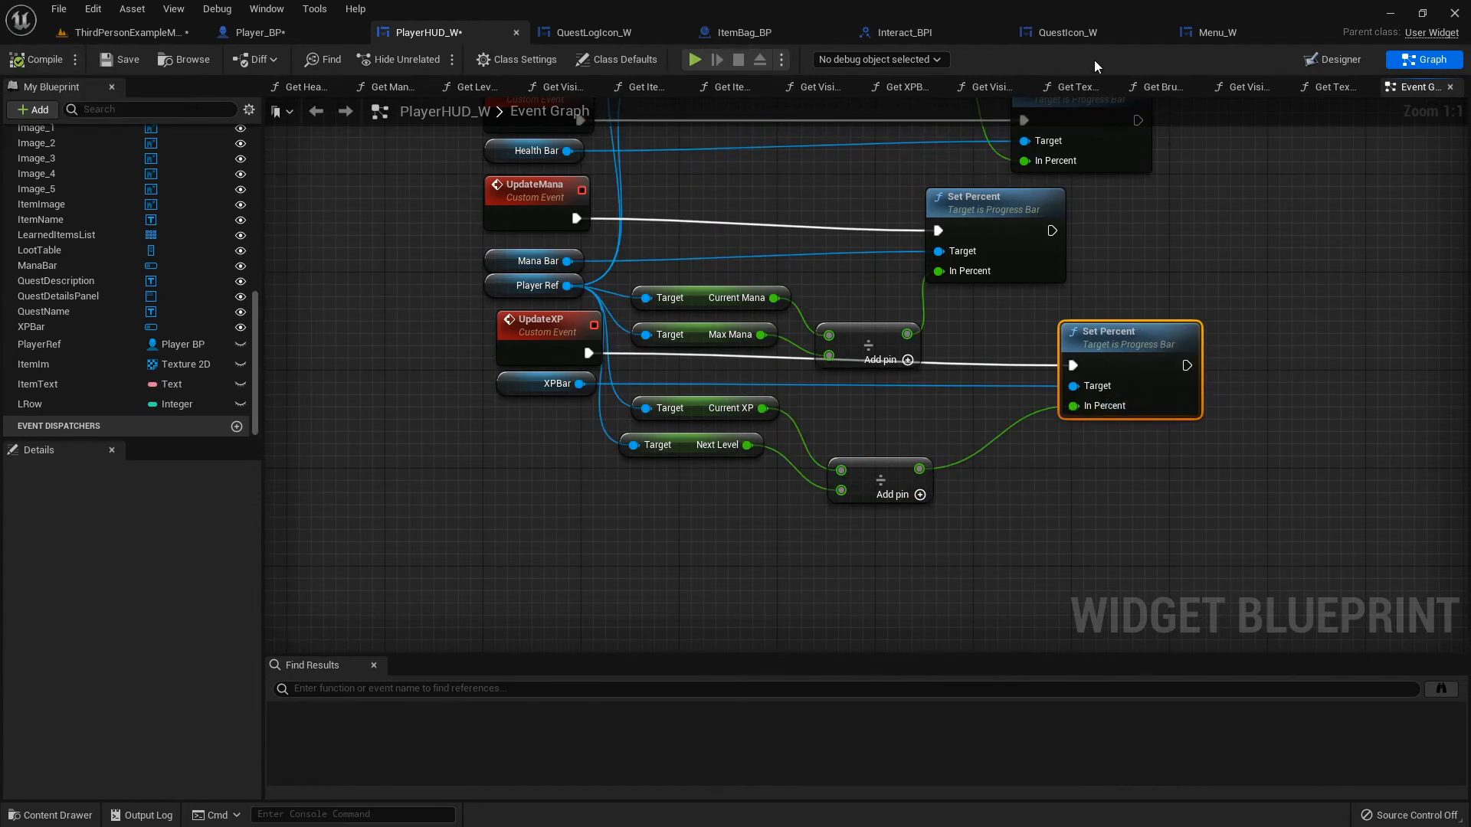
left_click(1332, 59)
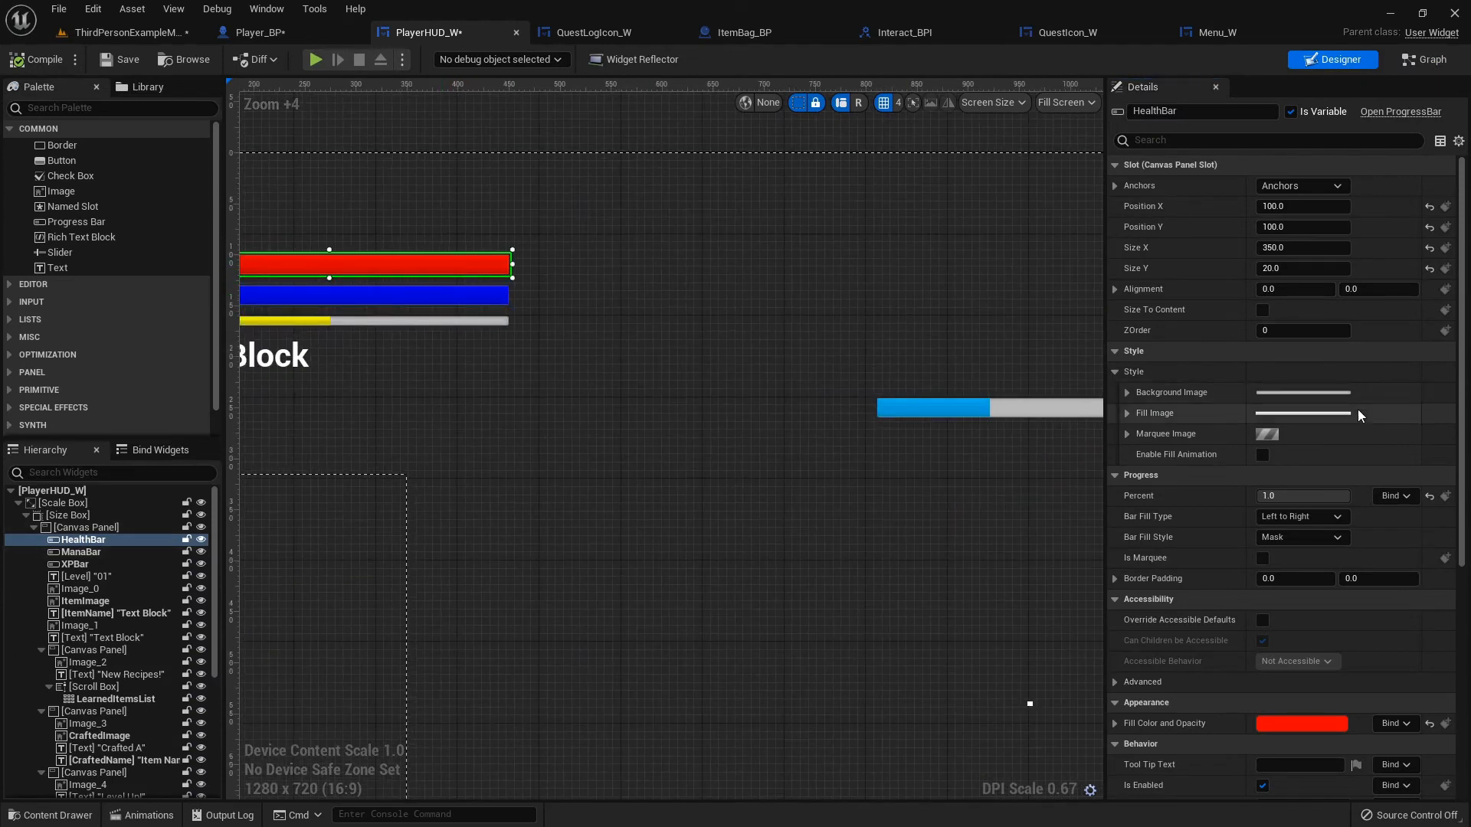
Check the ManaBar and XPBar details in PlayerHUD_W, then return to Player_BP
left_click(82, 552)
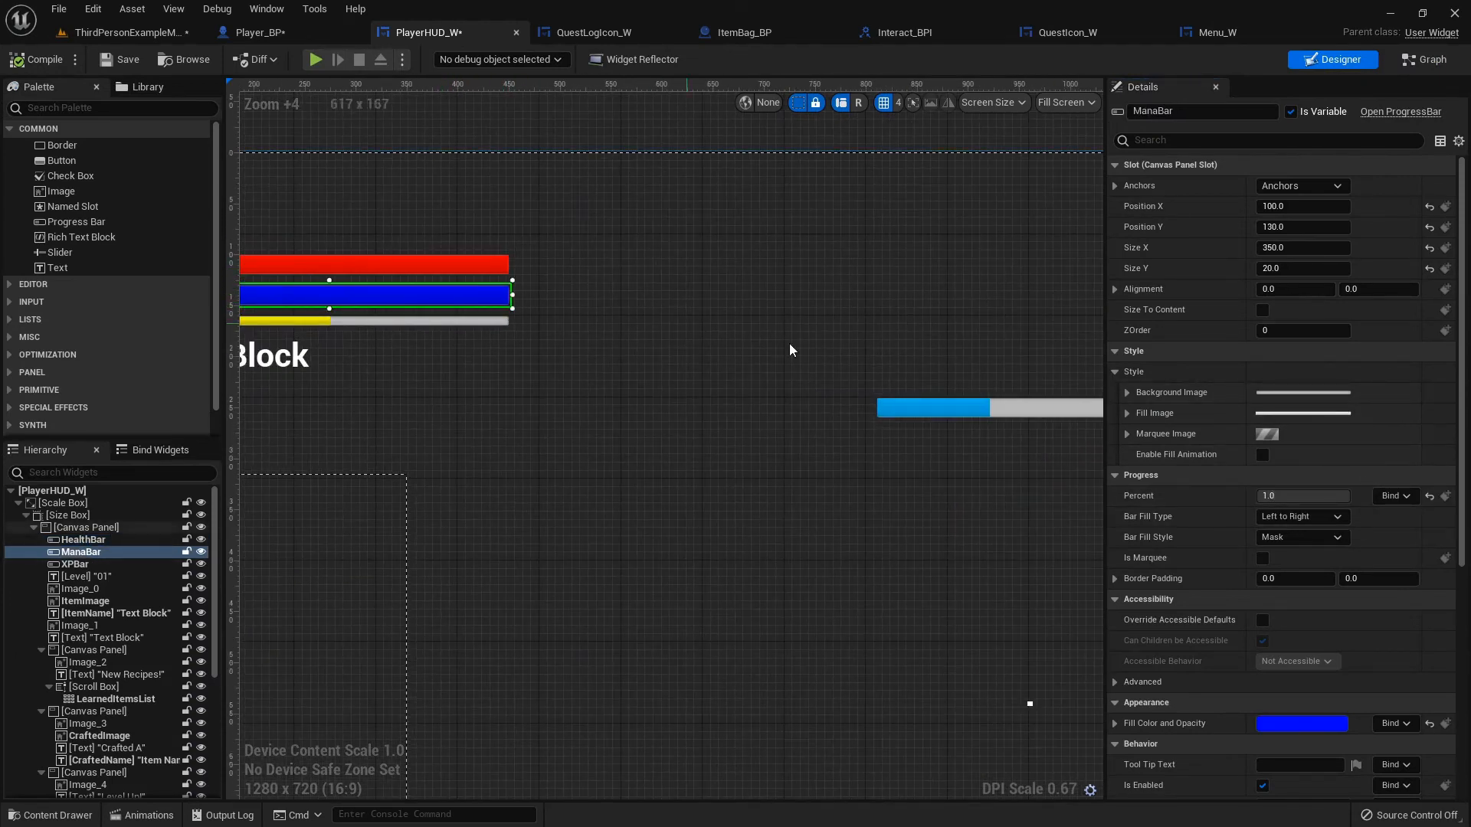
left_click(74, 564)
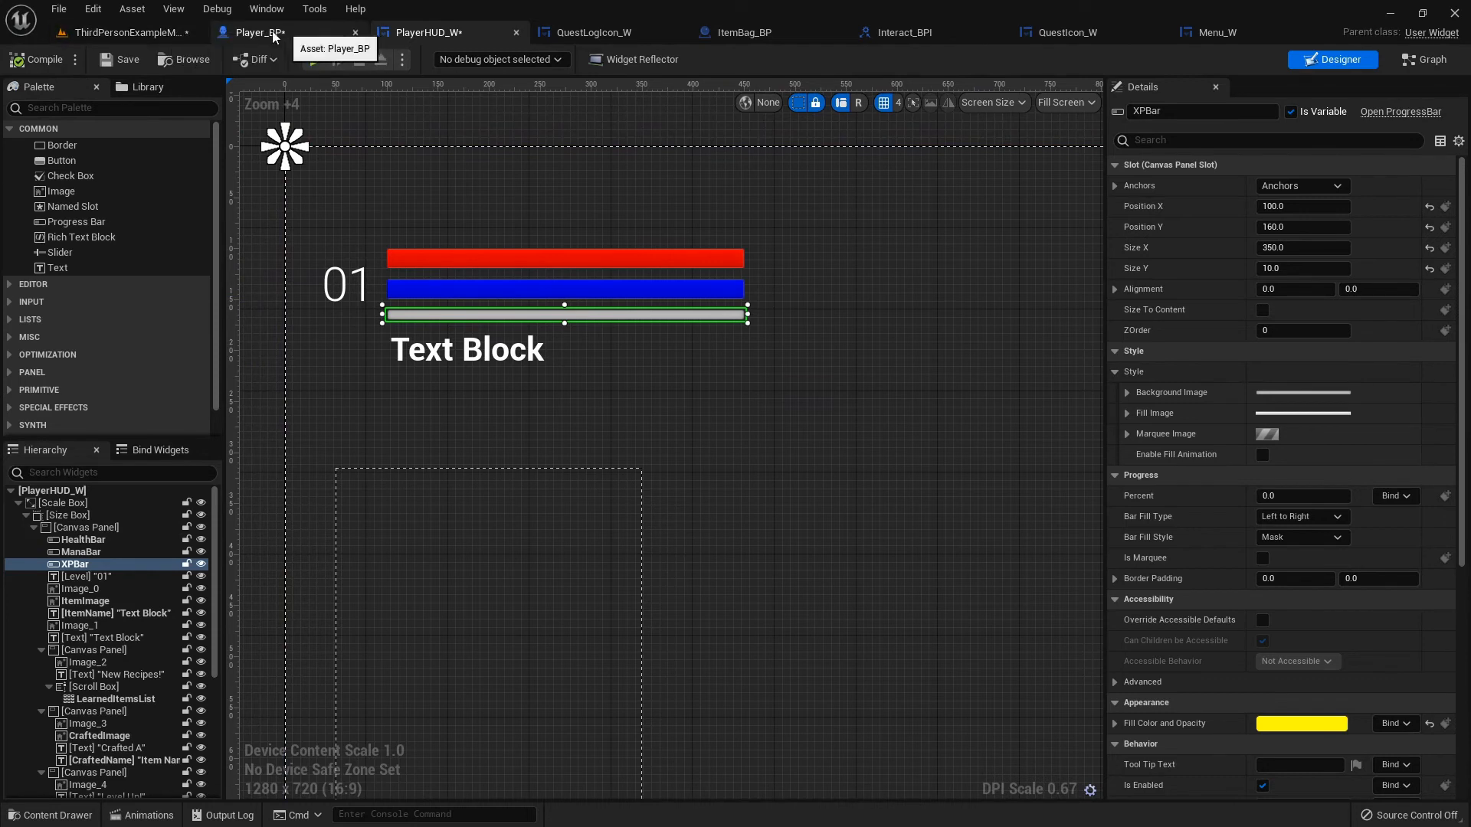
left_click(255, 32)
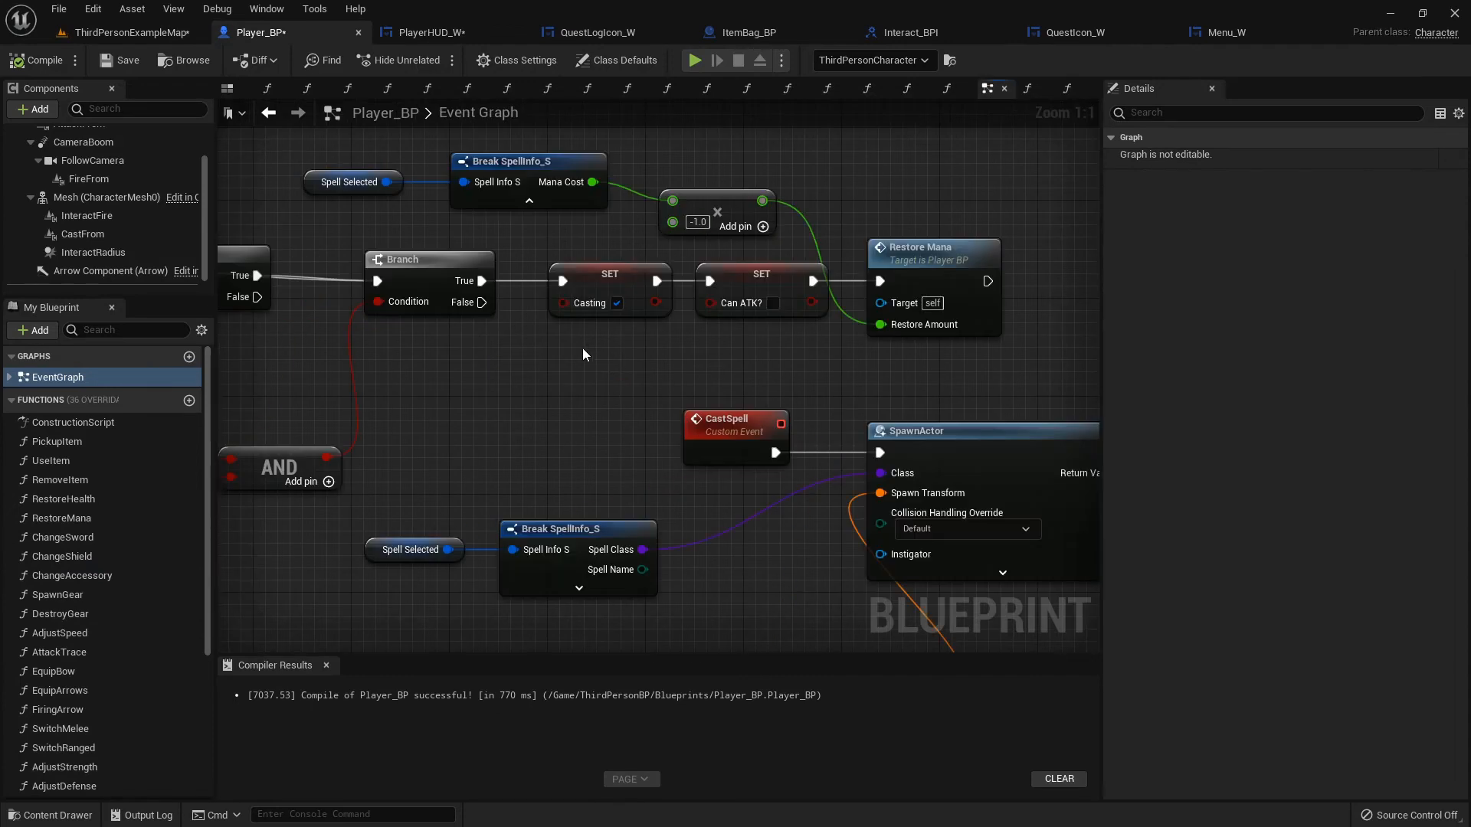
Add a key 1 event applying 5 damage to Self via Apply Damage, and compile Player_BP
scroll("down", 3)
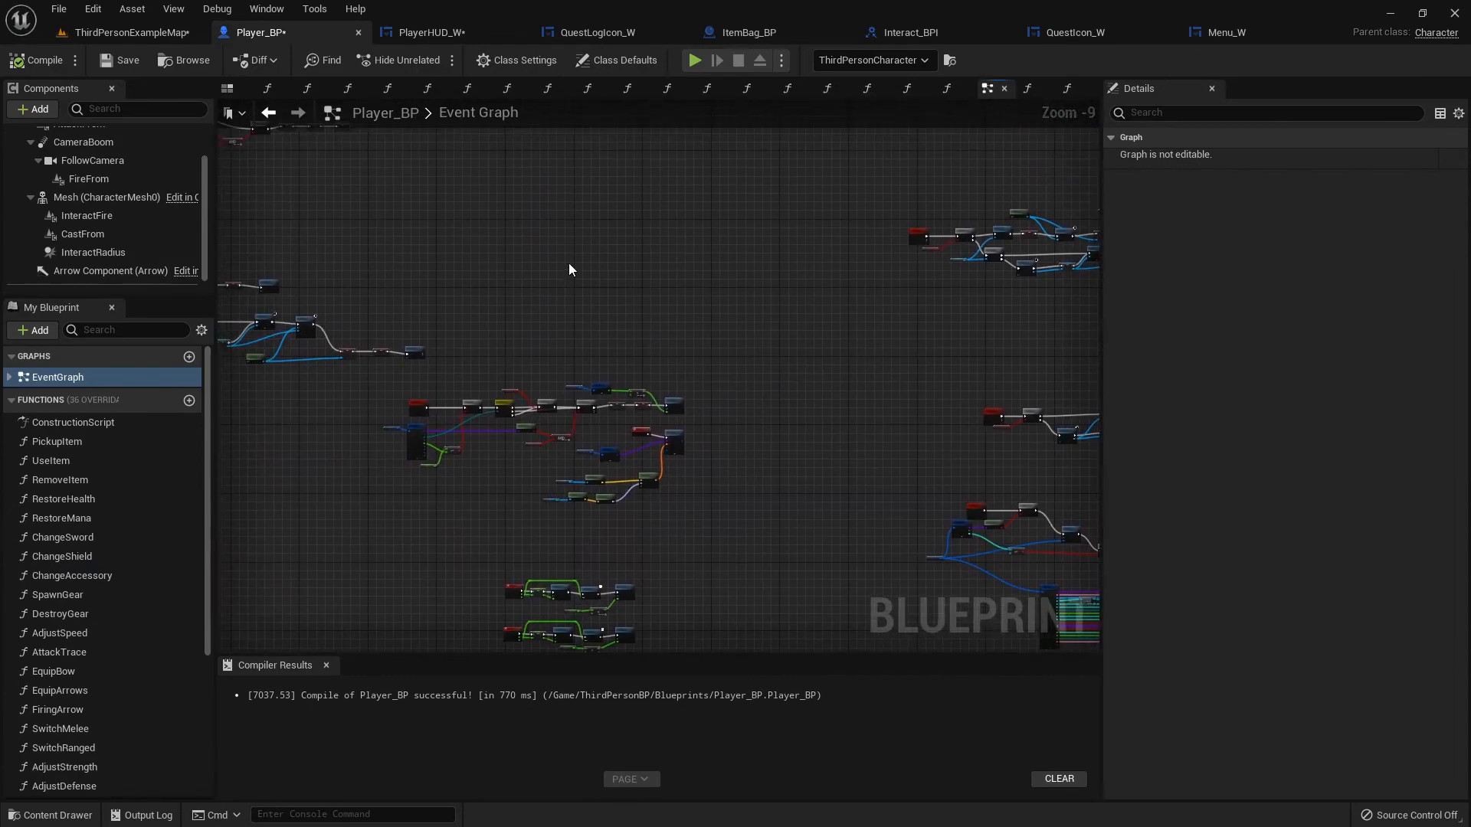
left_click(577, 272)
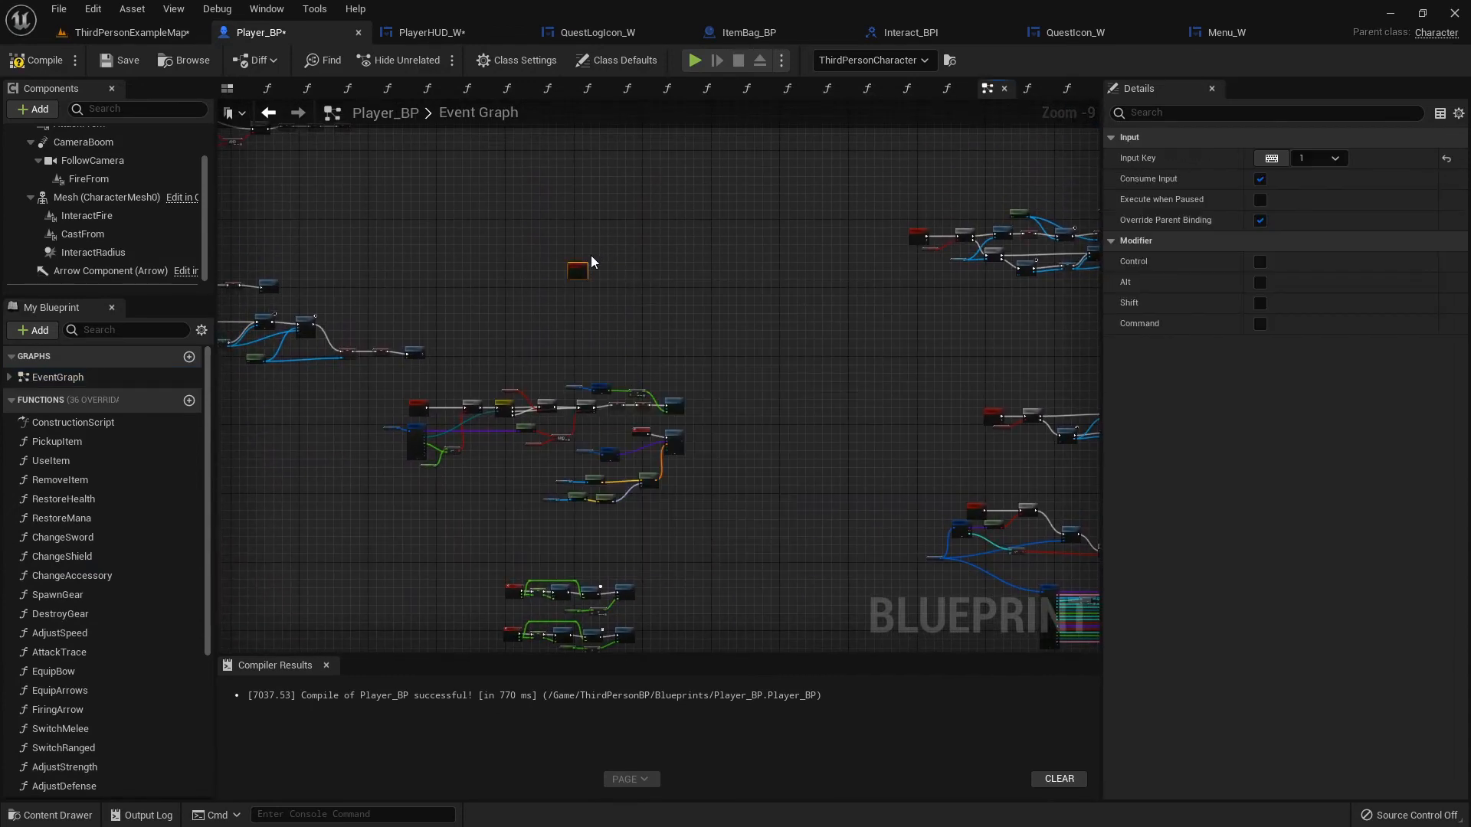
type("app")
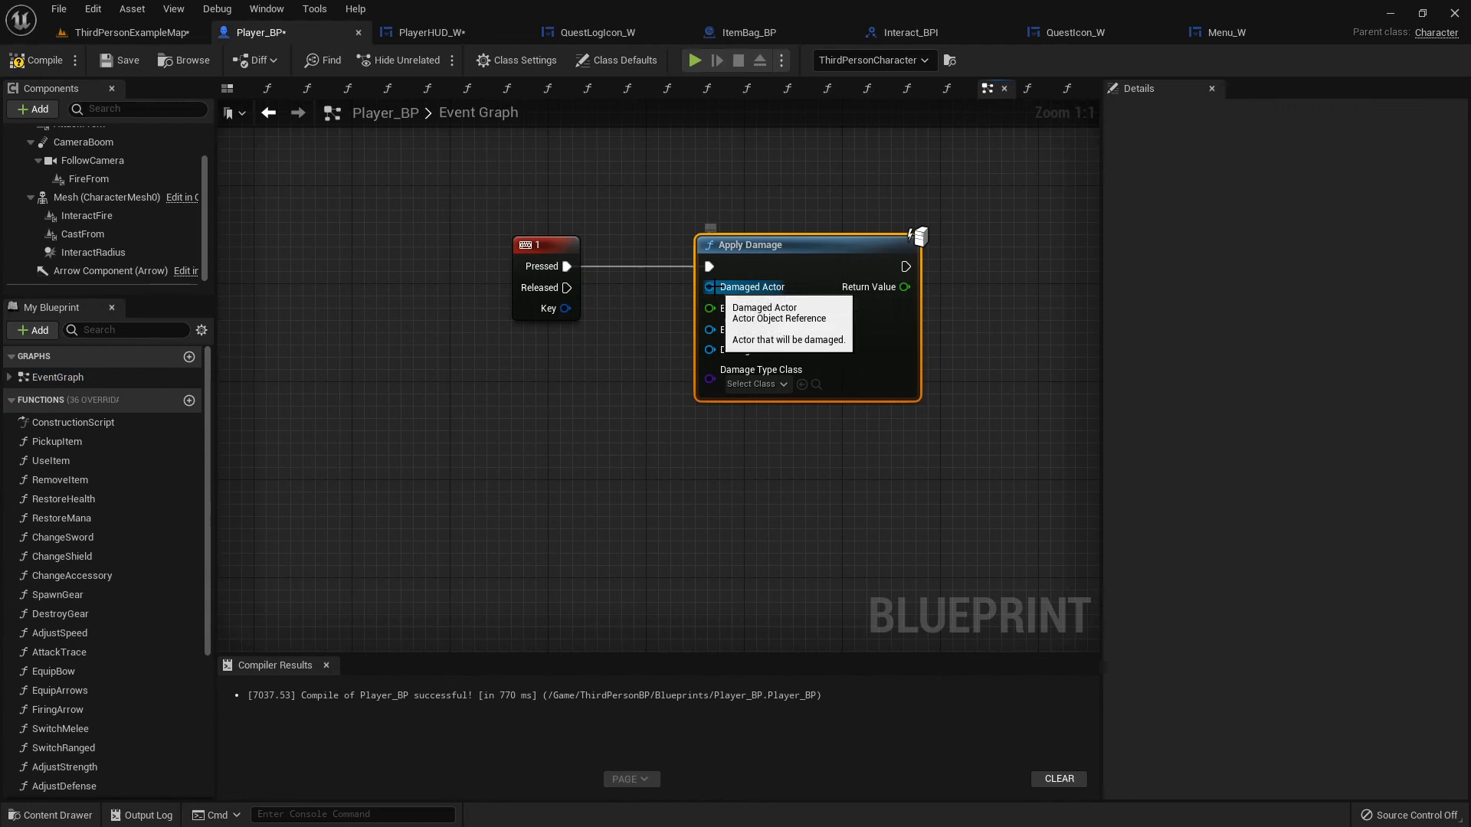
left_click_drag(709, 285, 657, 376)
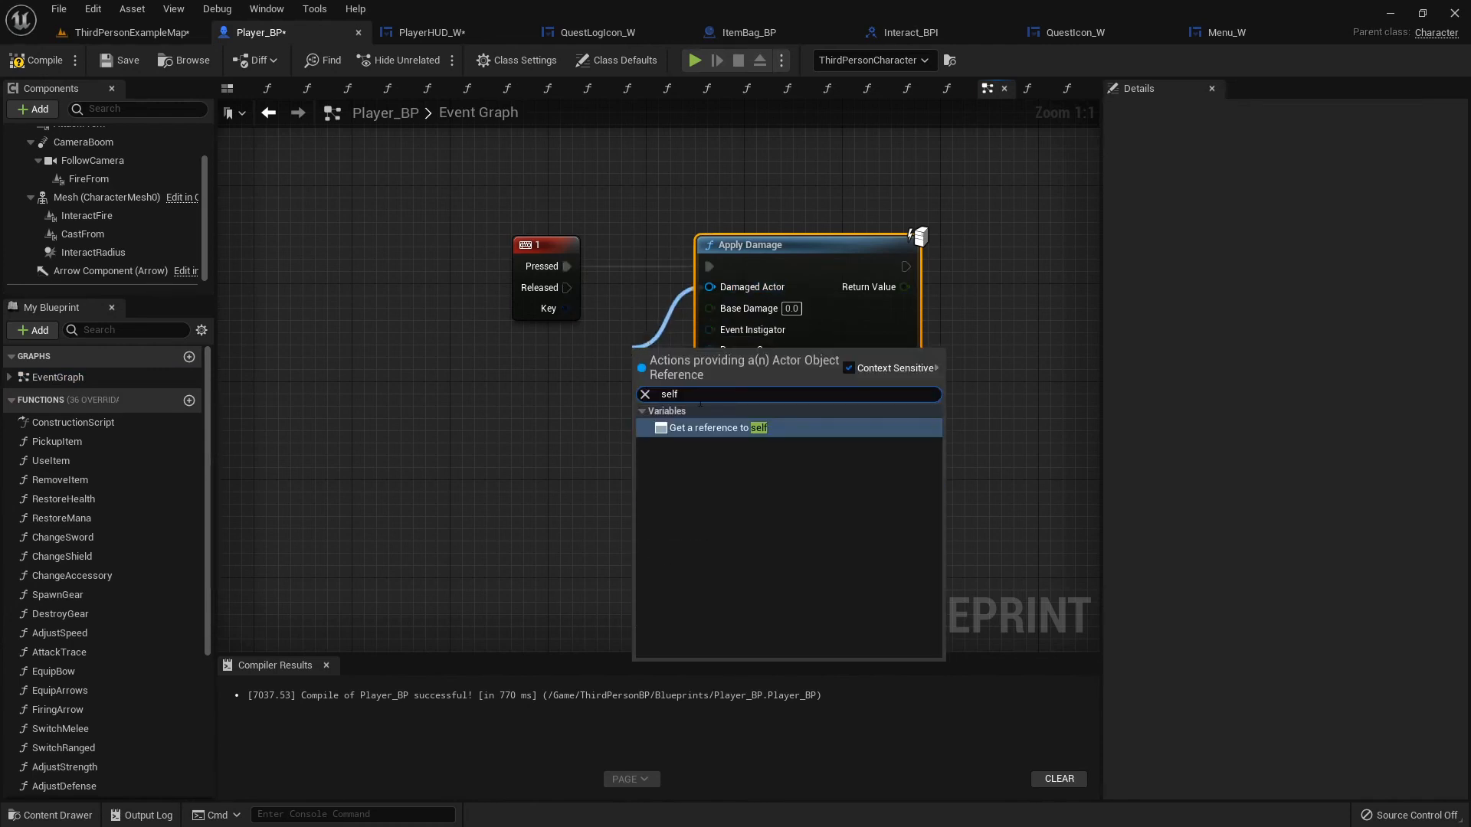
left_click(718, 428)
type("5")
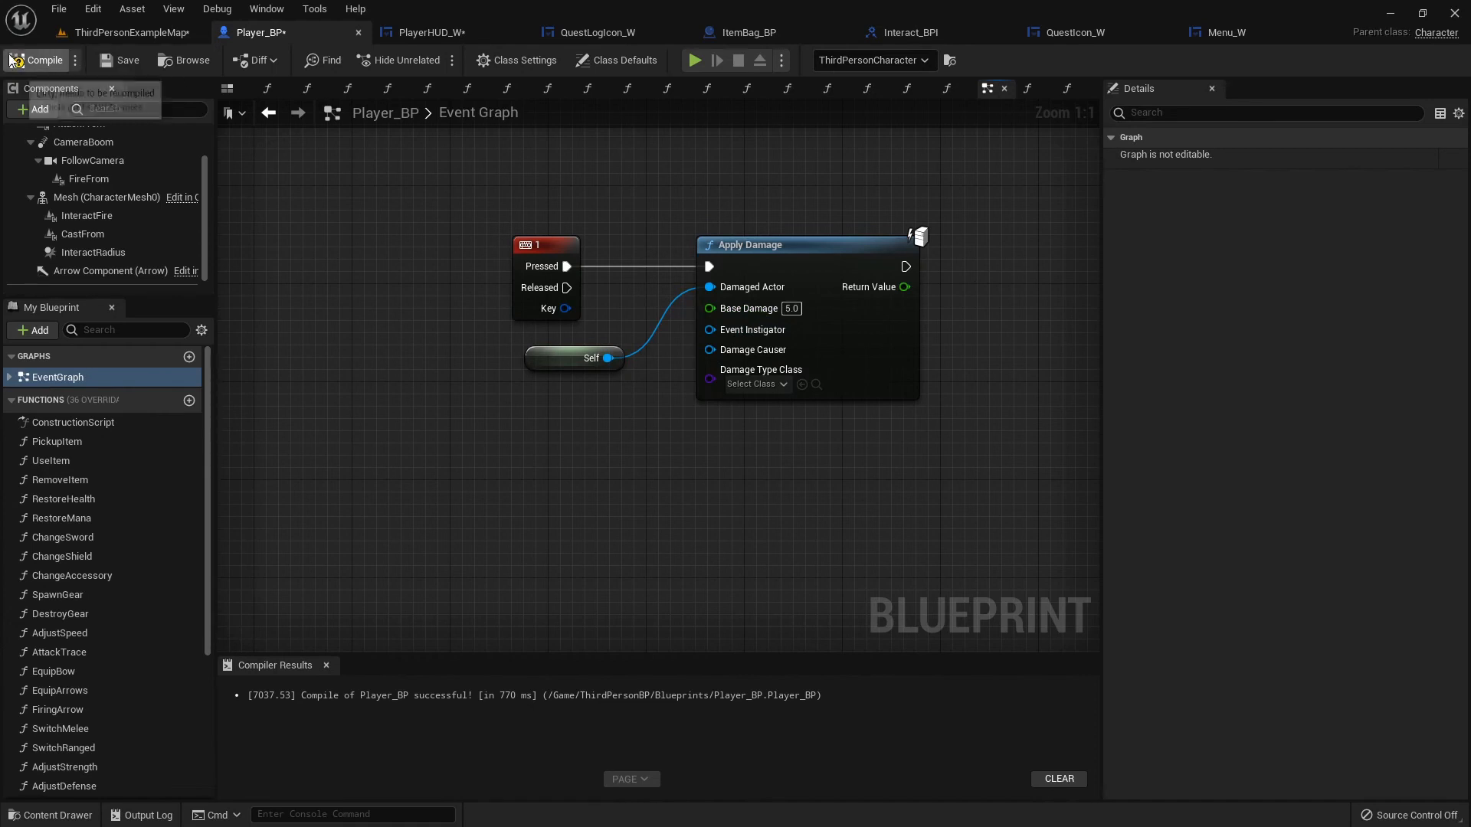
left_click(131, 32)
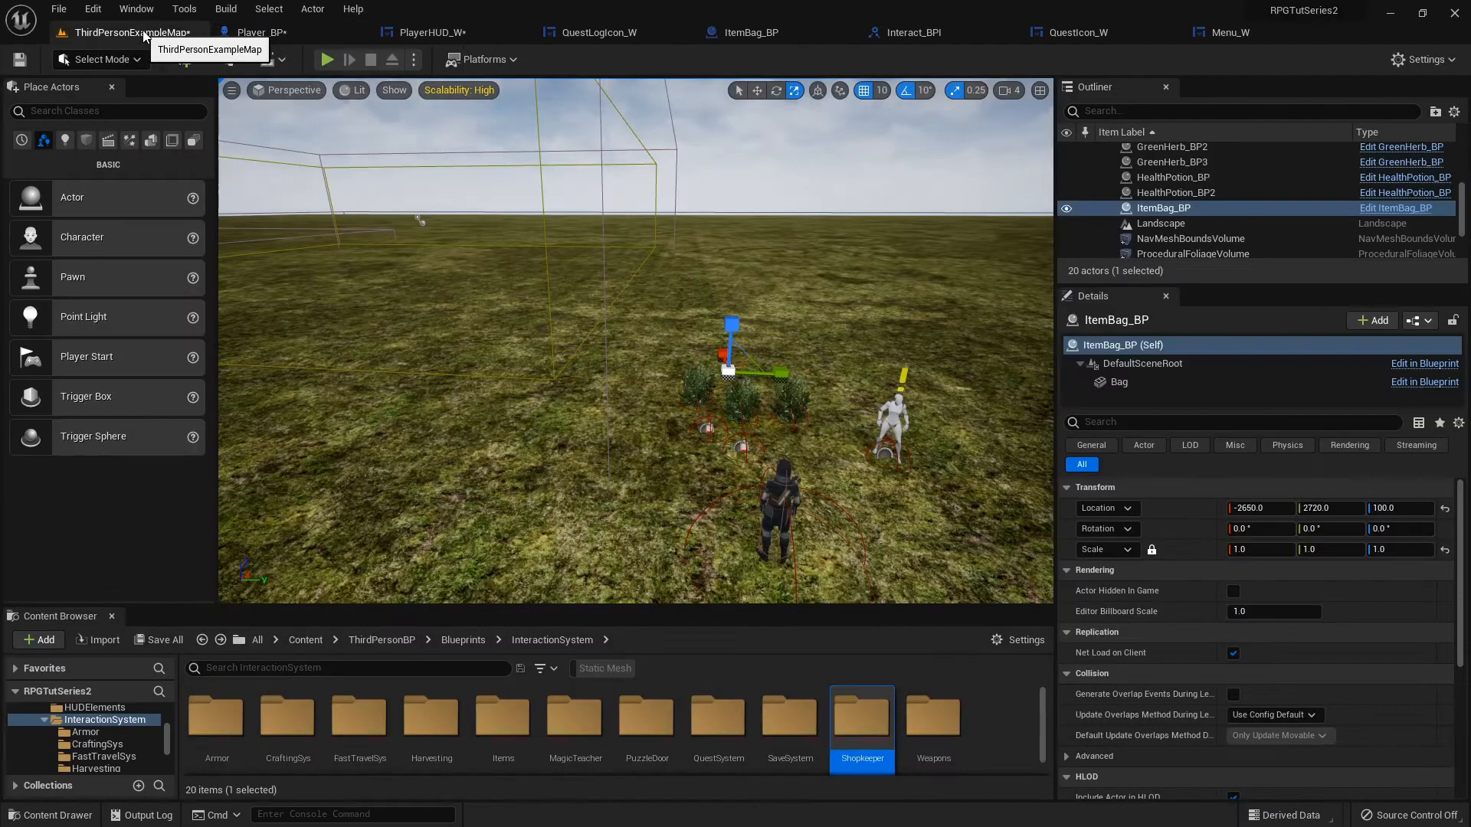
Play the level to test the health, mana and XP bars, then stop play
left_click(327, 59)
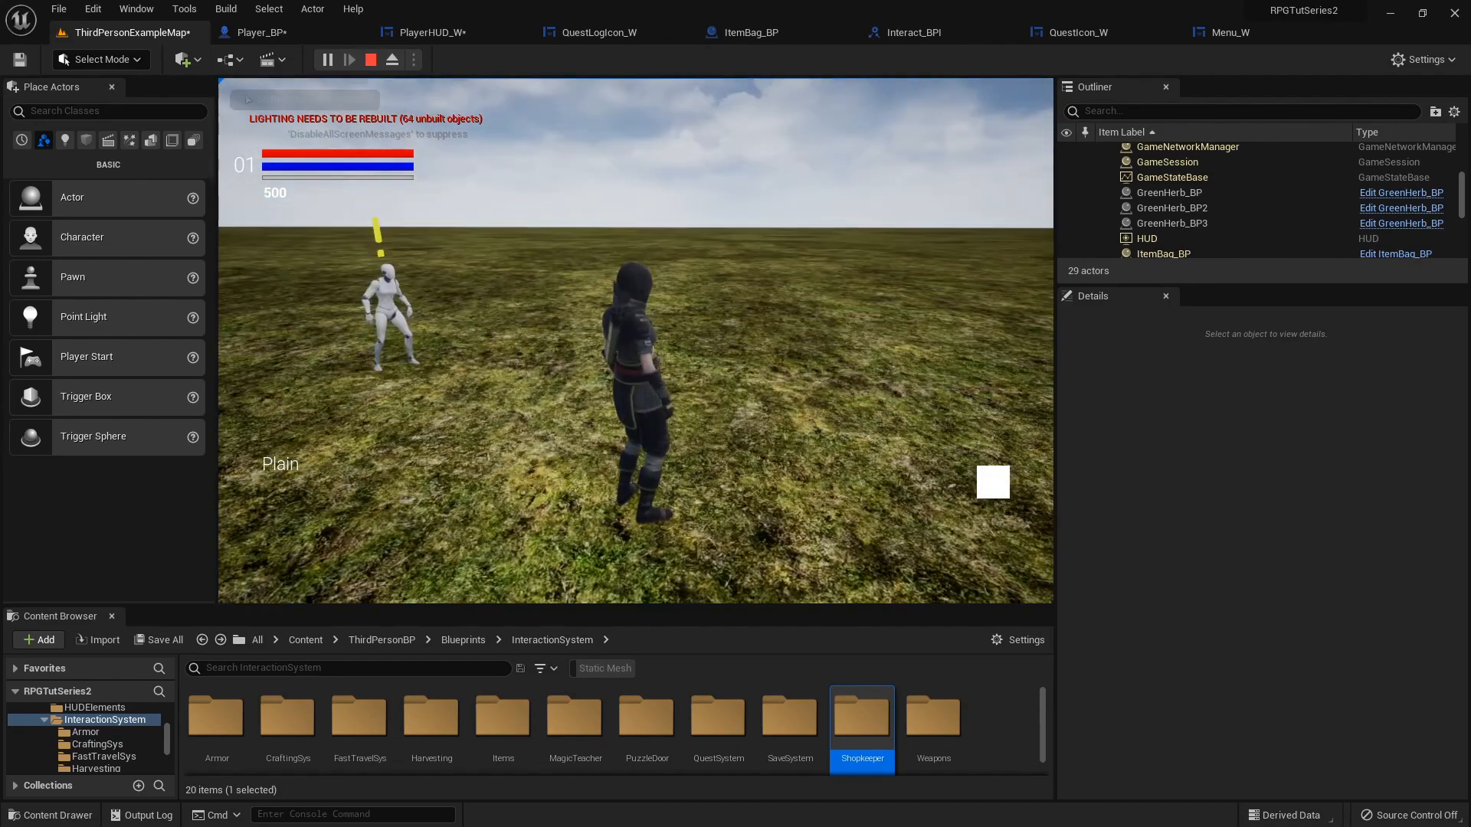
left_click(259, 32)
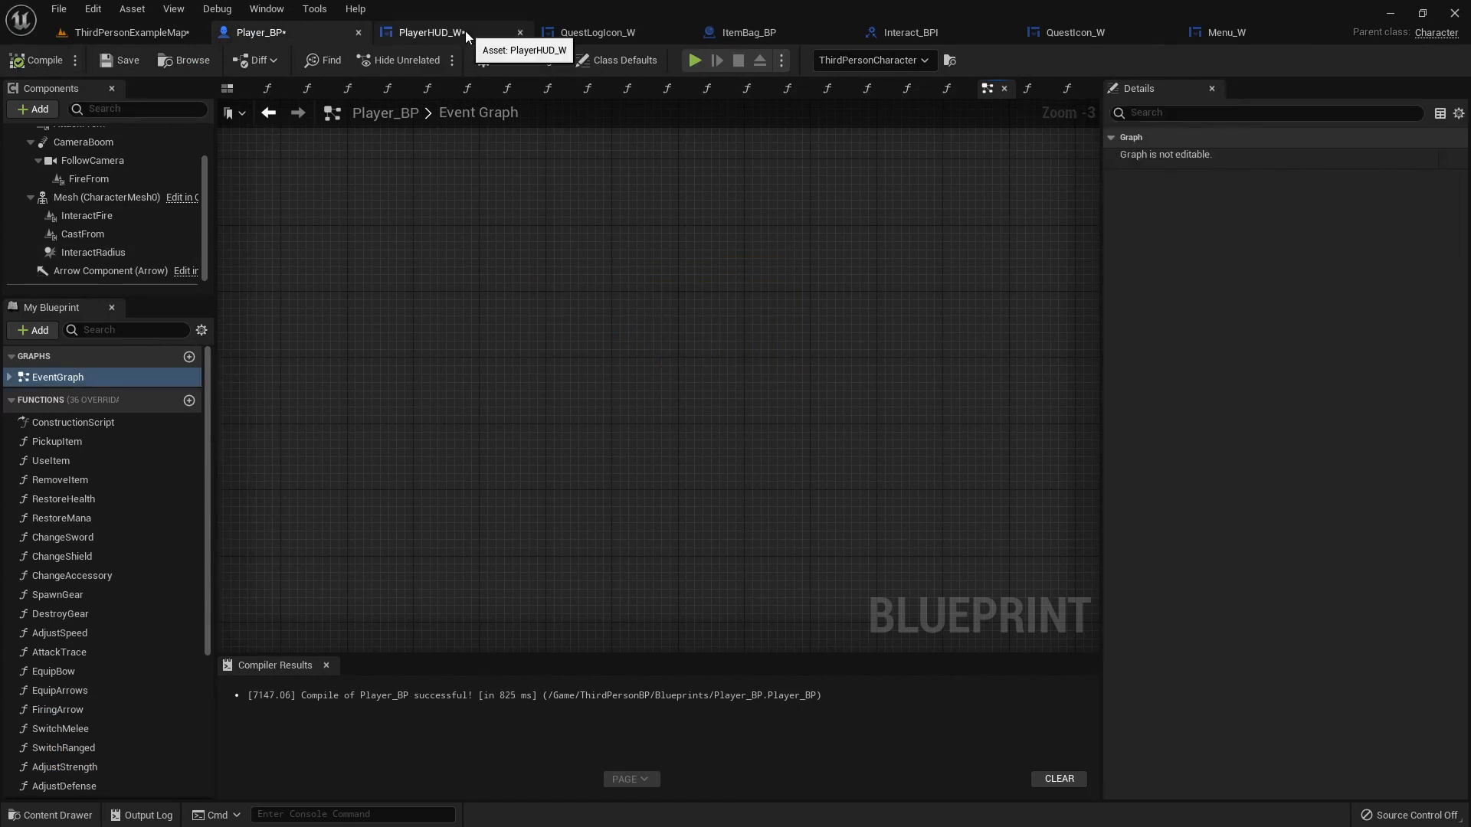
Save Player_BP, PlayerHUD_W and ThirdPersonExampleMap with Save All and Save Selected
left_click(431, 32)
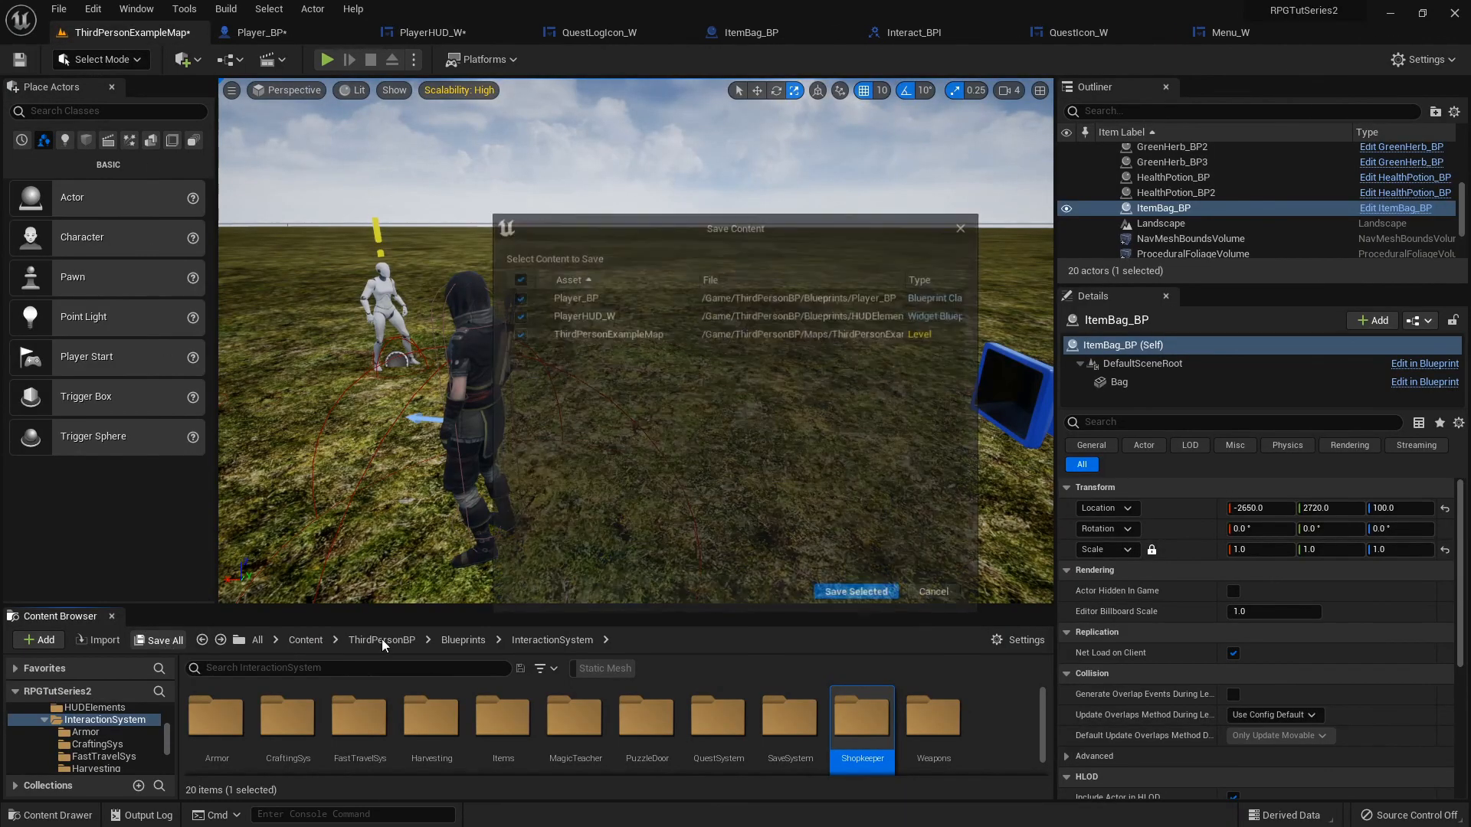
left_click(853, 591)
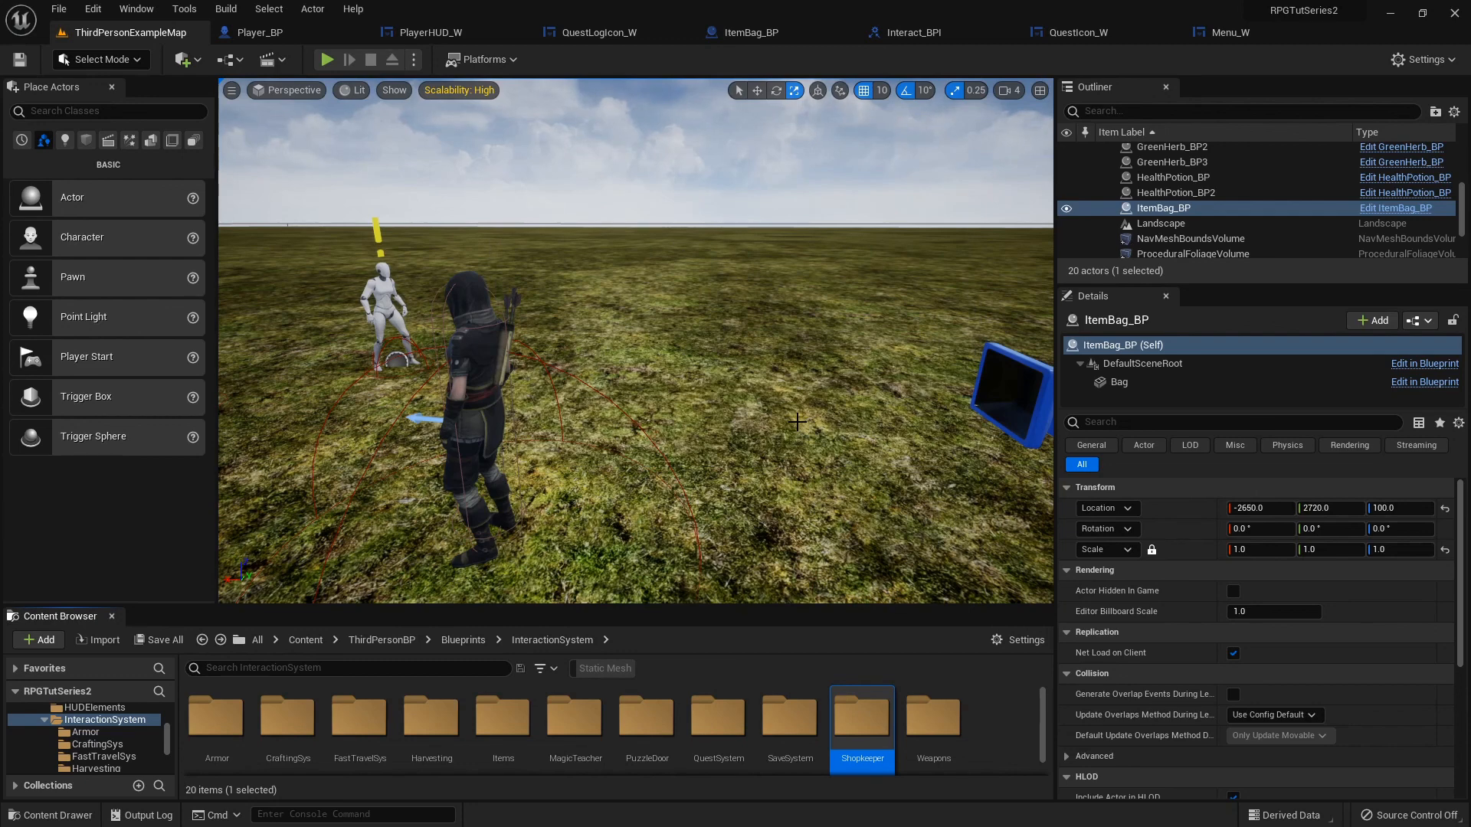